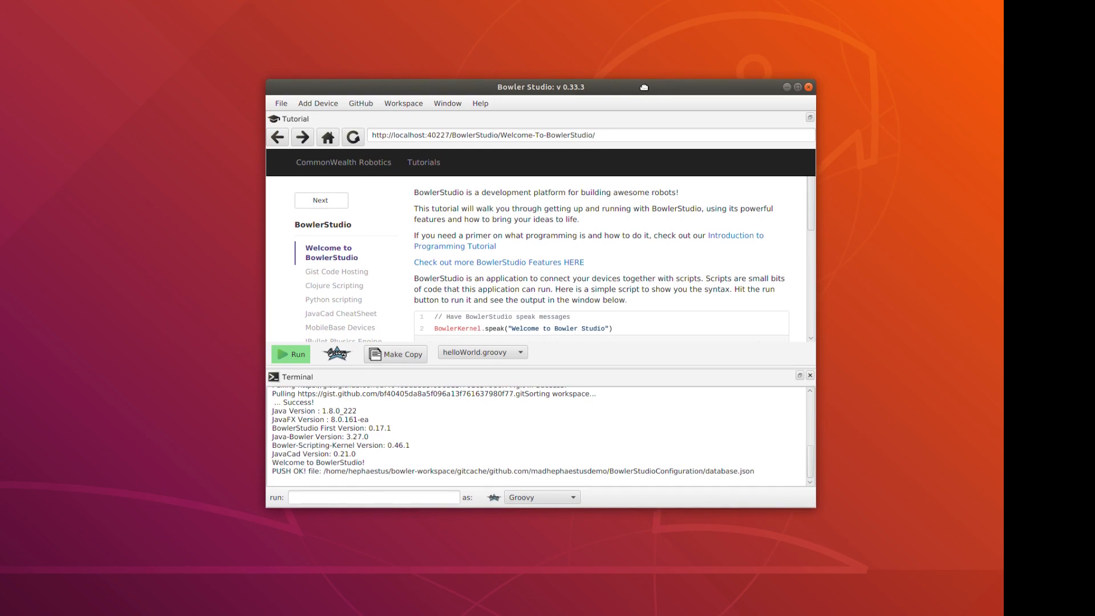
- Maximize BowlerStudio and choose Show Creature Lab from the Window menu
left_click(797, 87)
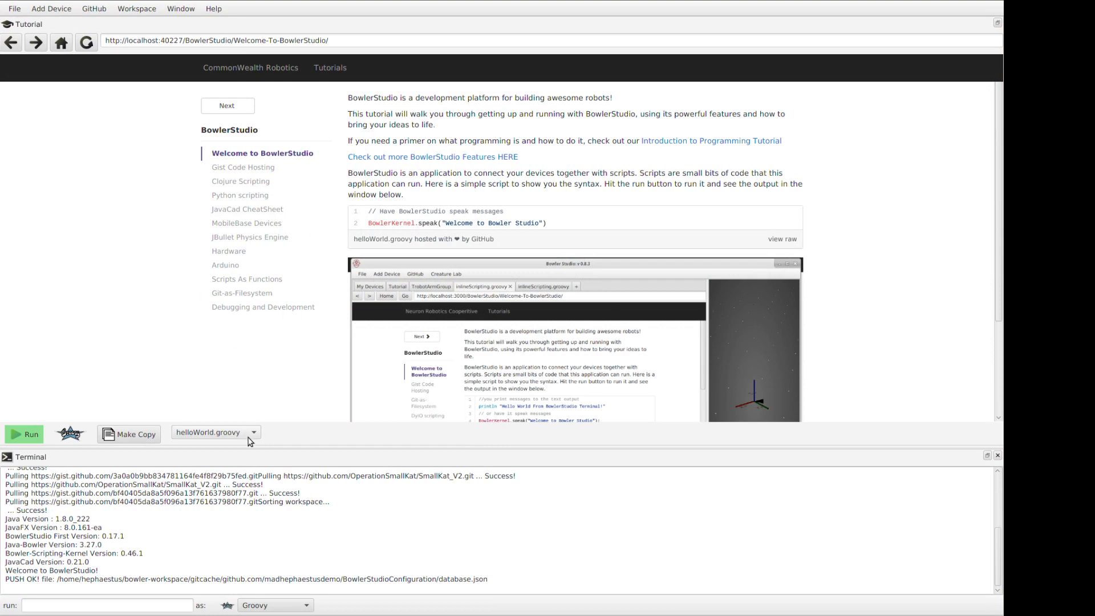
mouse_move(180, 8)
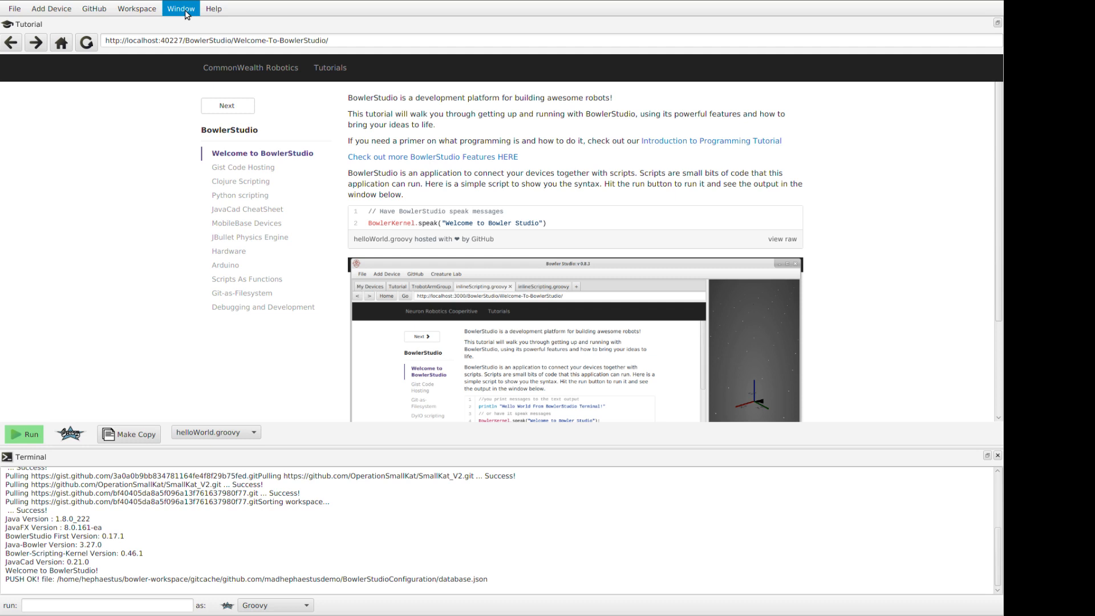
left_click(182, 8)
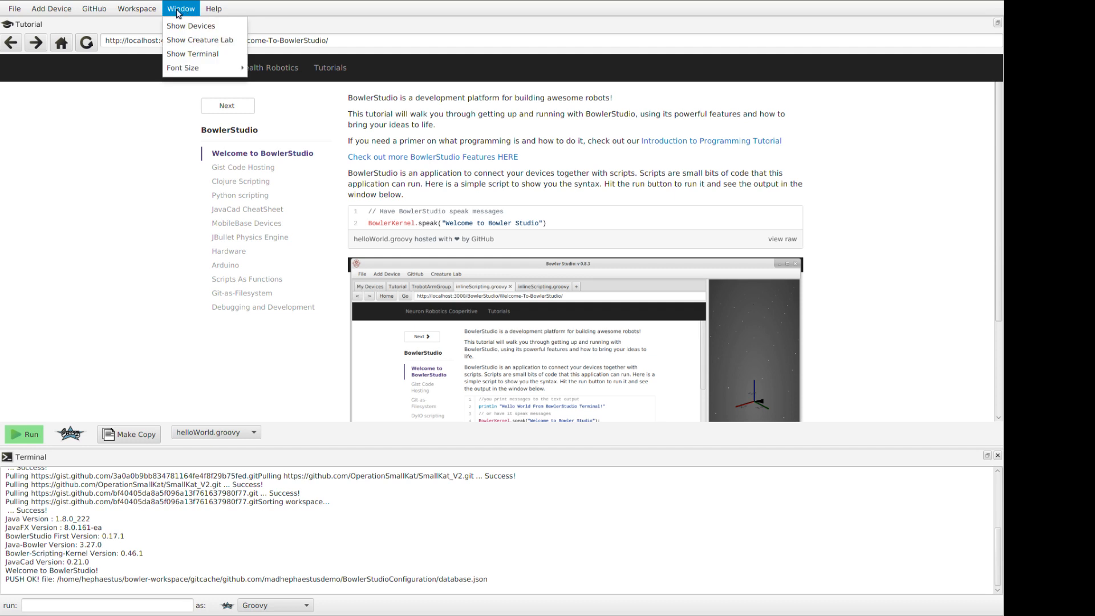
mouse_move(190, 26)
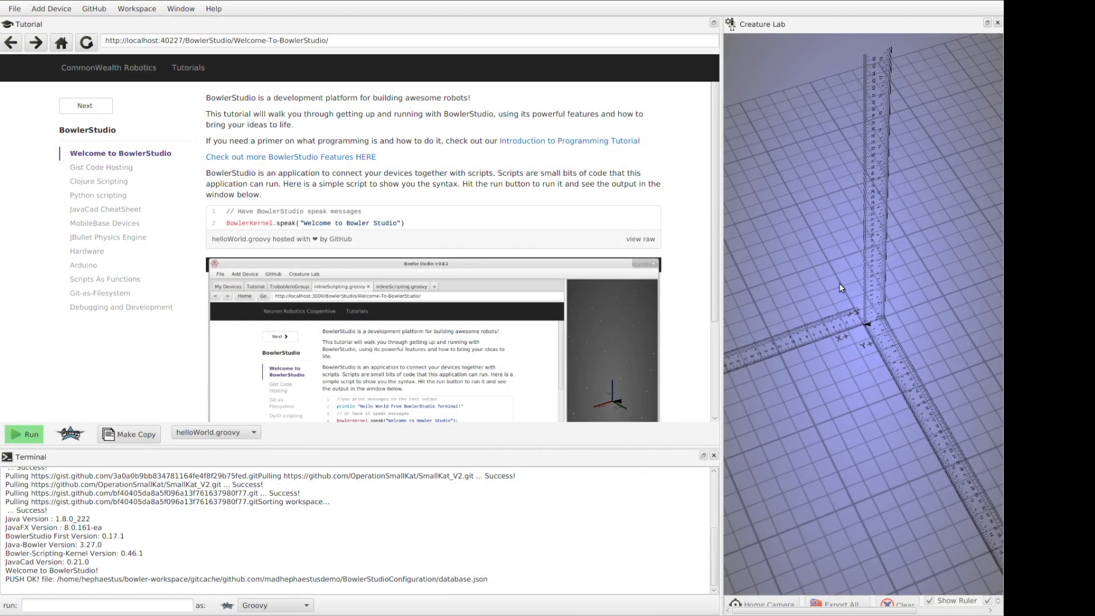
mouse_move(891, 326)
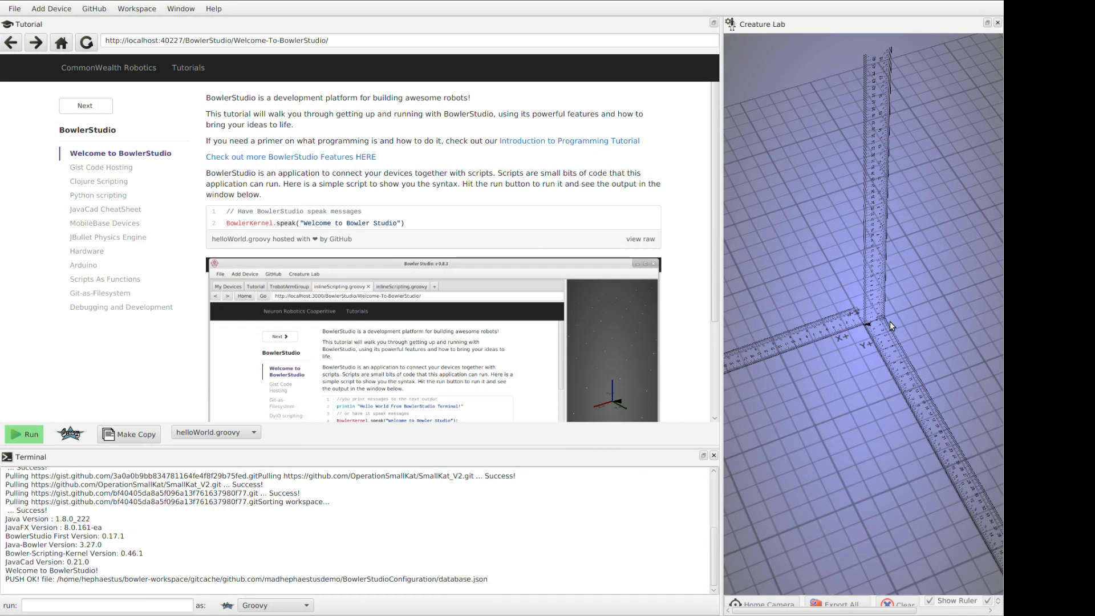
mouse_move(841, 89)
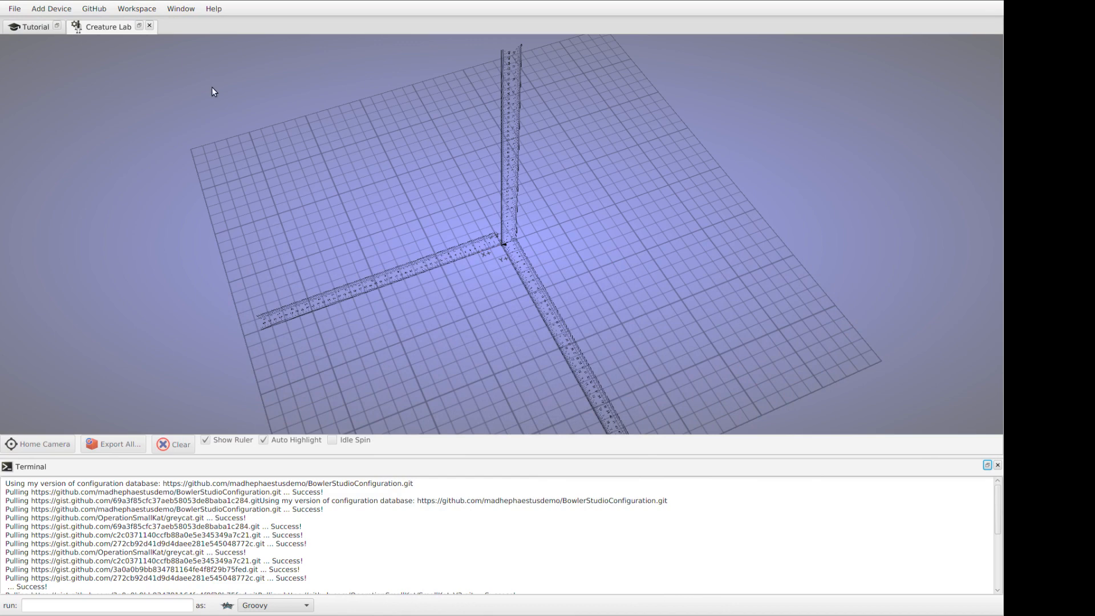
- Dock Creature Lab beside the Tutorial tab and return to the Welcome page
left_click(33, 26)
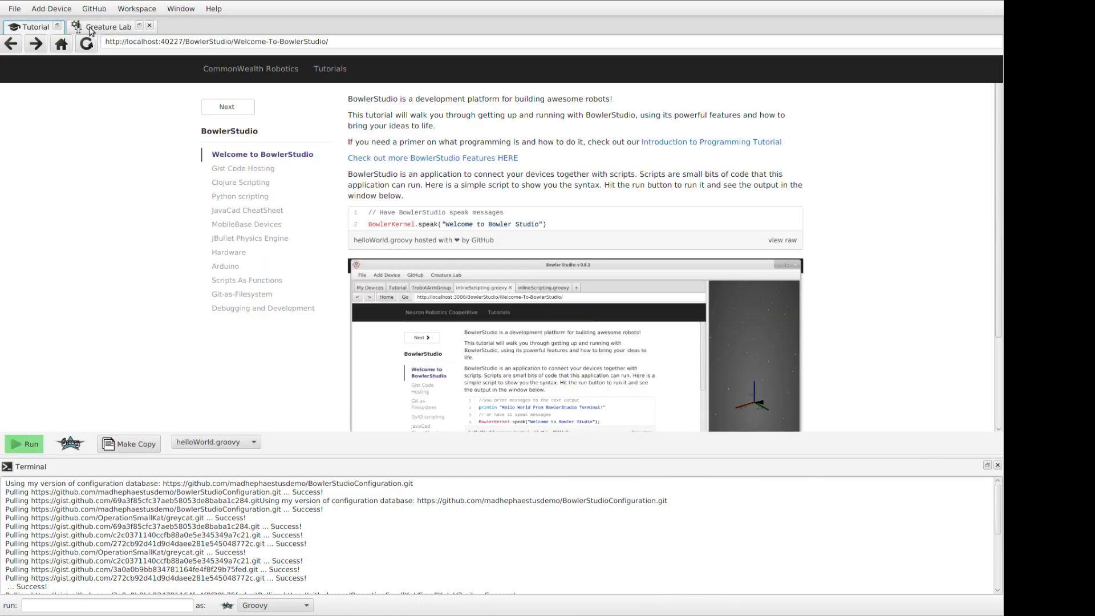
left_click(108, 27)
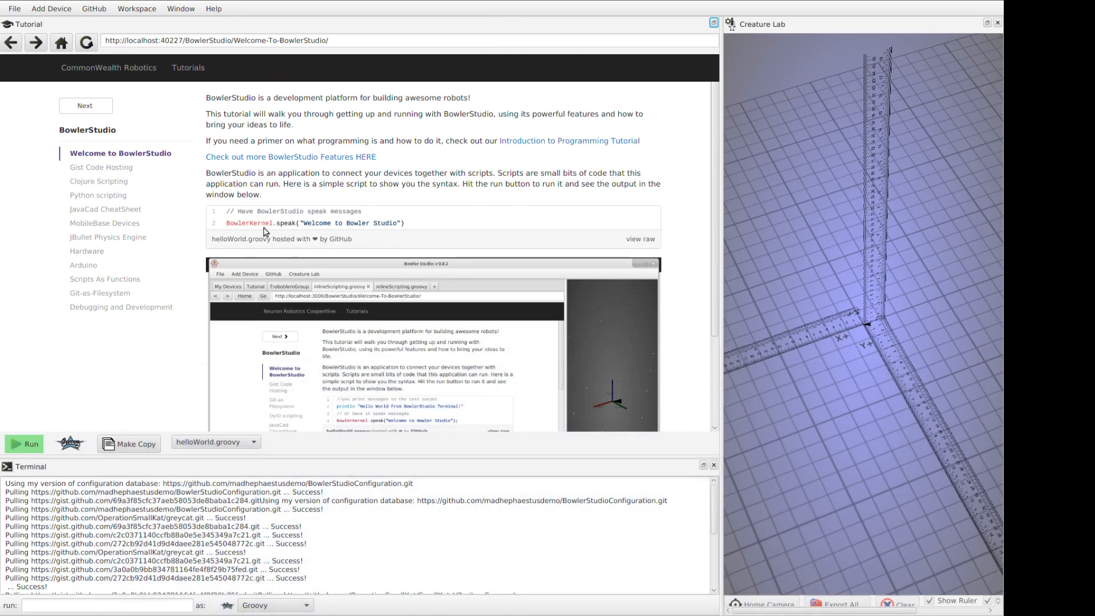
mouse_move(530, 292)
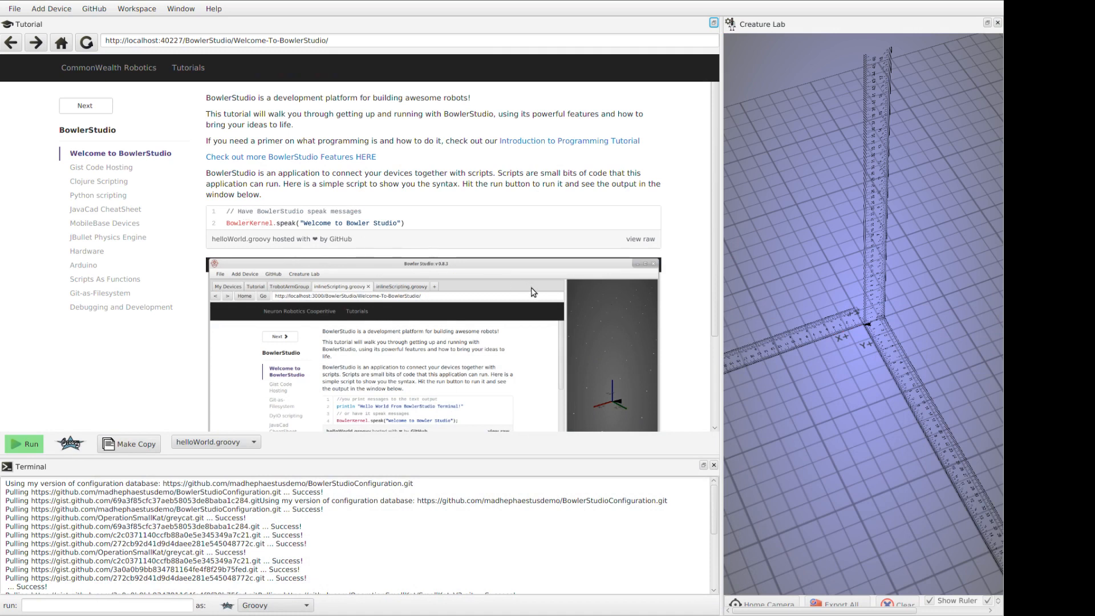
mouse_move(388, 284)
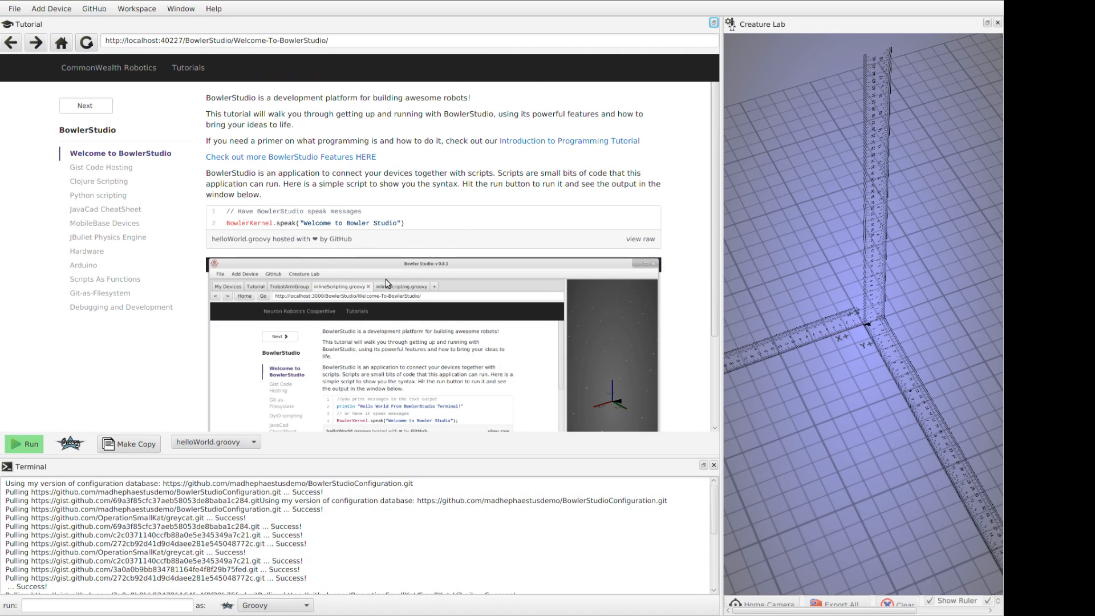
mouse_move(332, 161)
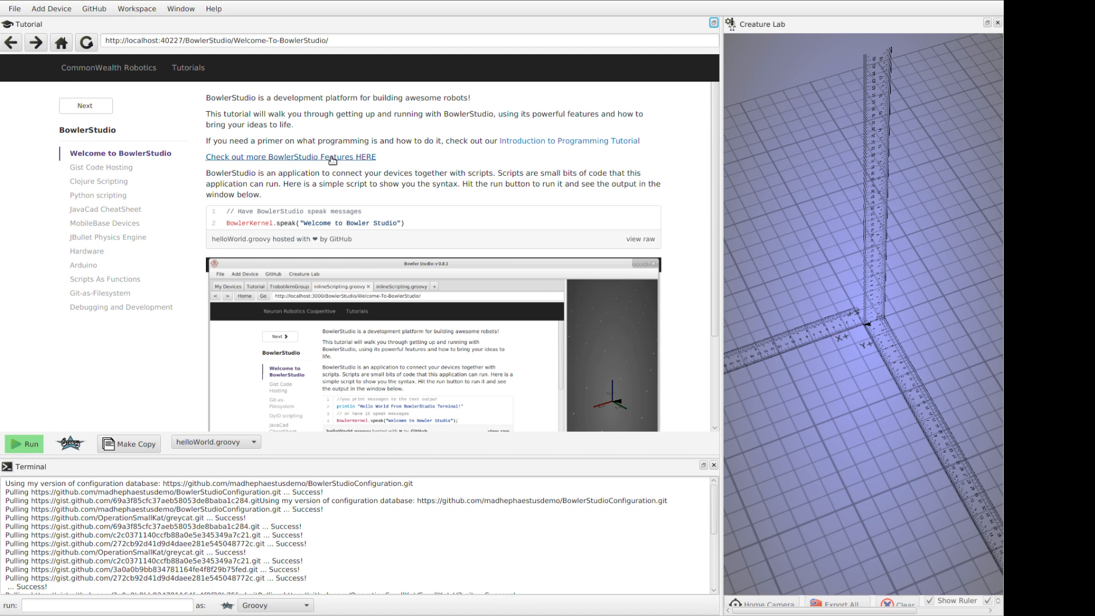
mouse_move(236, 264)
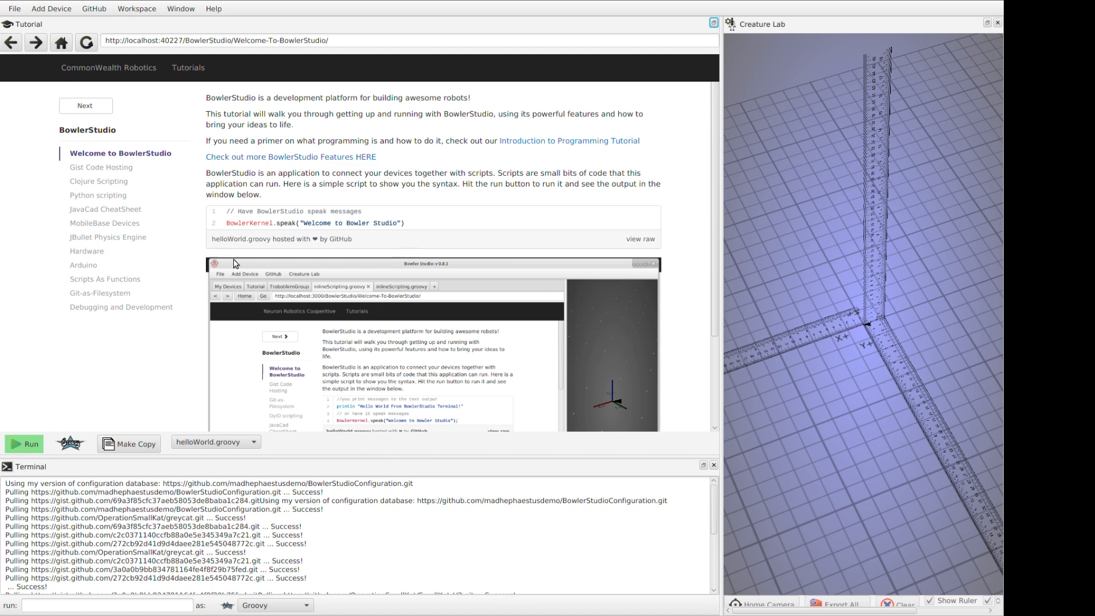
mouse_move(336, 259)
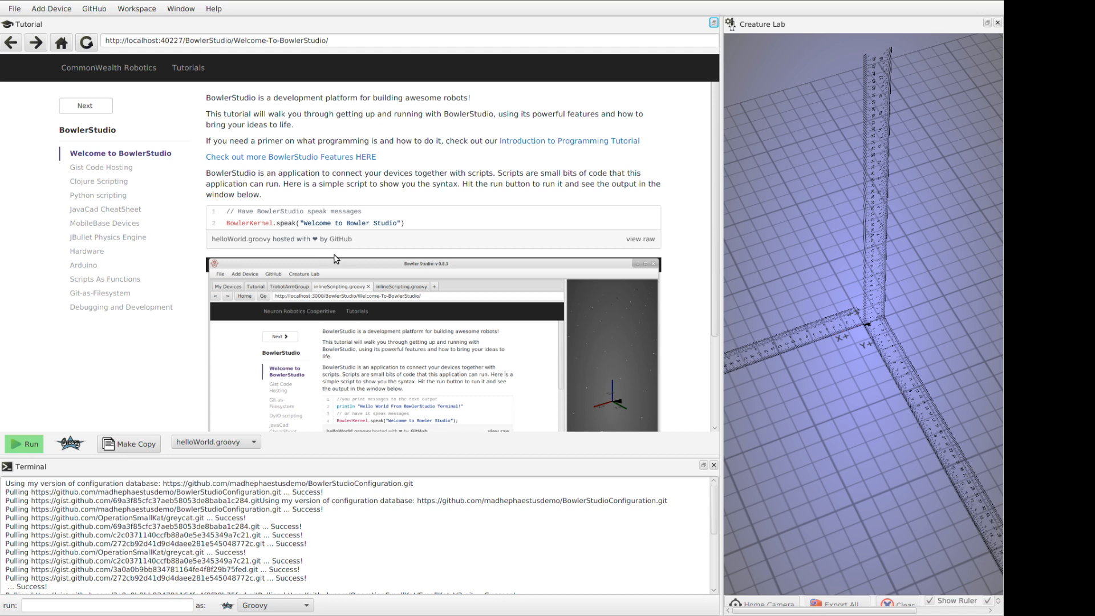
mouse_move(363, 252)
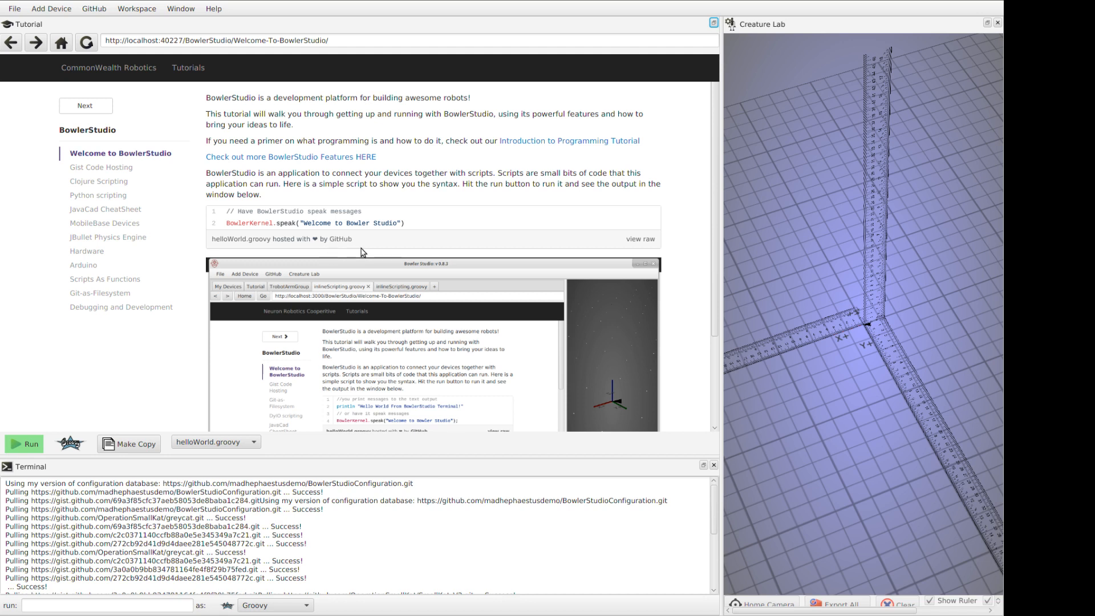
mouse_move(362, 259)
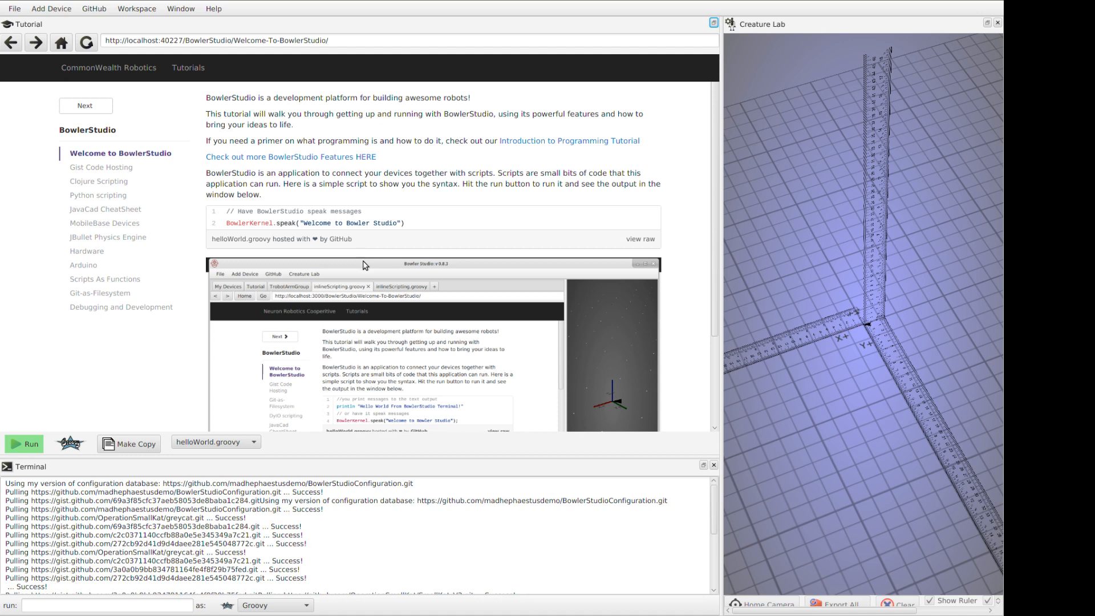
mouse_move(368, 269)
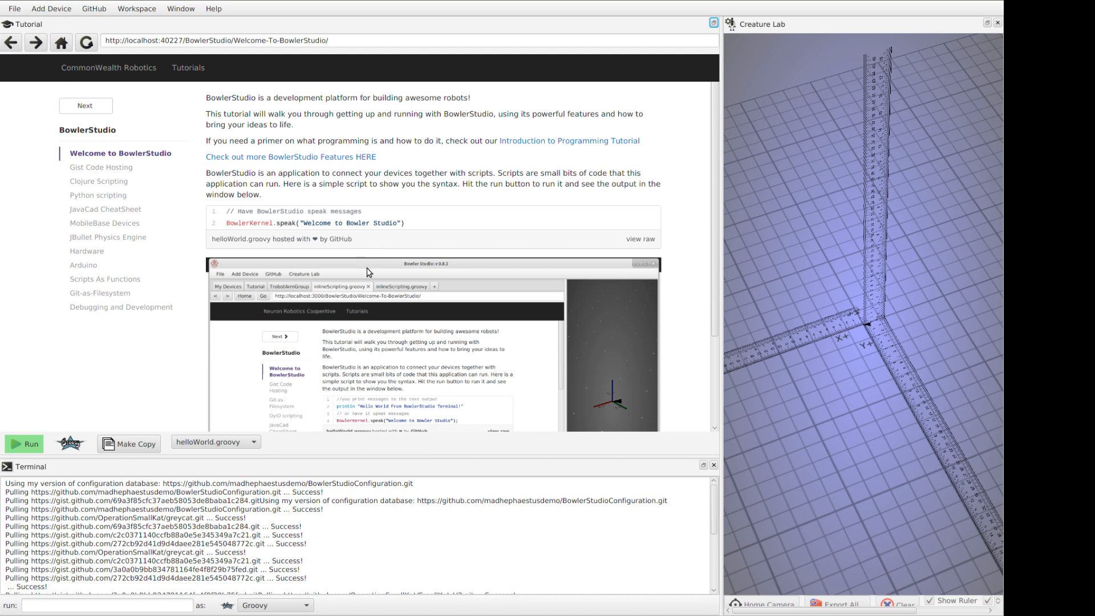
mouse_move(415, 219)
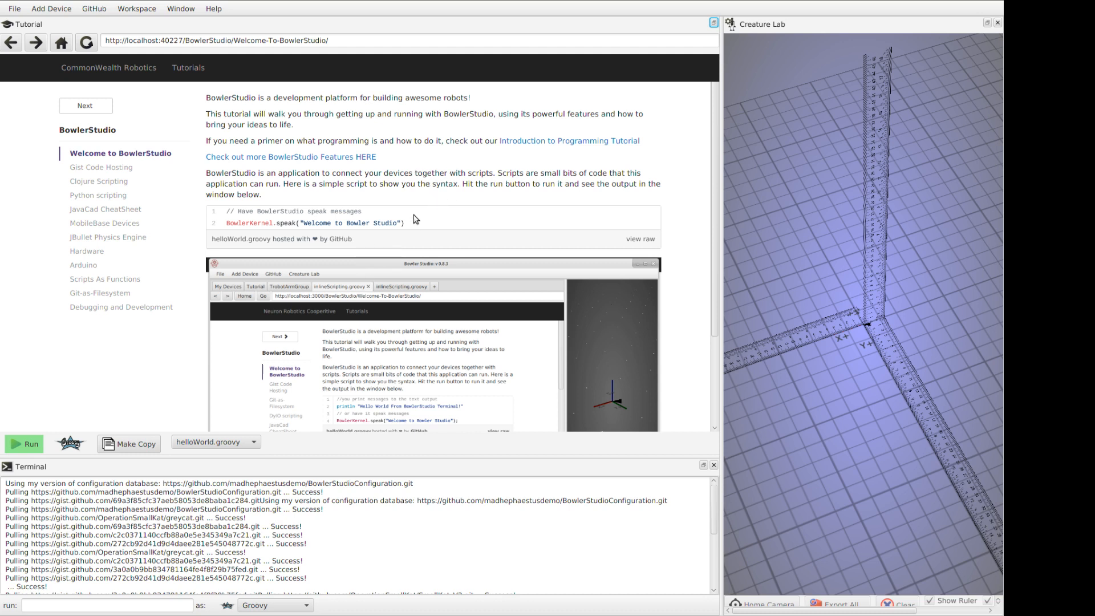
mouse_move(415, 238)
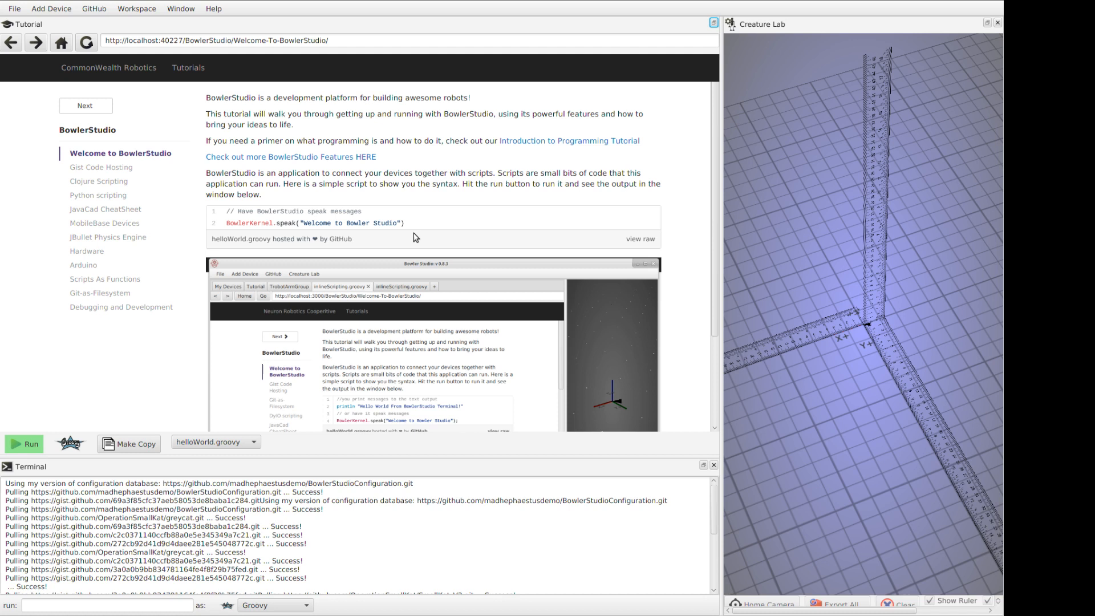
mouse_move(322, 206)
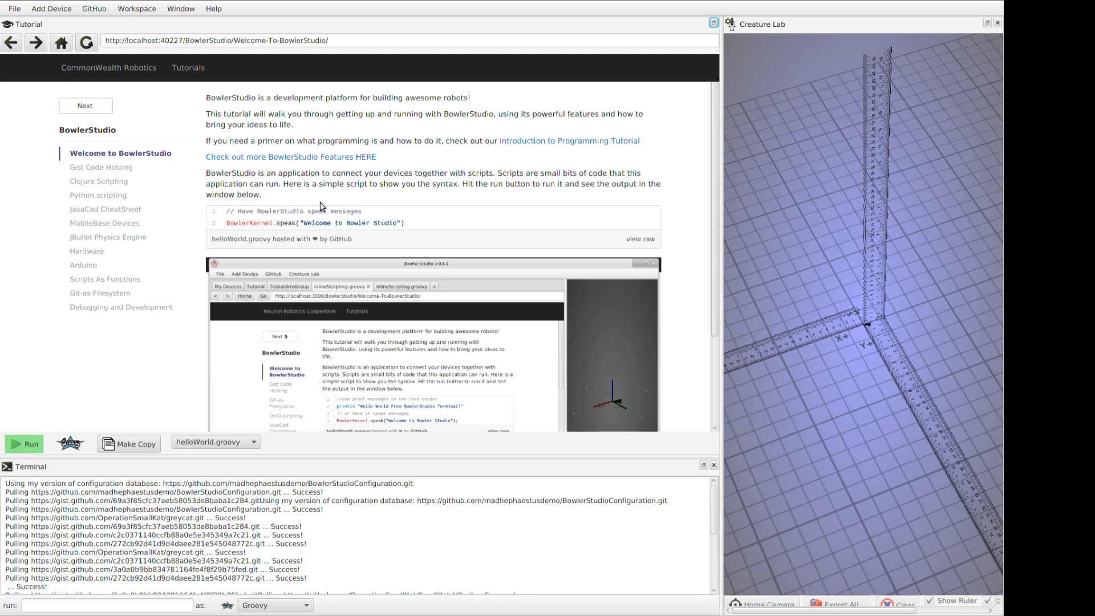
mouse_move(250, 186)
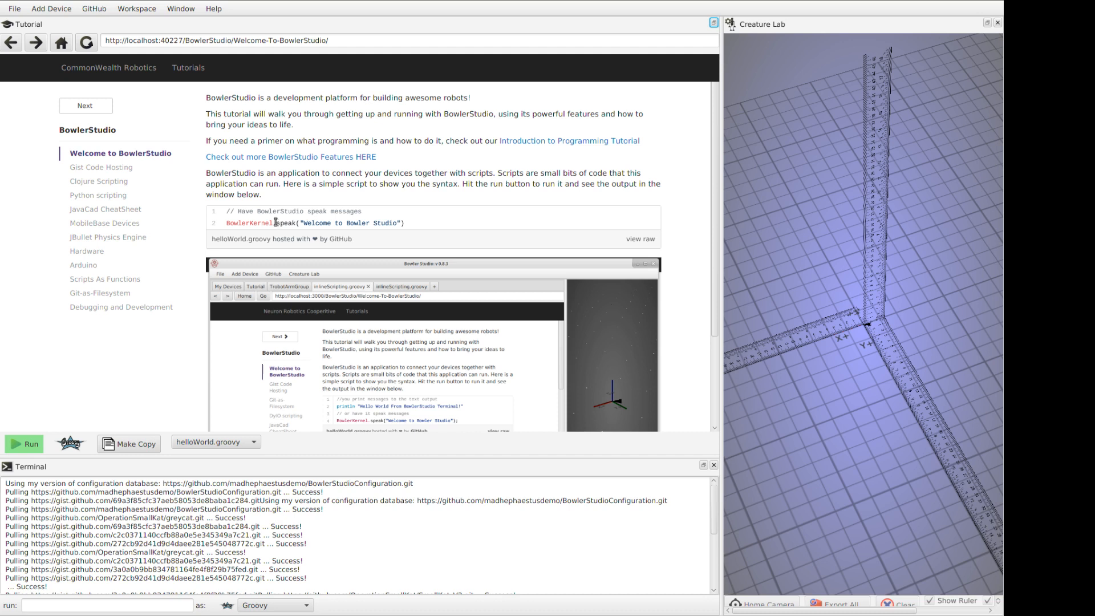
mouse_move(236, 241)
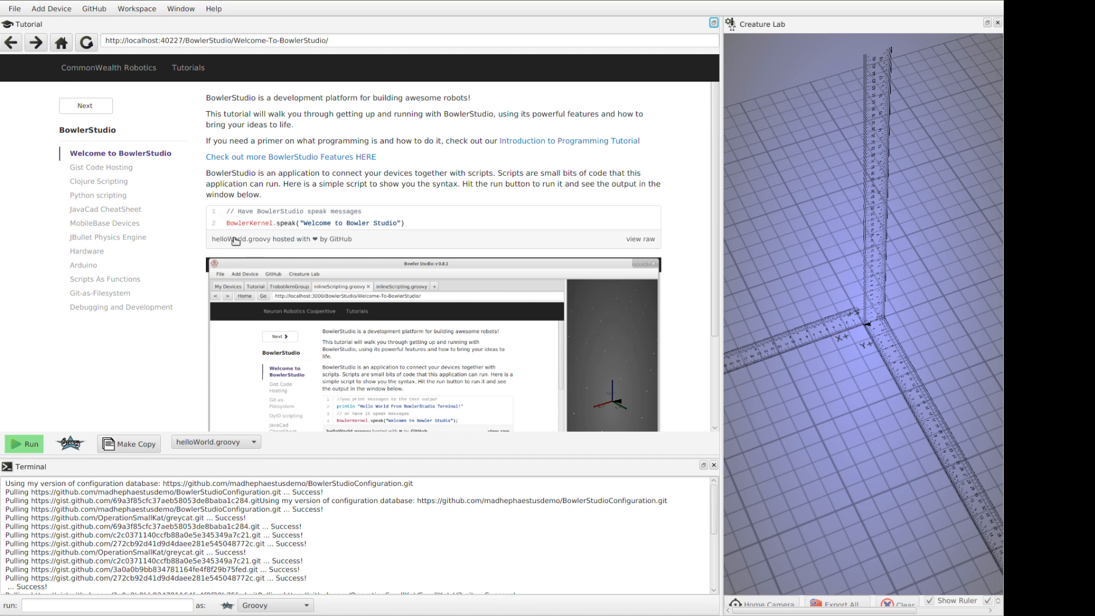
mouse_move(338, 214)
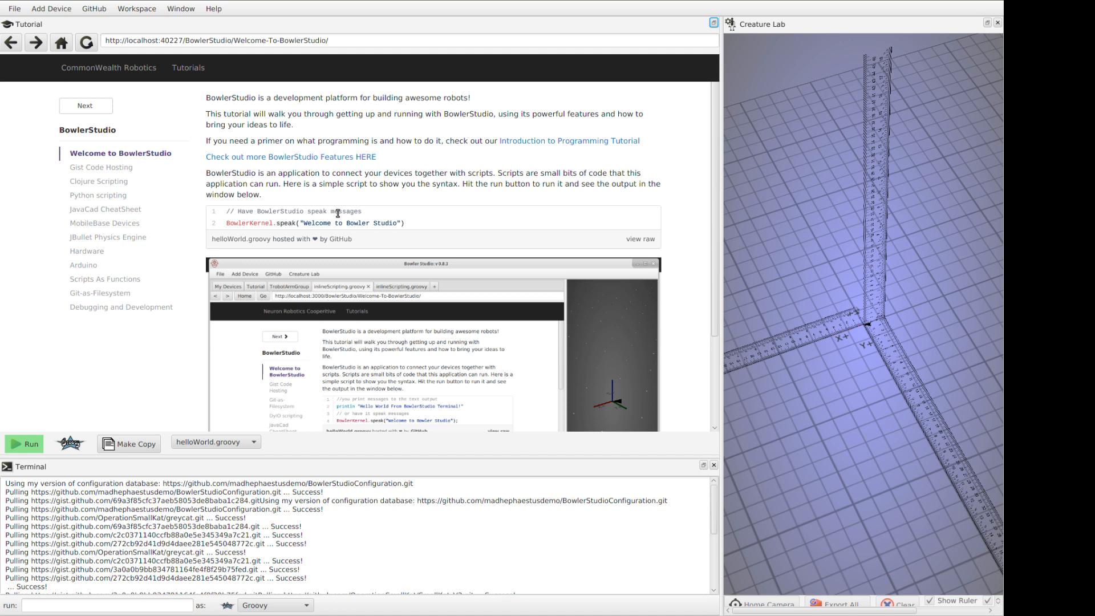
mouse_move(371, 196)
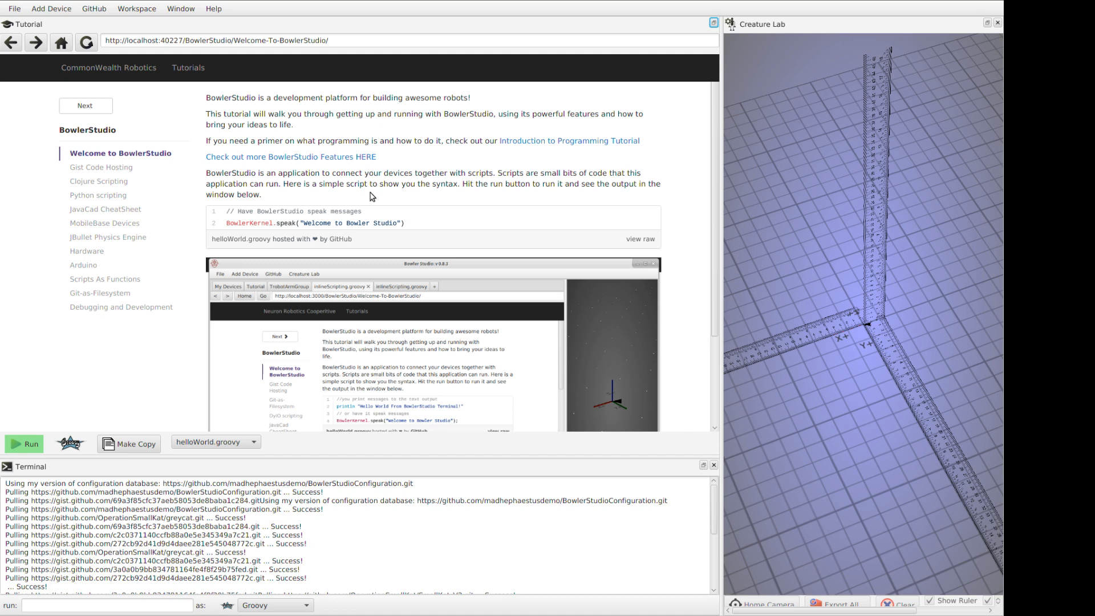
mouse_move(422, 222)
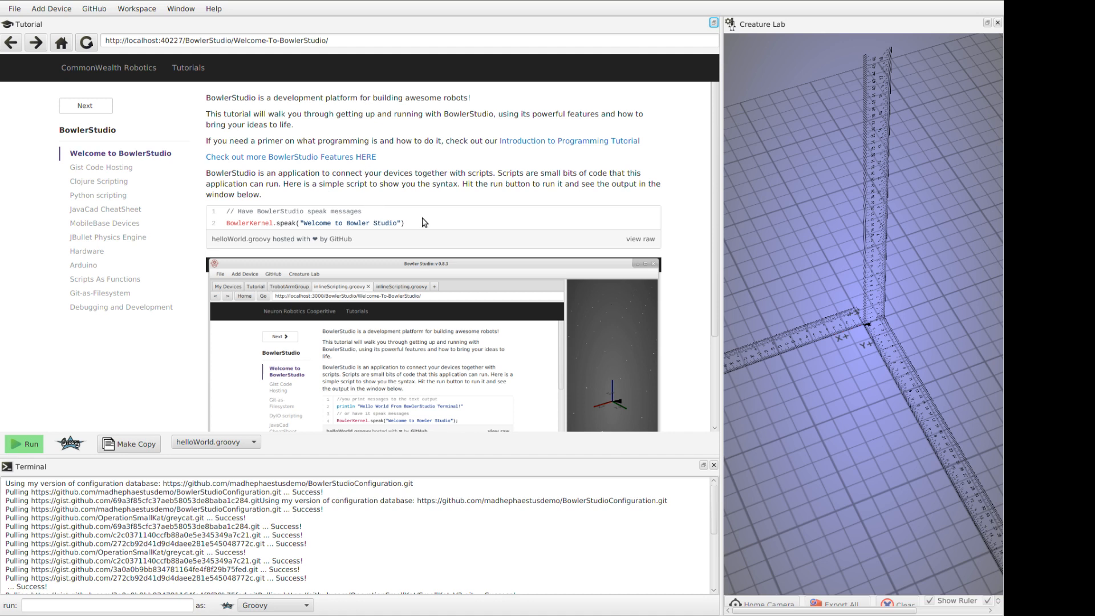
mouse_move(424, 225)
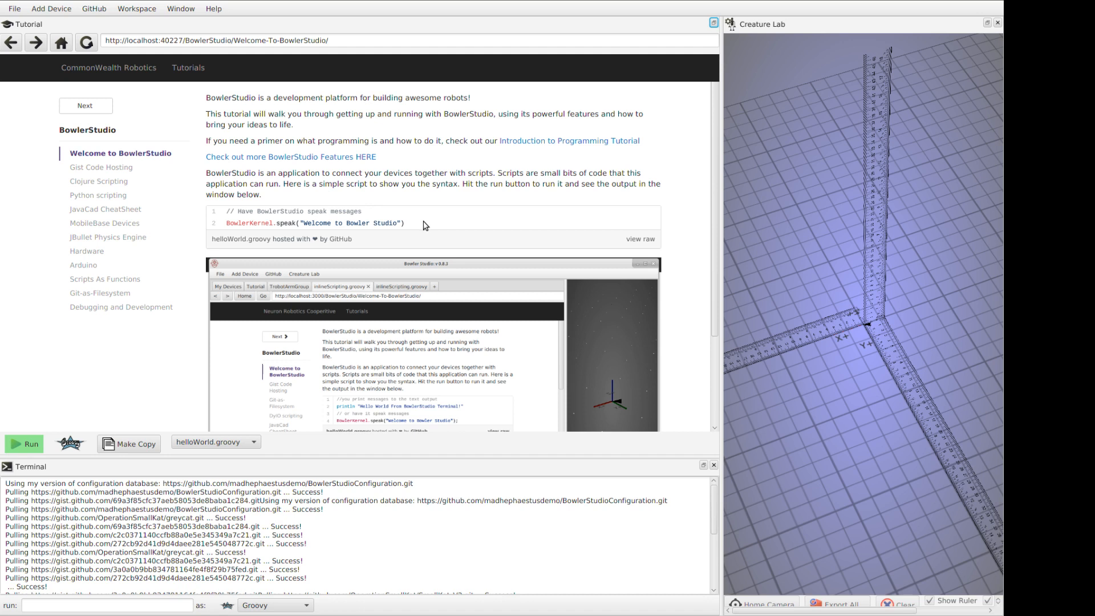
mouse_move(423, 239)
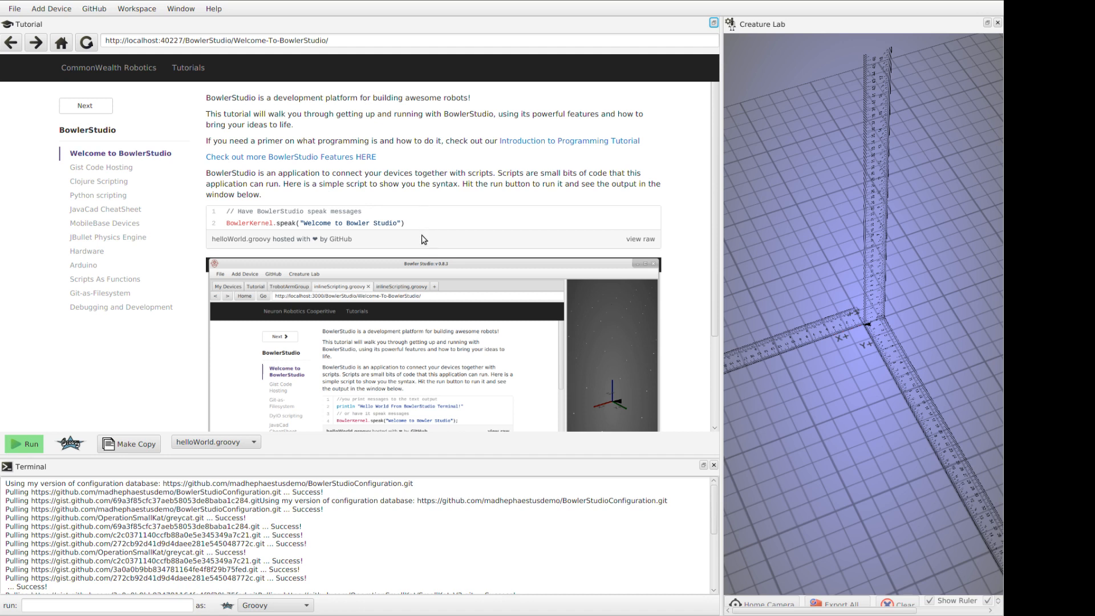
mouse_move(509, 169)
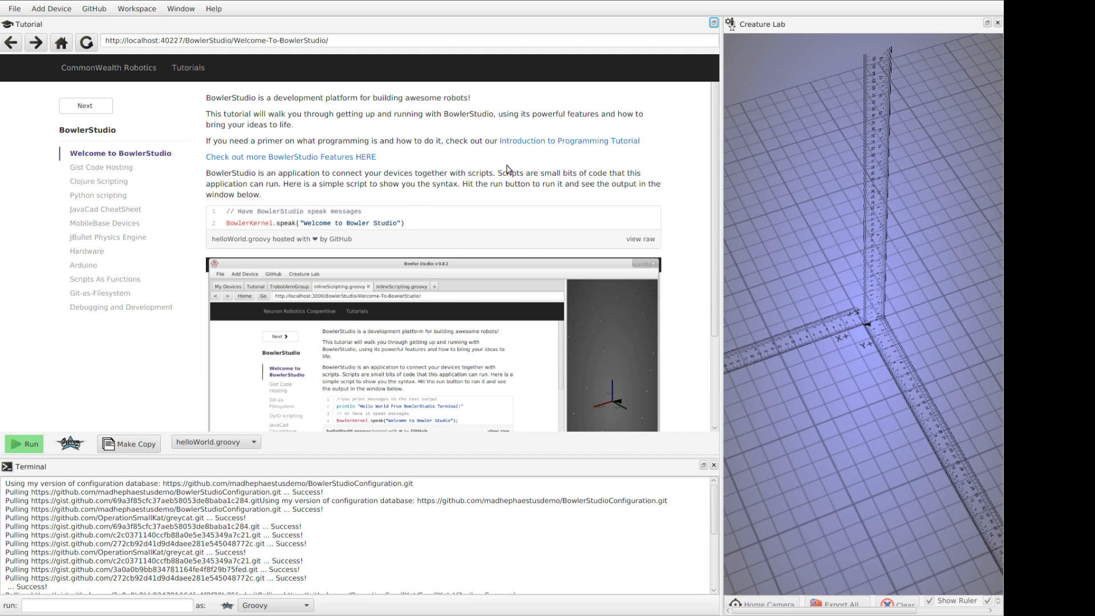
mouse_move(105, 222)
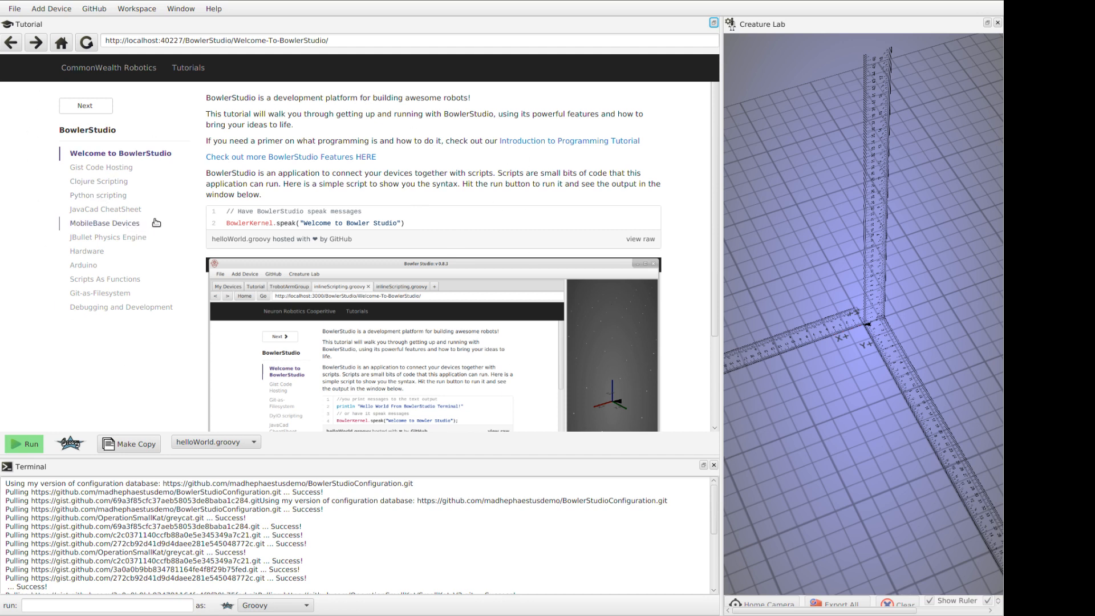
mouse_move(404, 222)
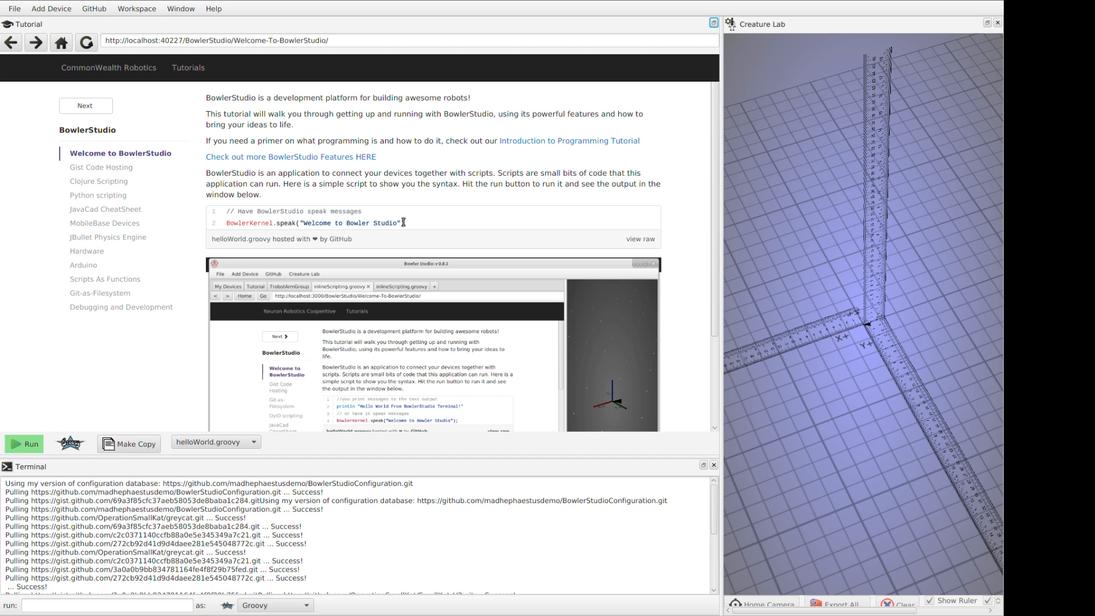
left_click(227, 222)
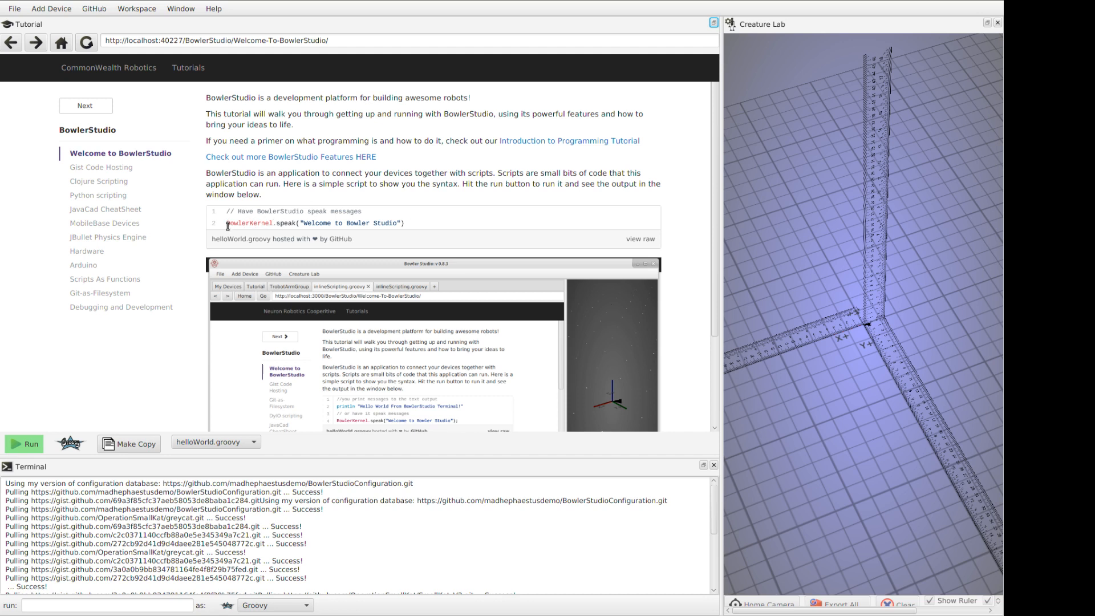
mouse_move(228, 232)
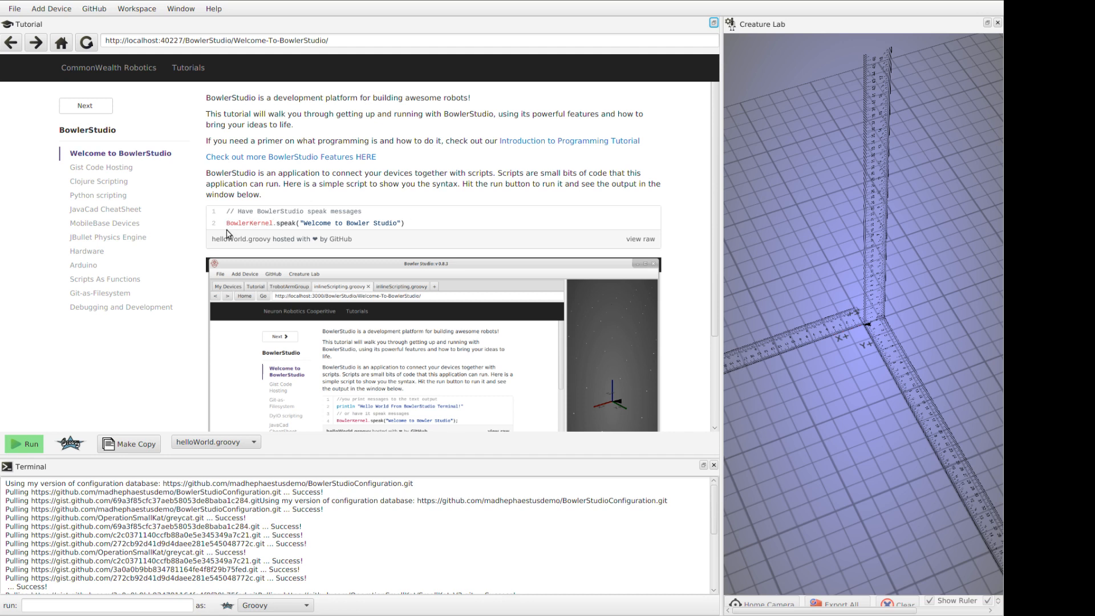
mouse_move(195, 206)
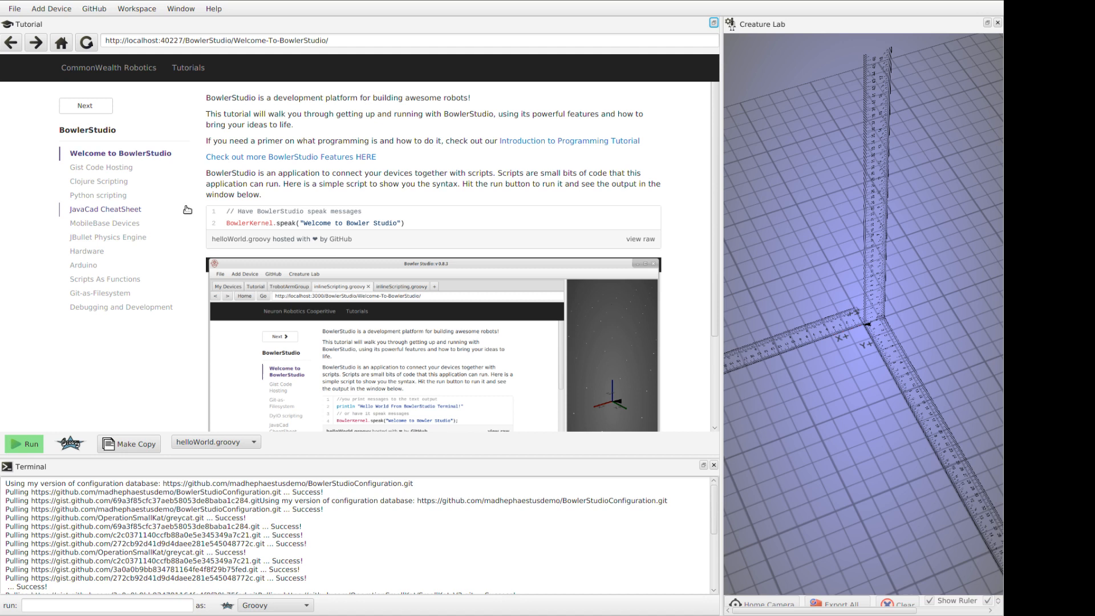
mouse_move(231, 231)
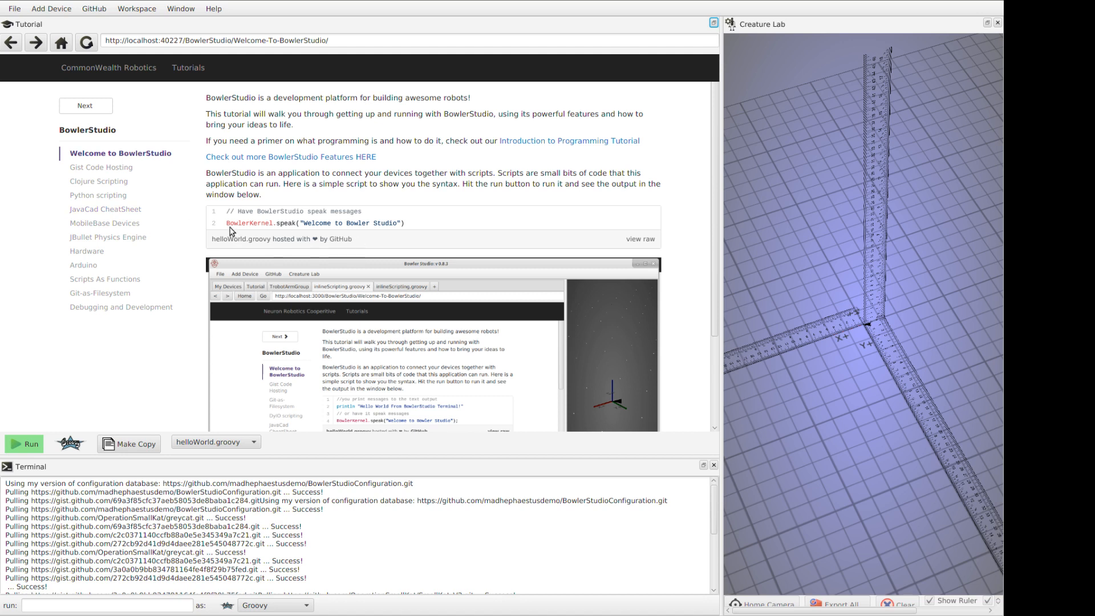
- Run helloWorld.groovy to speak 'Welcome to Bowler Studio', then show the example file list
double_click(313, 223)
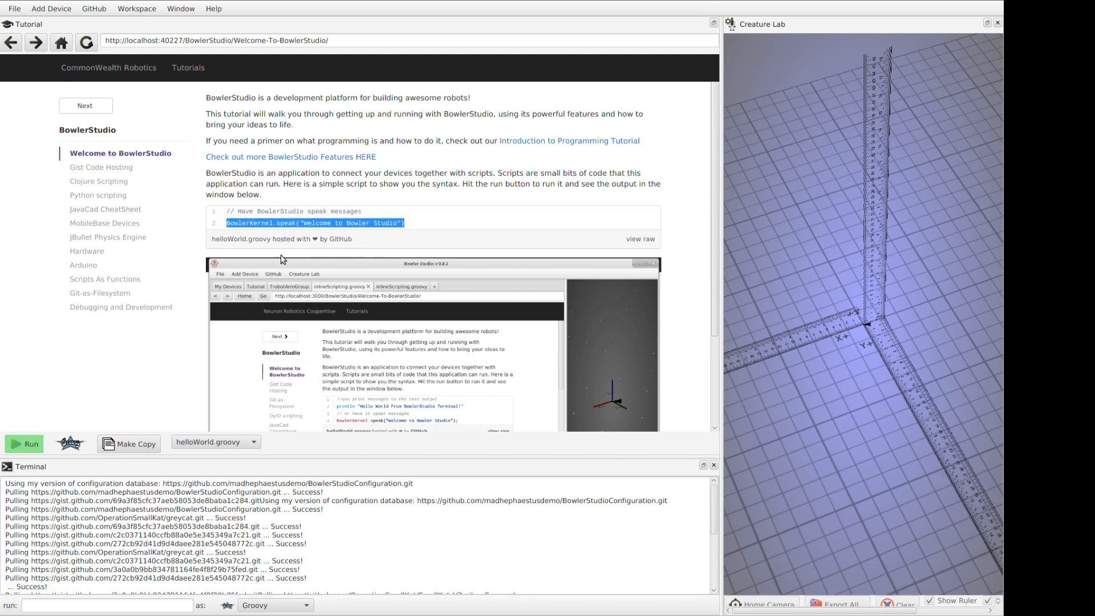
mouse_move(291, 254)
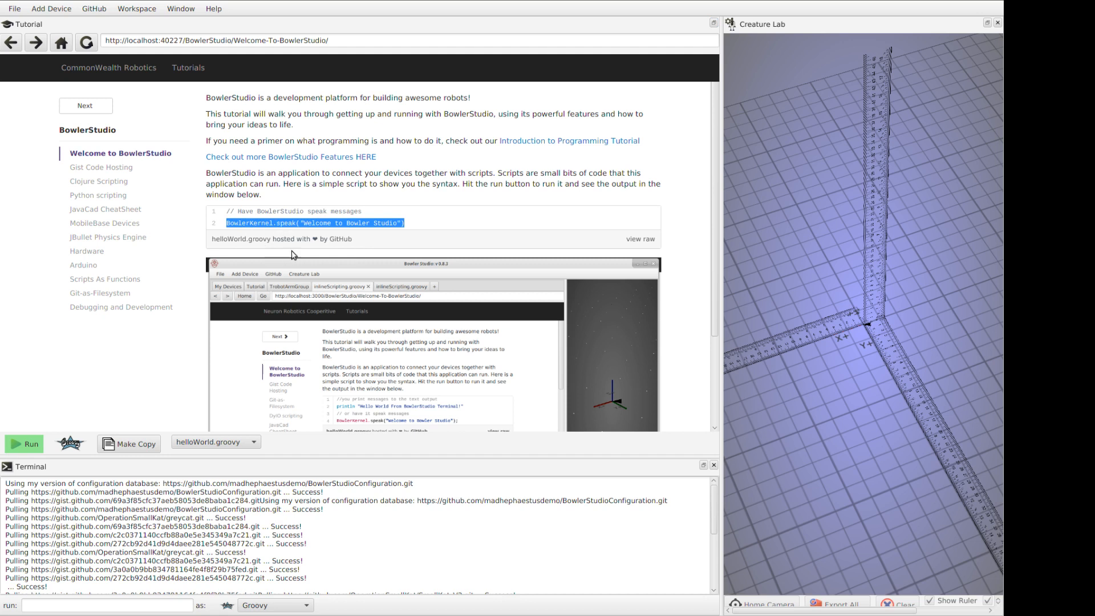
mouse_move(240, 231)
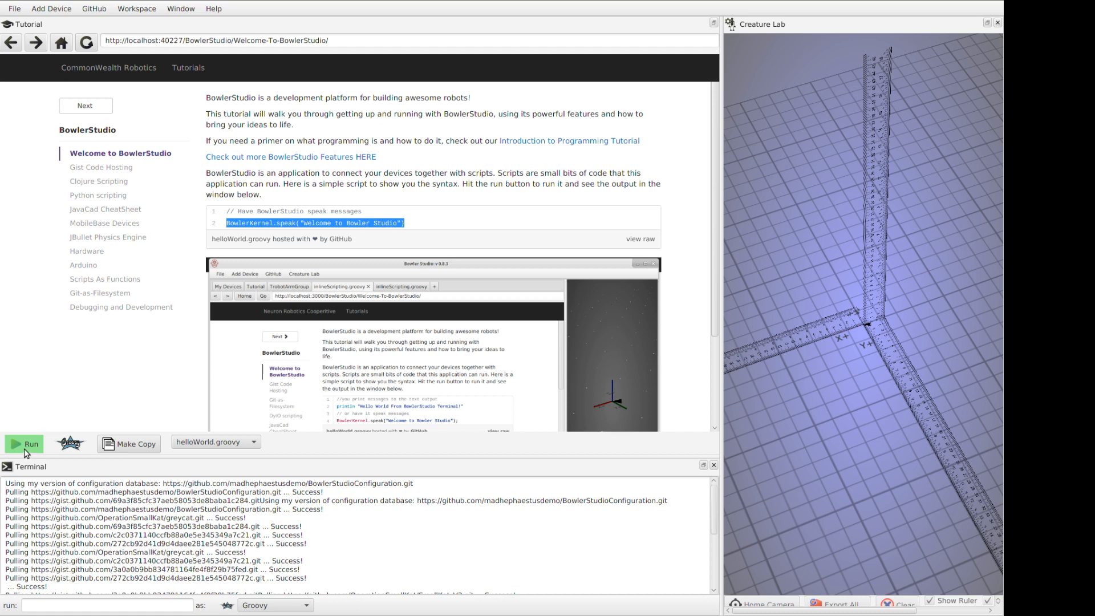
left_click(26, 444)
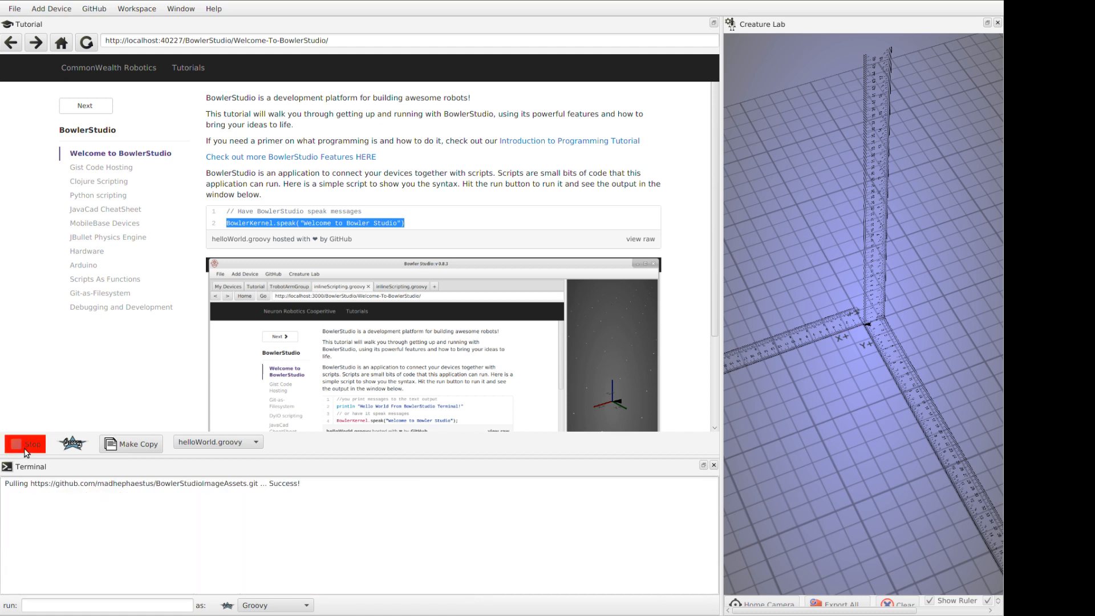
left_click(26, 443)
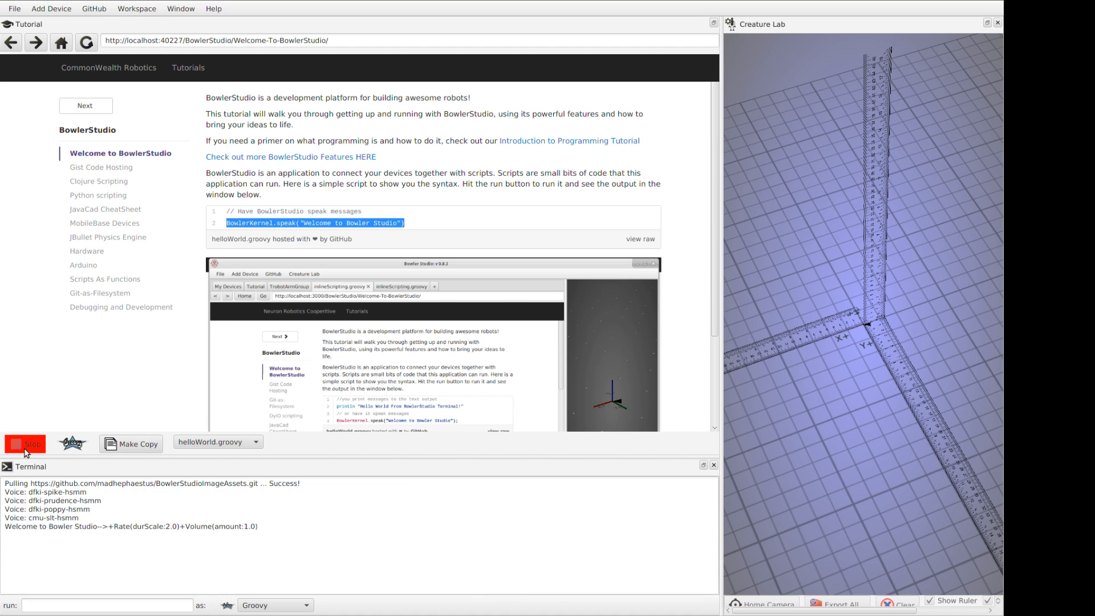
left_click(25, 444)
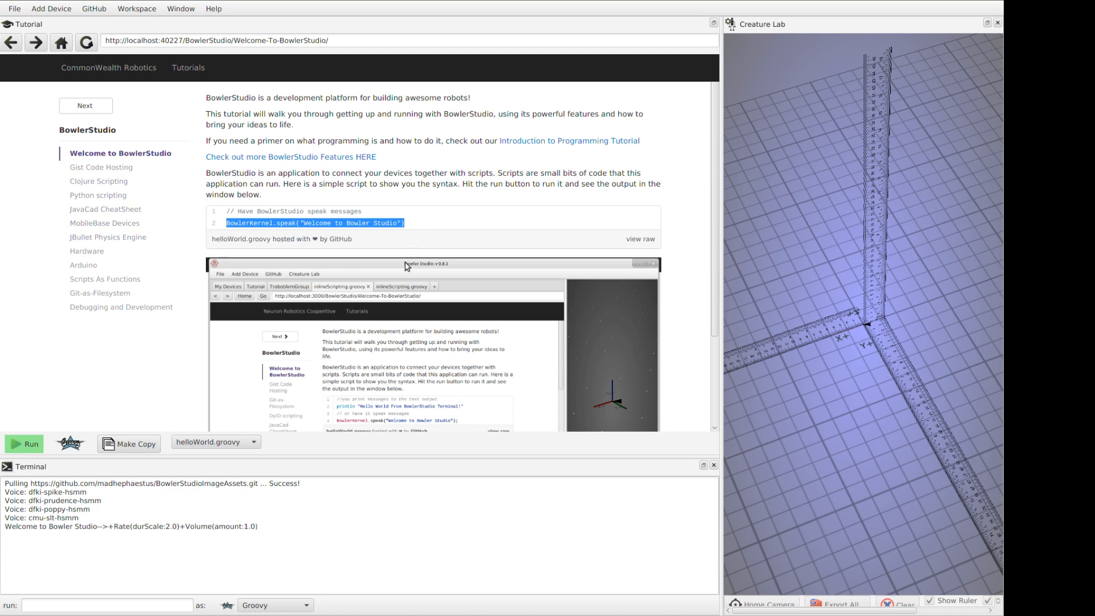
mouse_move(197, 204)
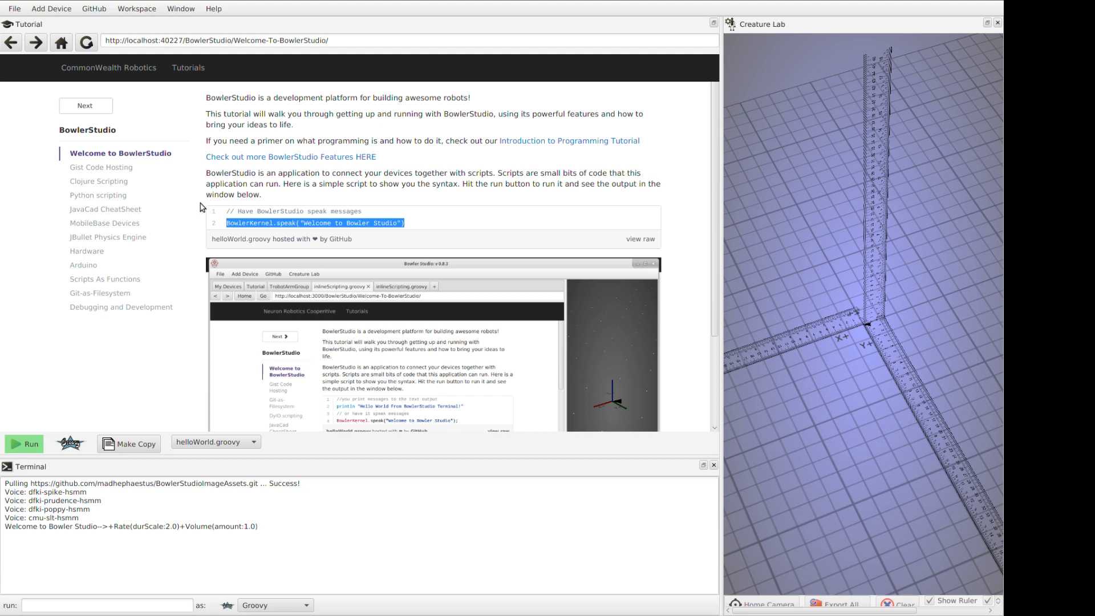
left_click(254, 442)
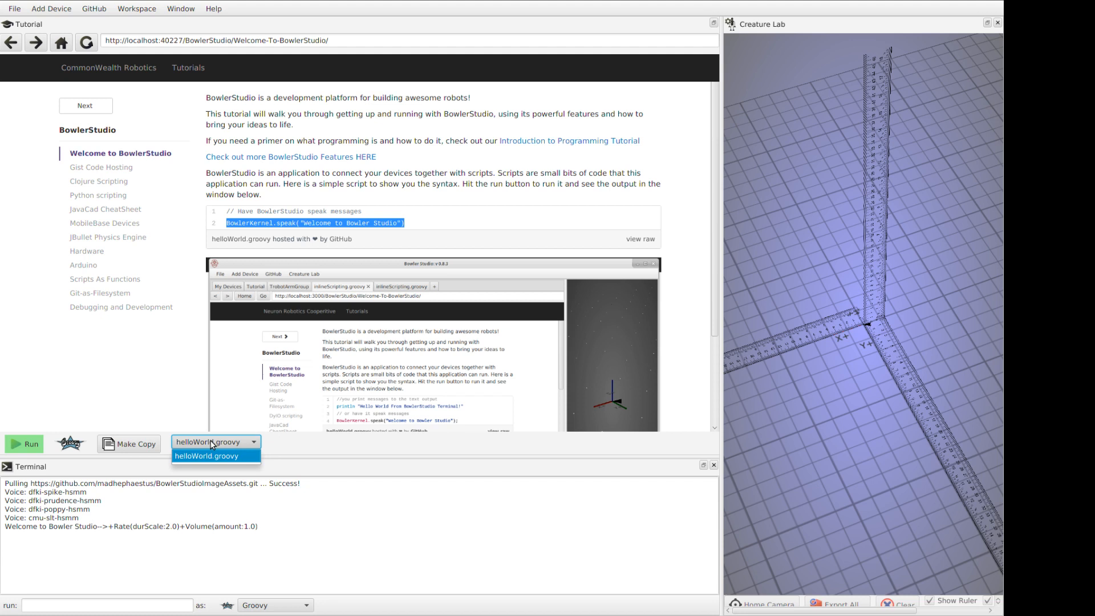
mouse_move(20, 430)
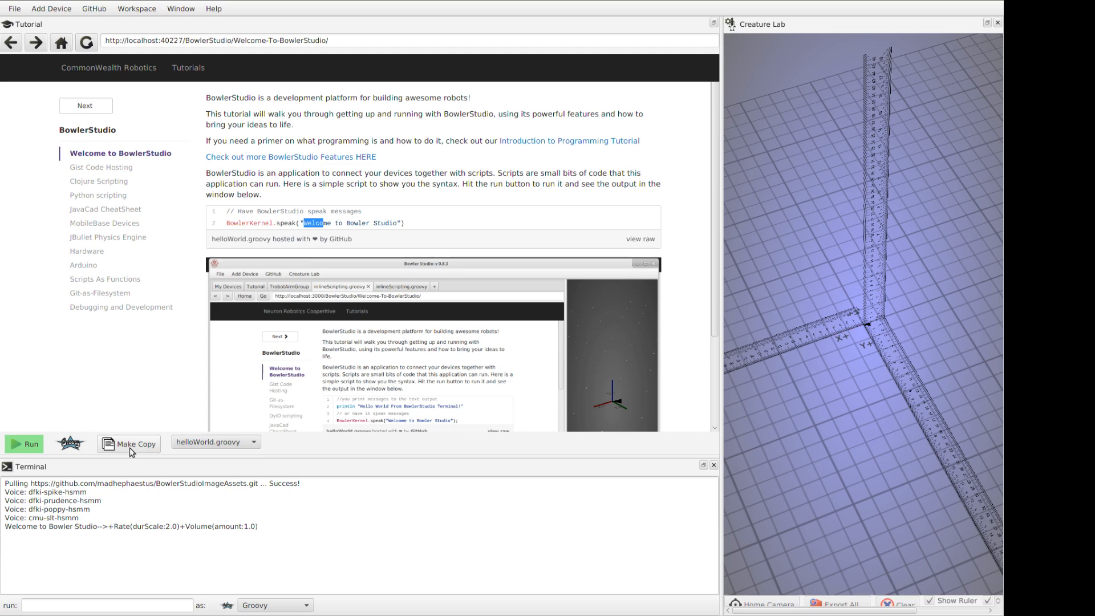
- Fork helloWorld.groovy with Make Copy and run the personal copy
left_click(134, 444)
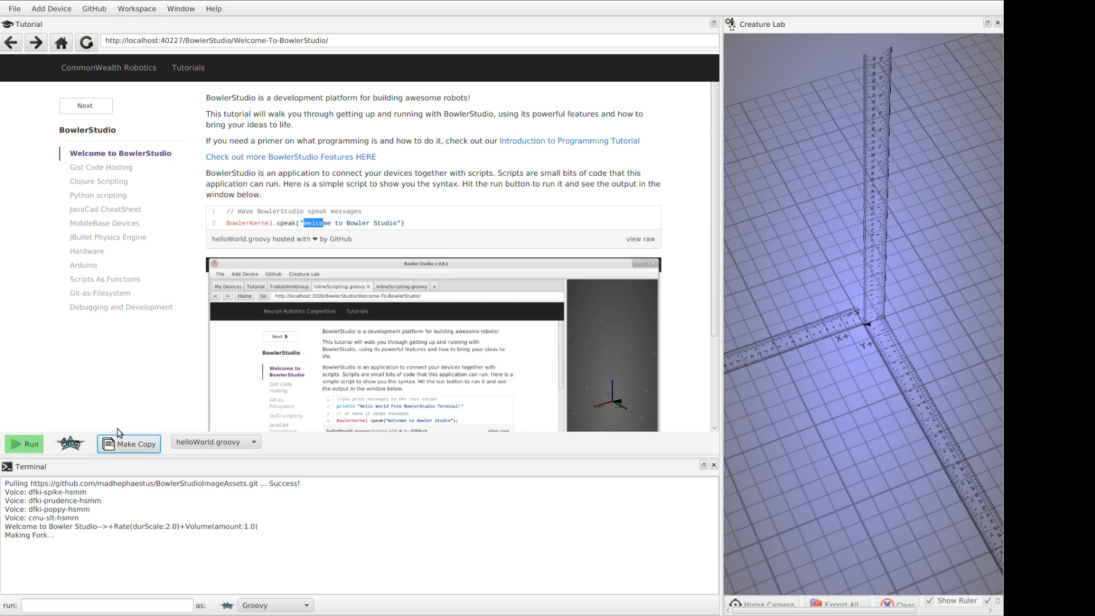
left_click(135, 443)
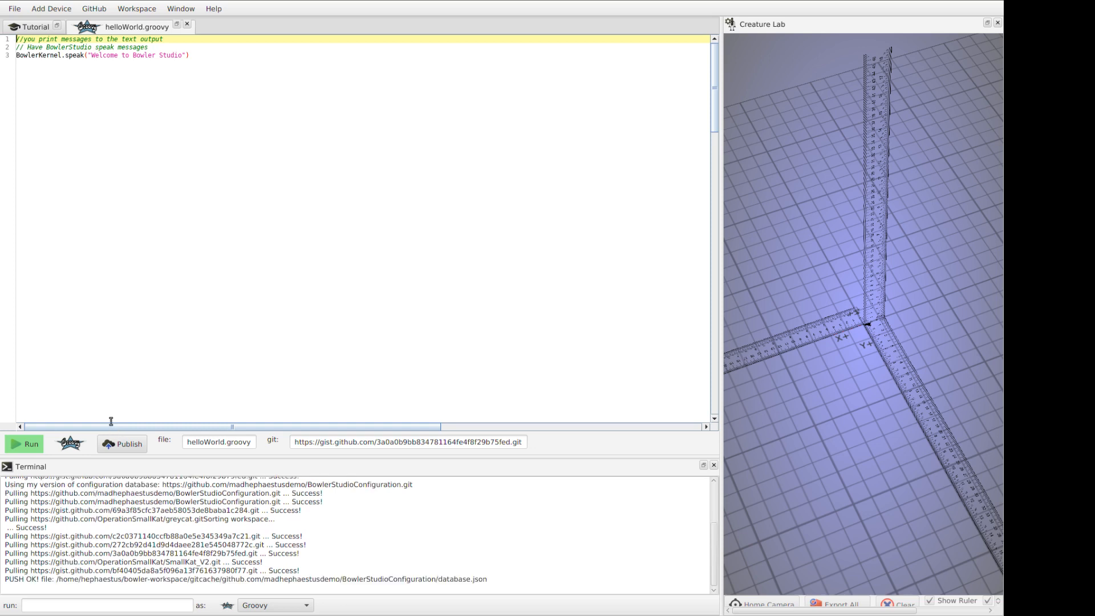
mouse_move(95, 401)
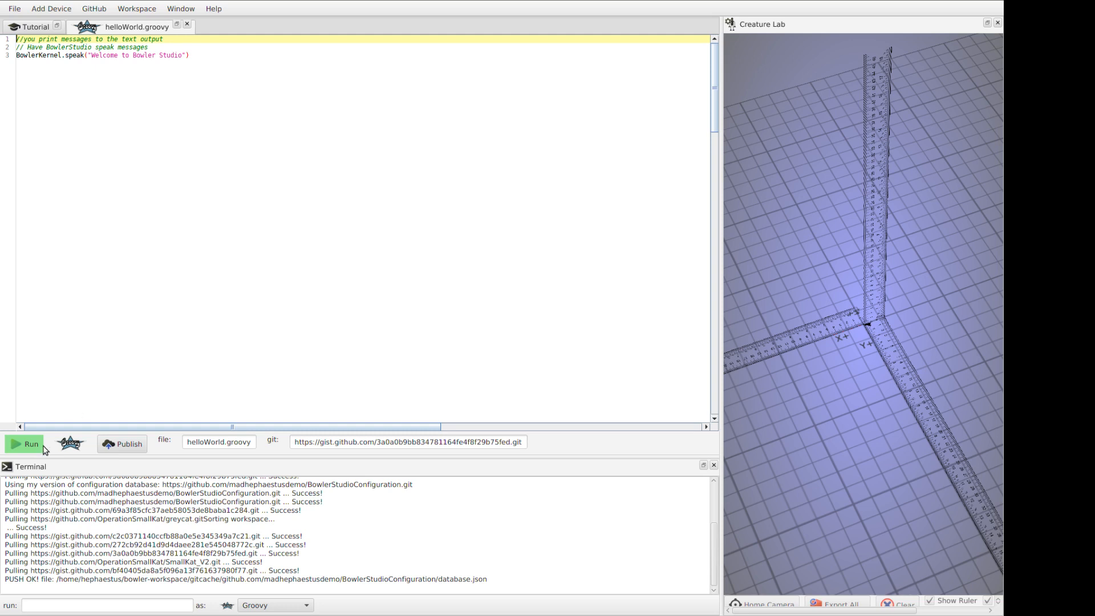
left_click(24, 443)
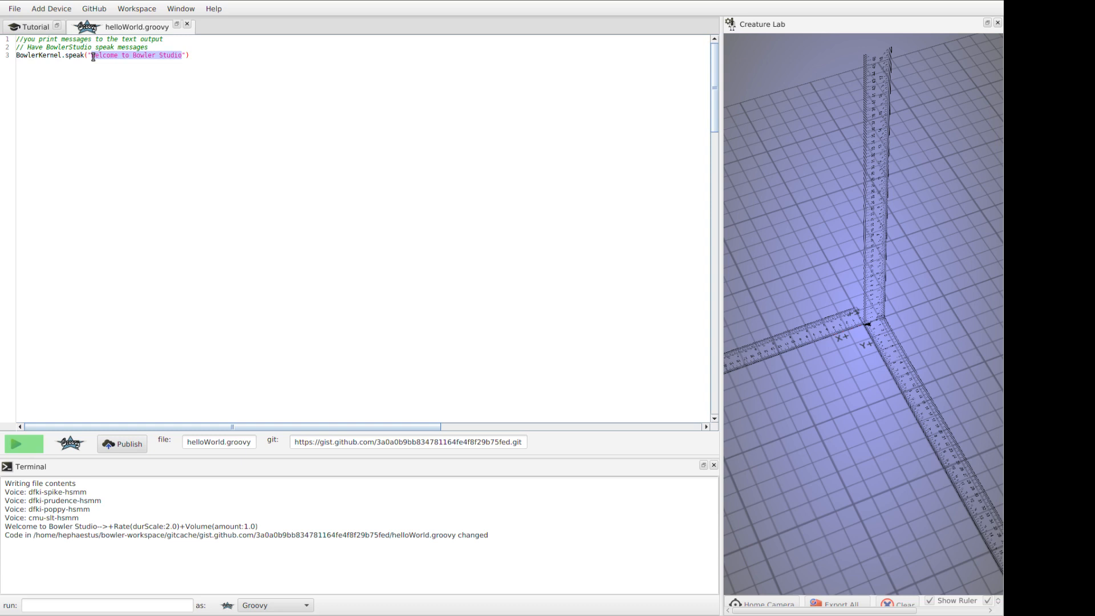
- Change the speak string to 'Hello World' and run the script to hear it
type("Hello")
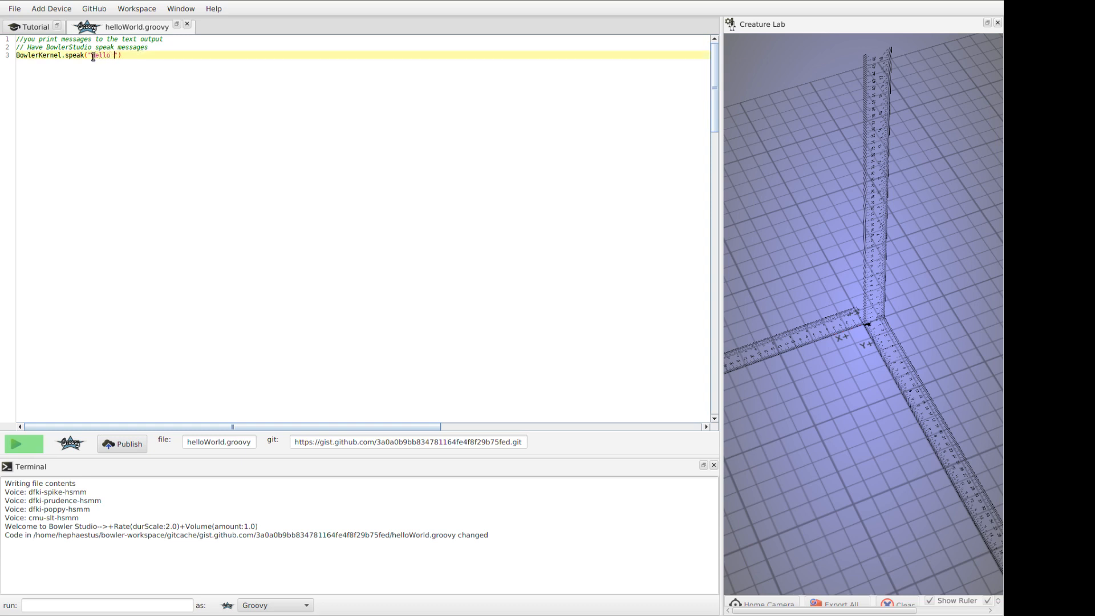
type("World")
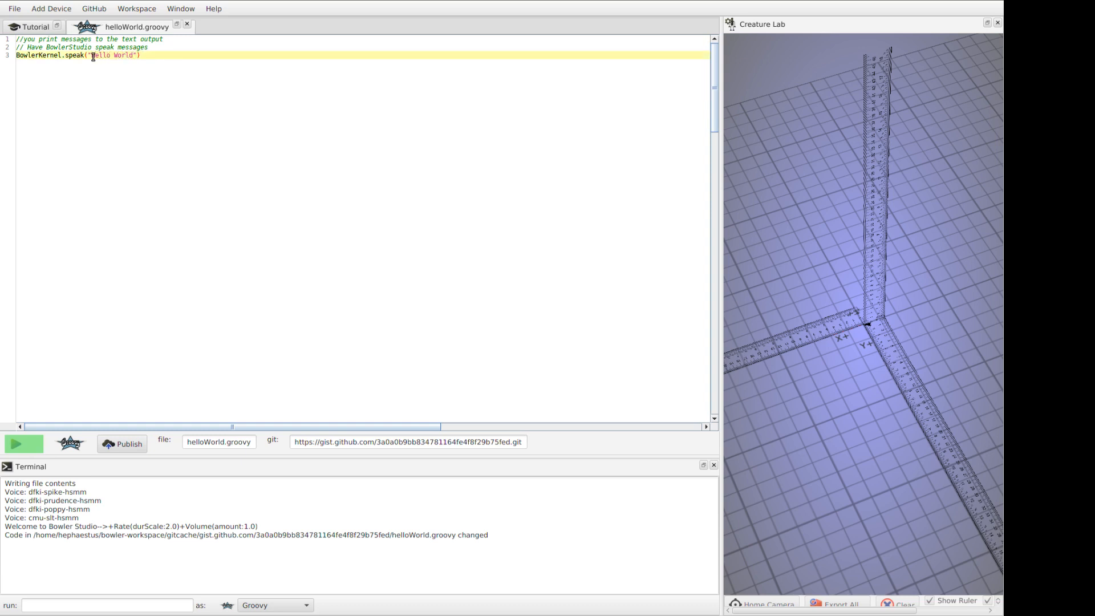
left_click(23, 444)
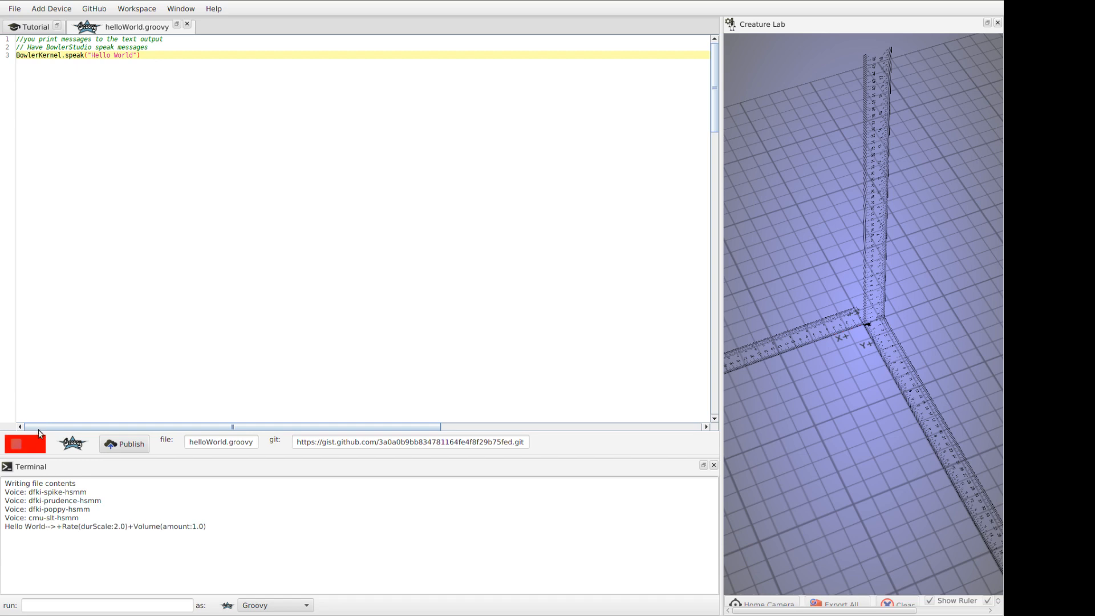
left_click(24, 443)
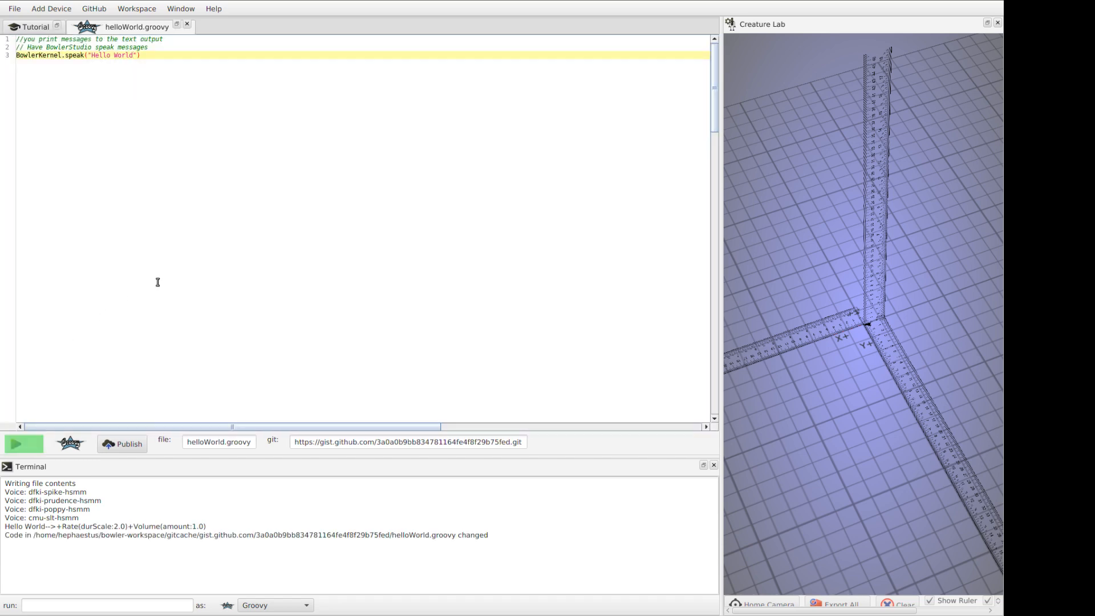
mouse_move(47, 458)
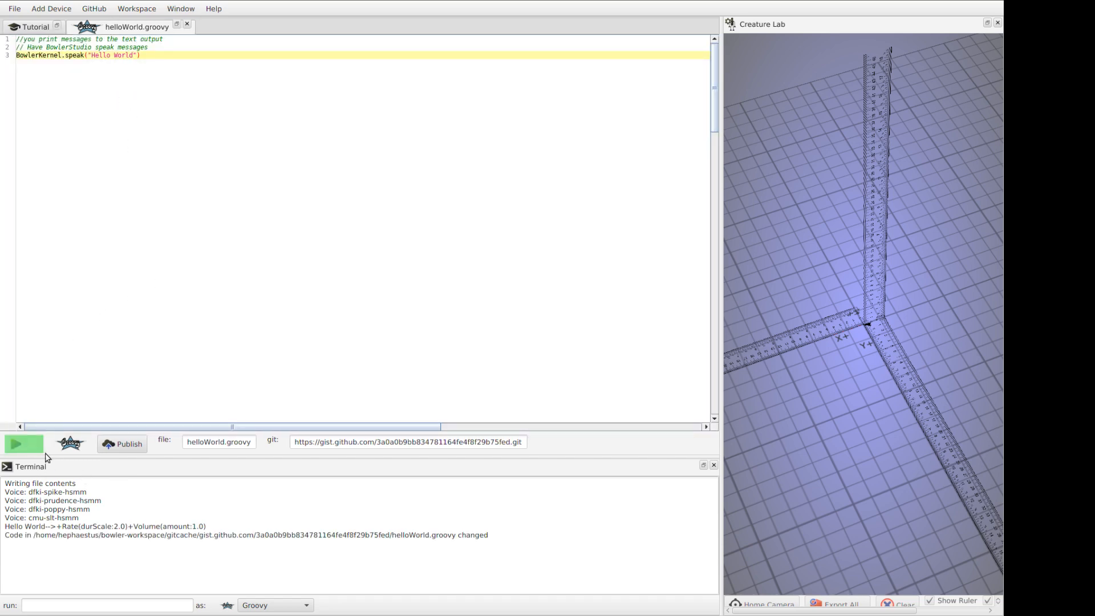
left_click(23, 443)
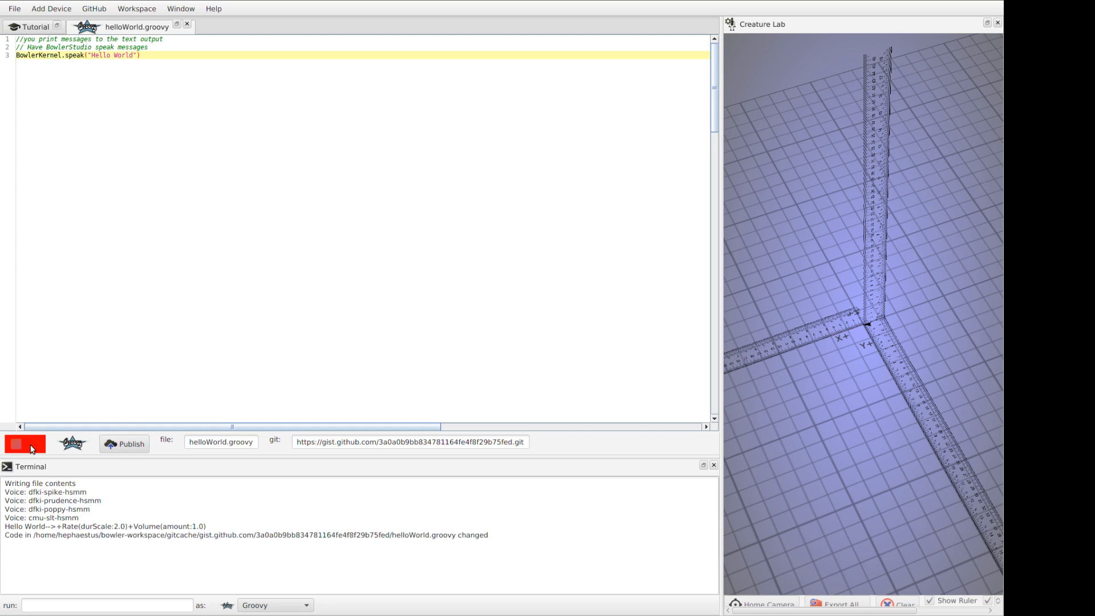
left_click(24, 444)
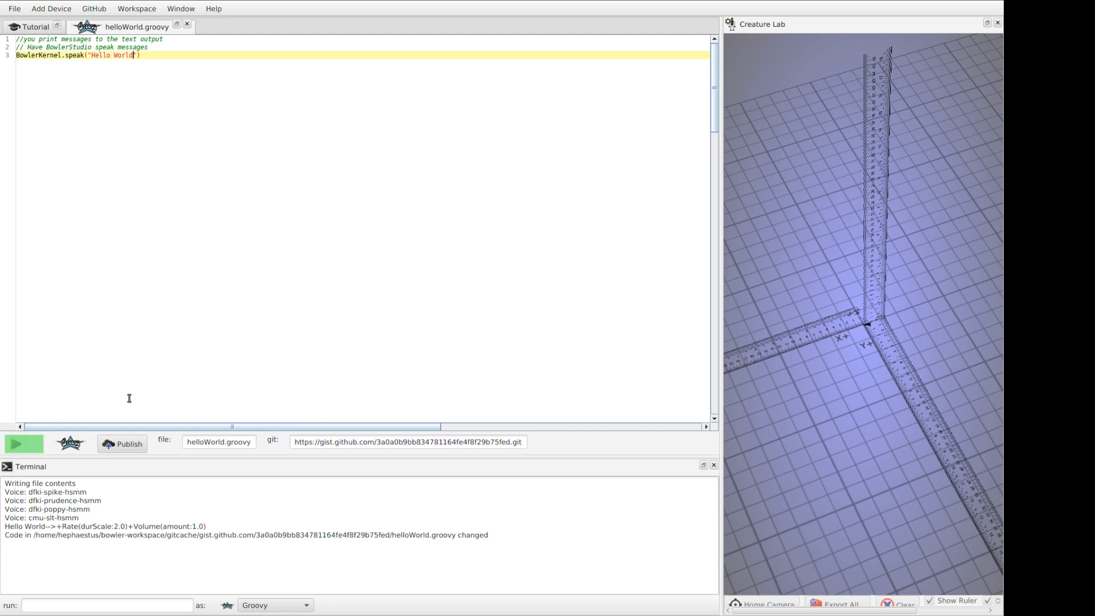
mouse_move(116, 427)
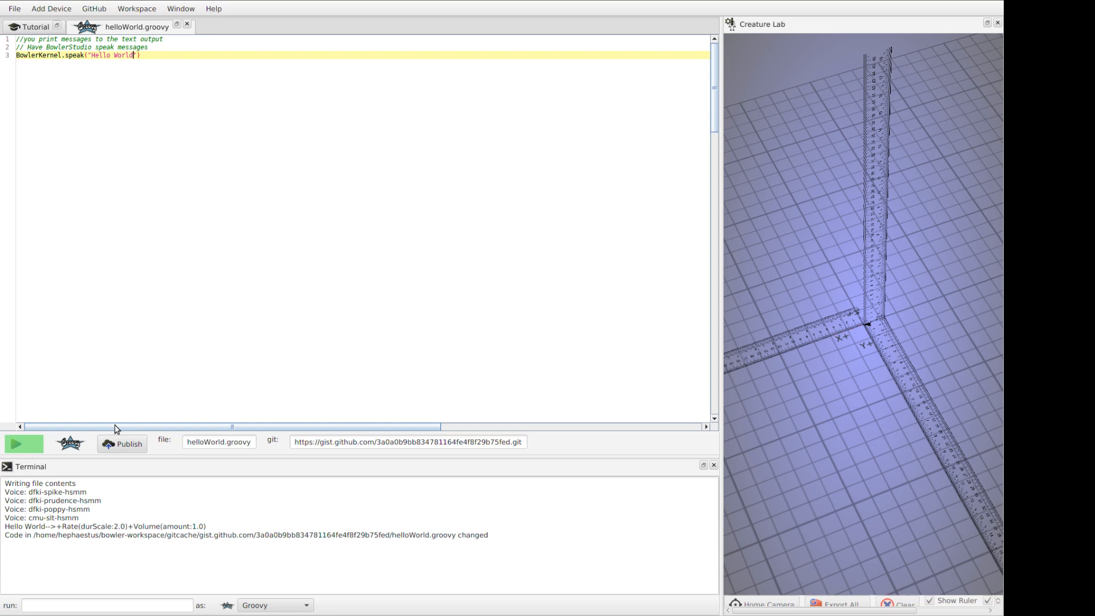
- Publish the Hello World change to the gist with a 'For a tutorial' commit message
left_click(129, 443)
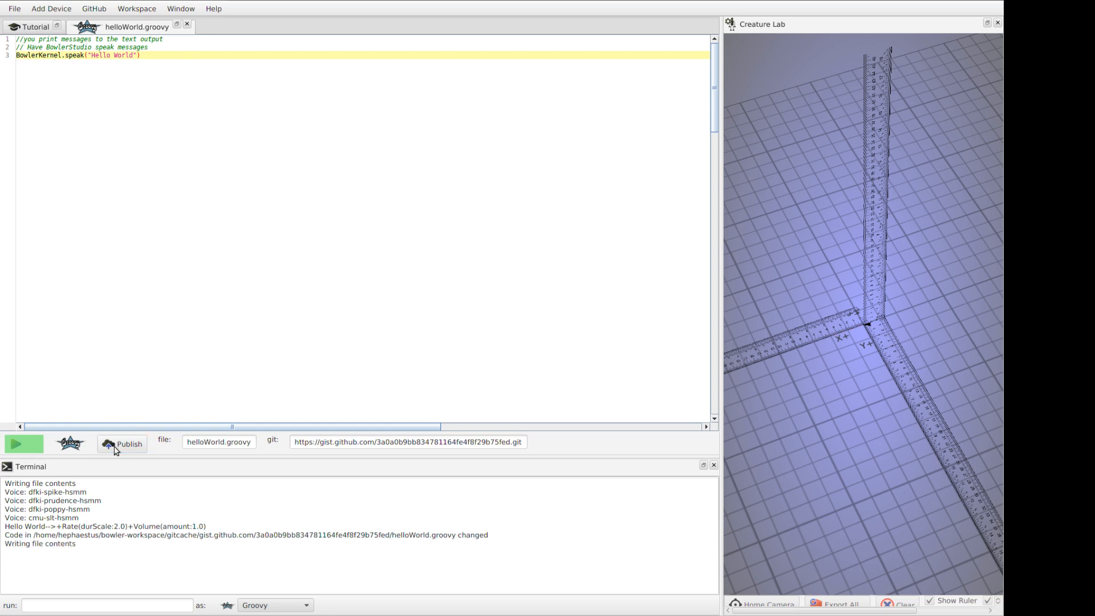
left_click(122, 444)
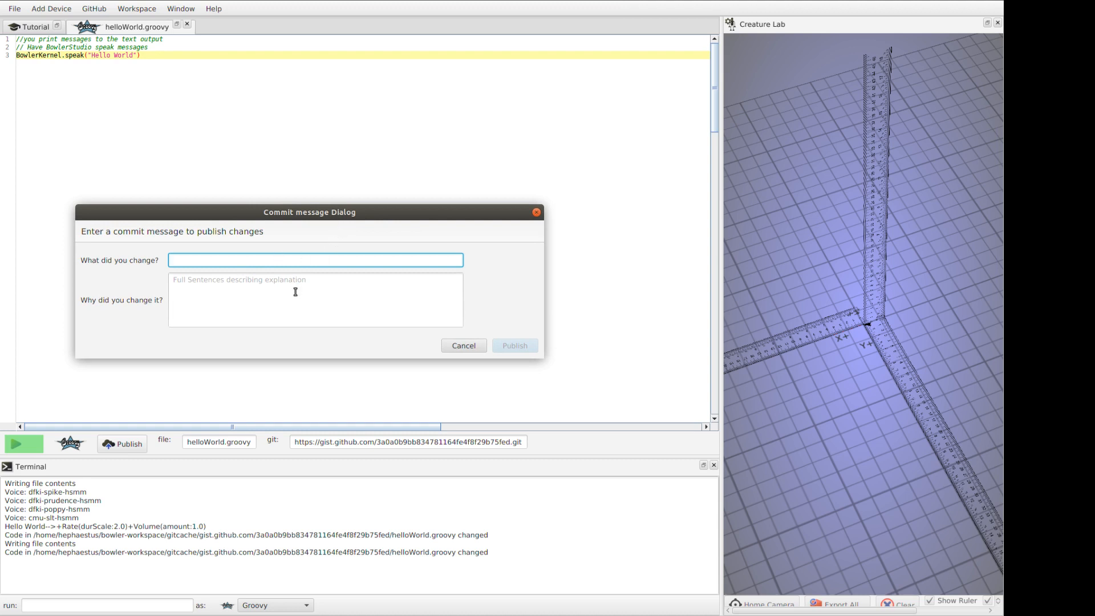
type("The text to say")
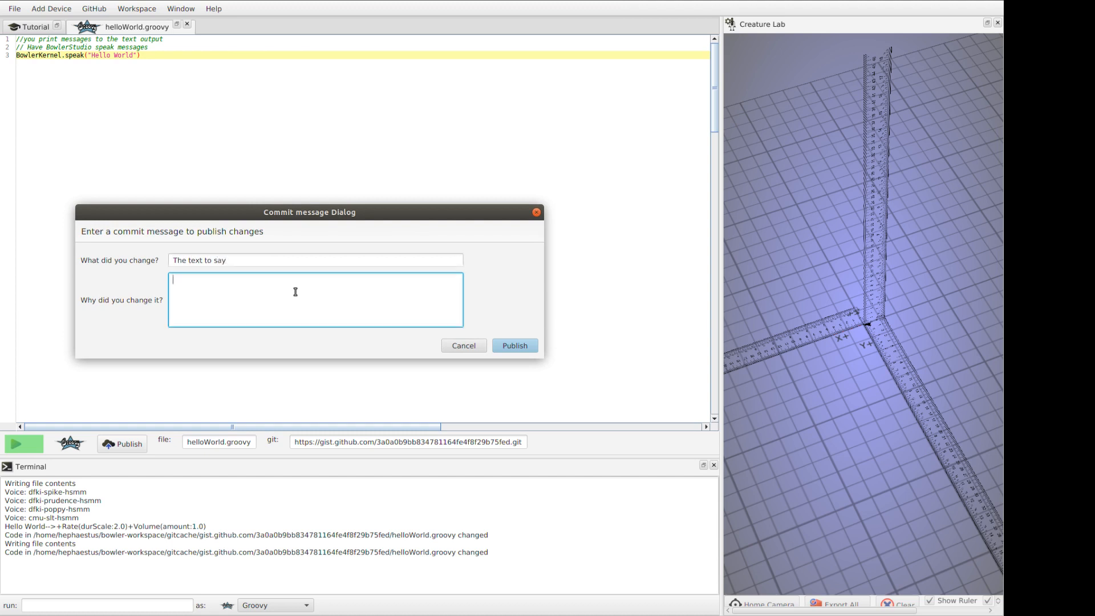
type("For a t")
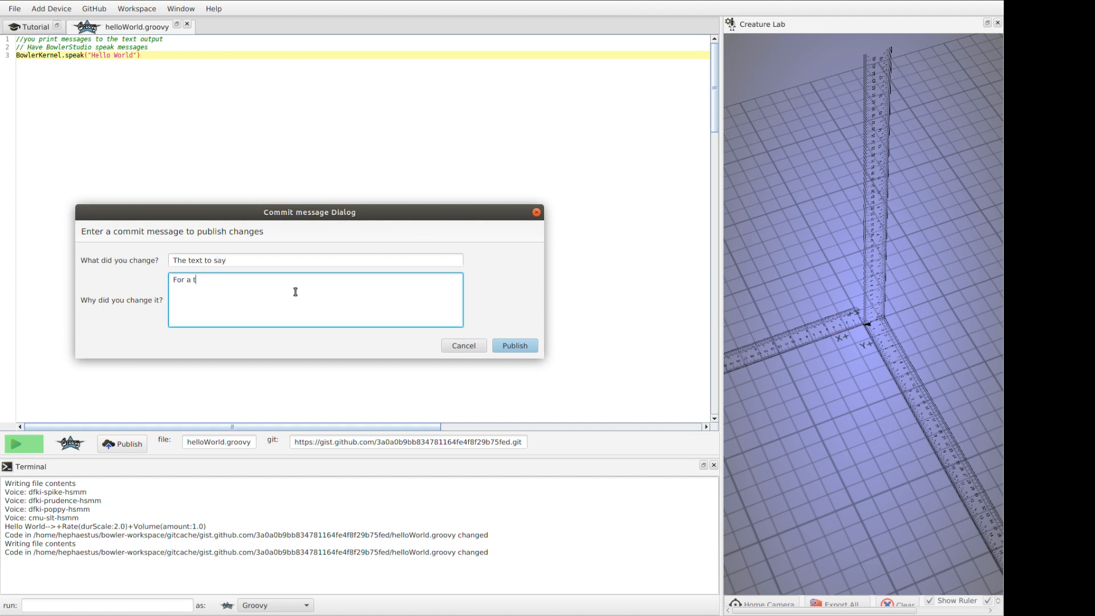
type("utorial")
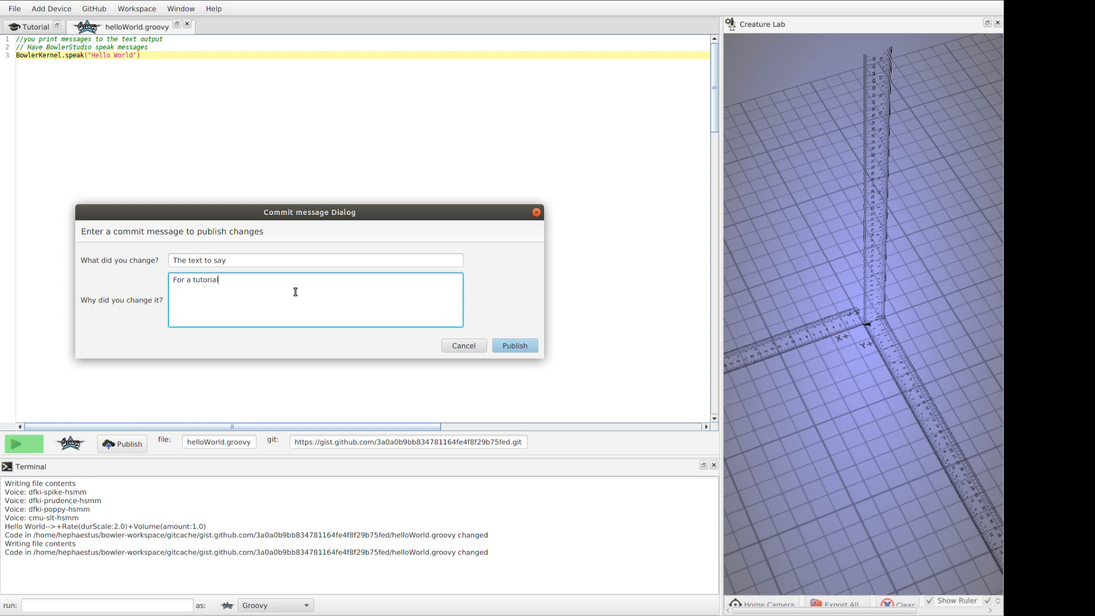
mouse_move(264, 282)
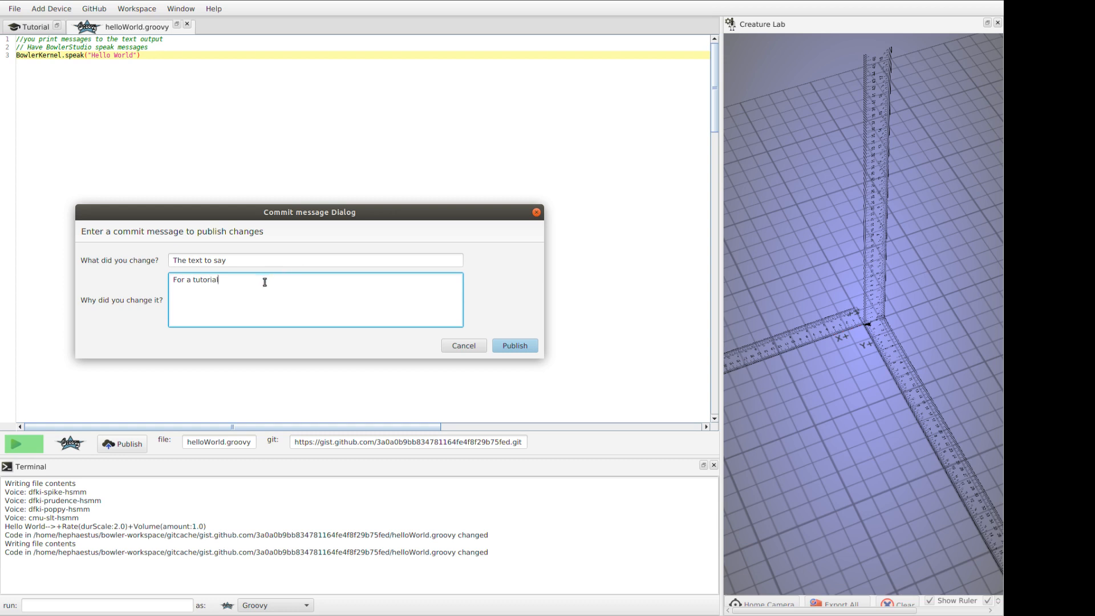
left_click(514, 344)
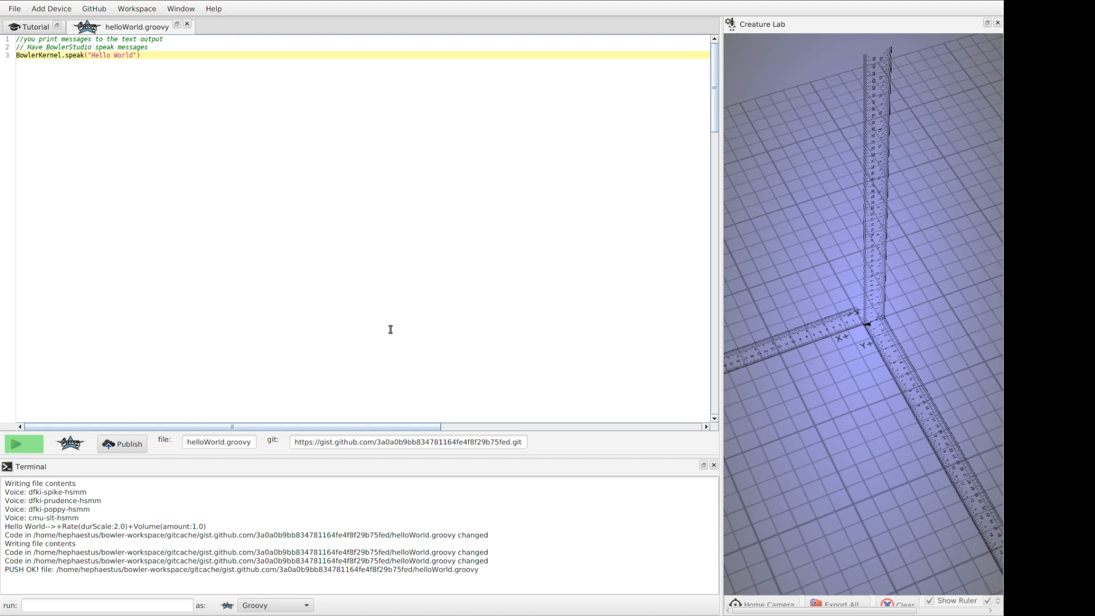
mouse_move(383, 320)
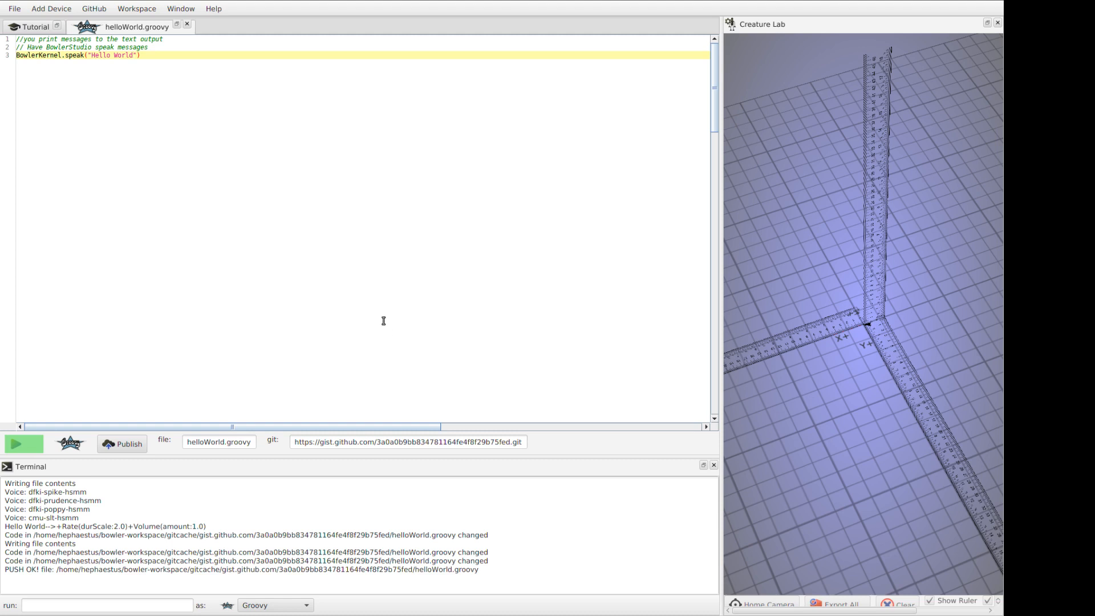
mouse_move(213, 8)
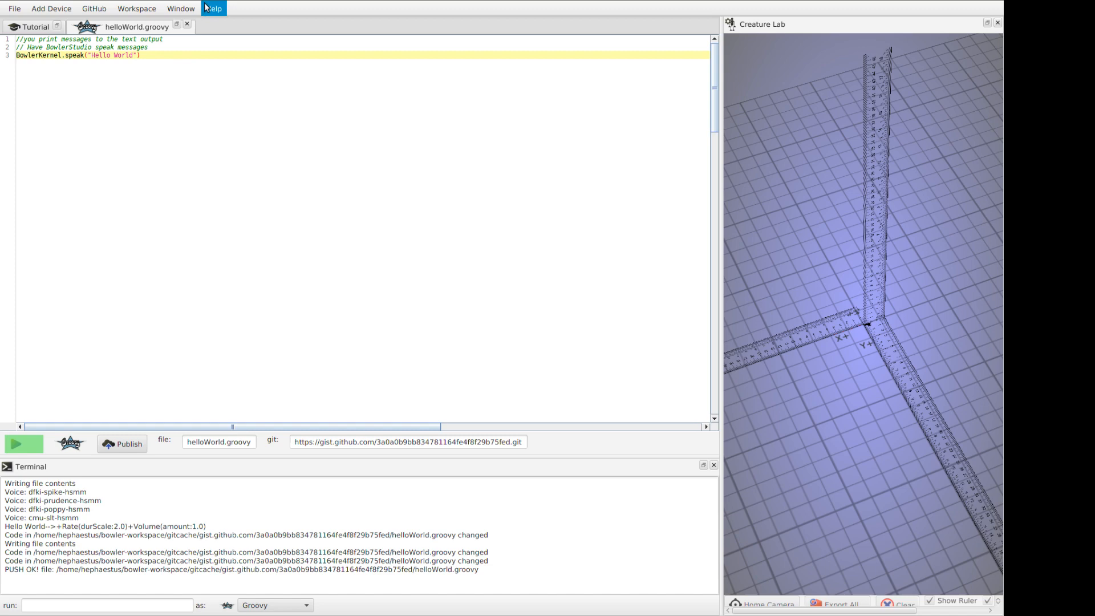
- Close helloWorld.groovy and move to the Gist Code Hosting tutorial page
left_click(33, 26)
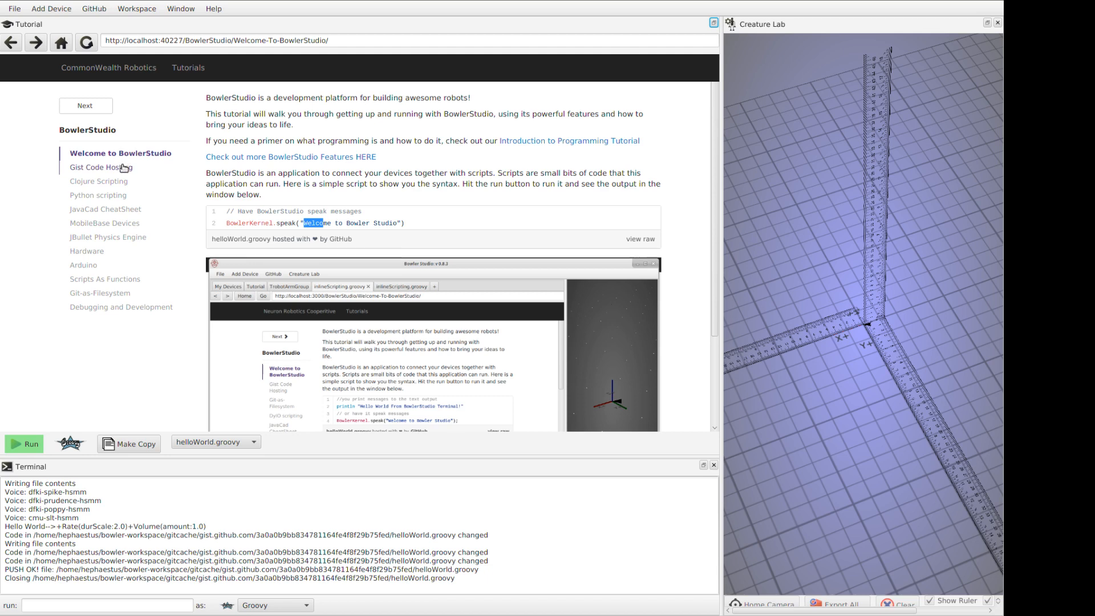
left_click(100, 167)
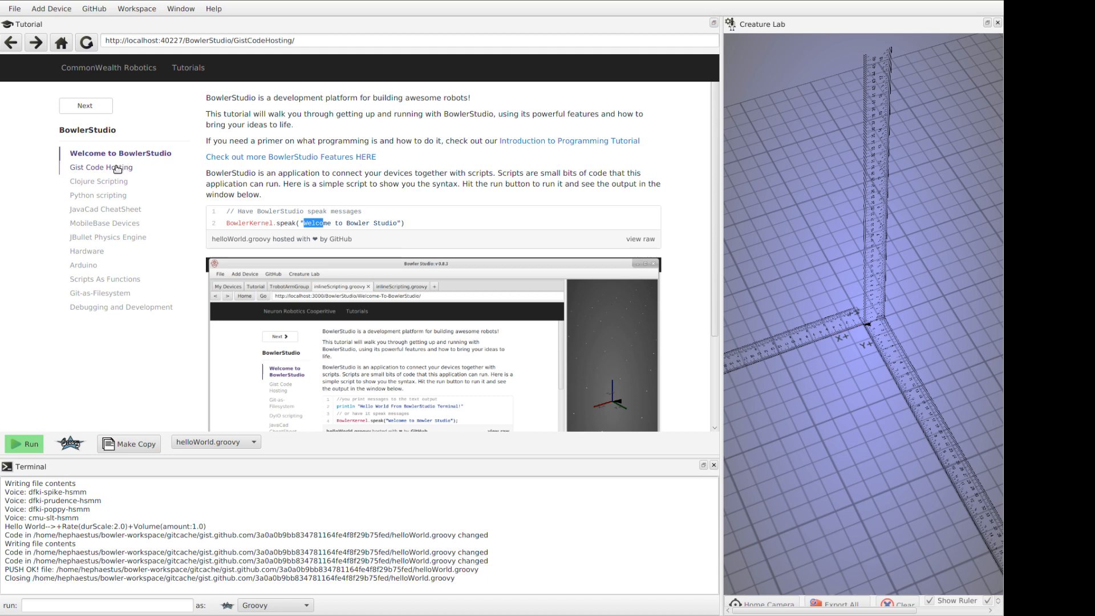
left_click(100, 166)
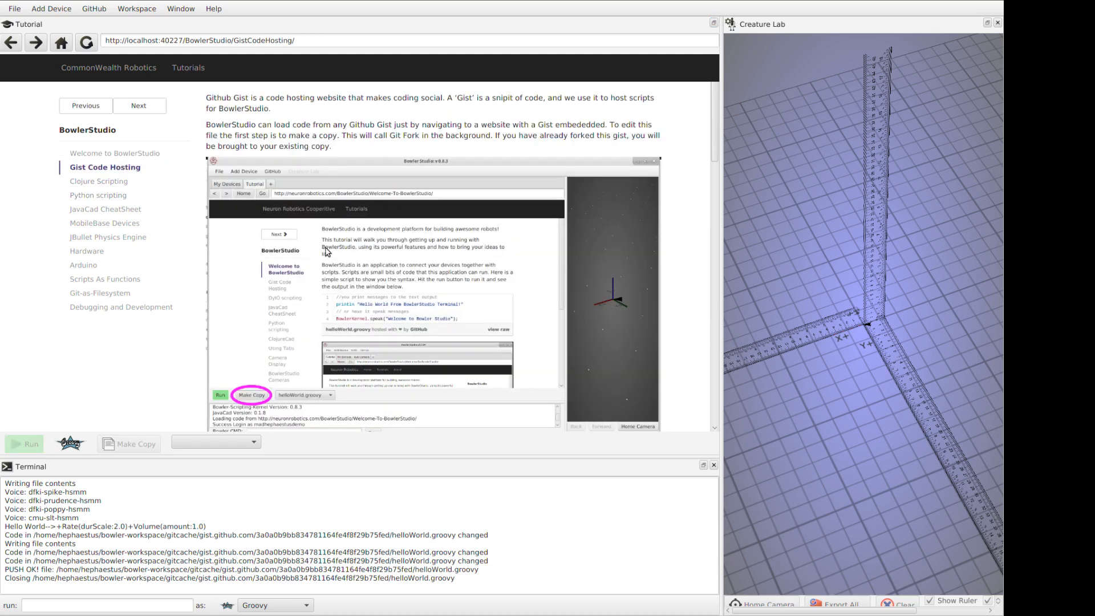
mouse_move(368, 260)
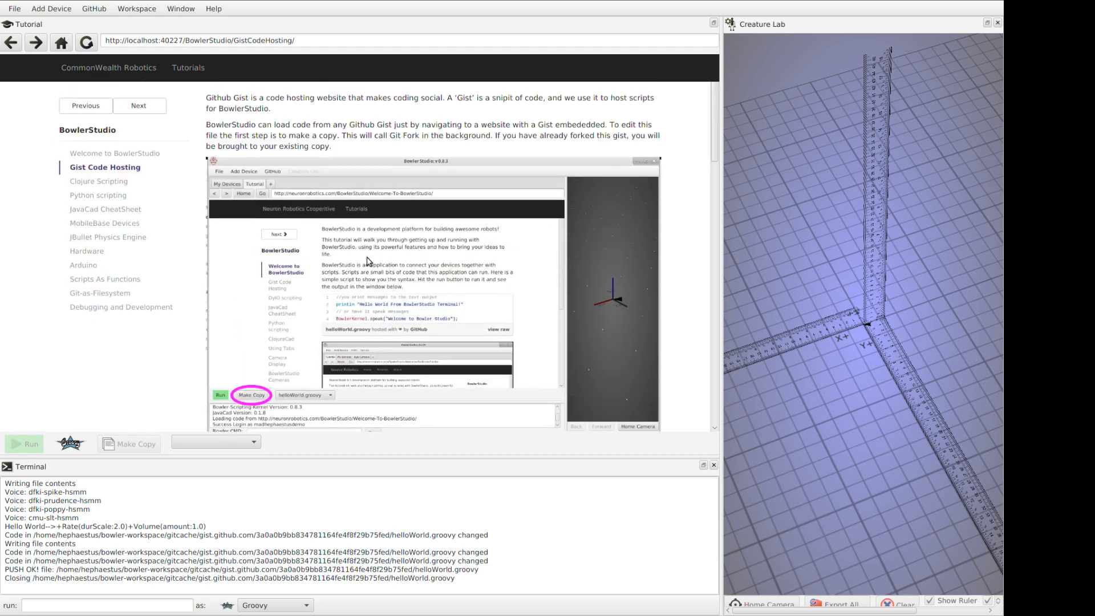
mouse_move(366, 266)
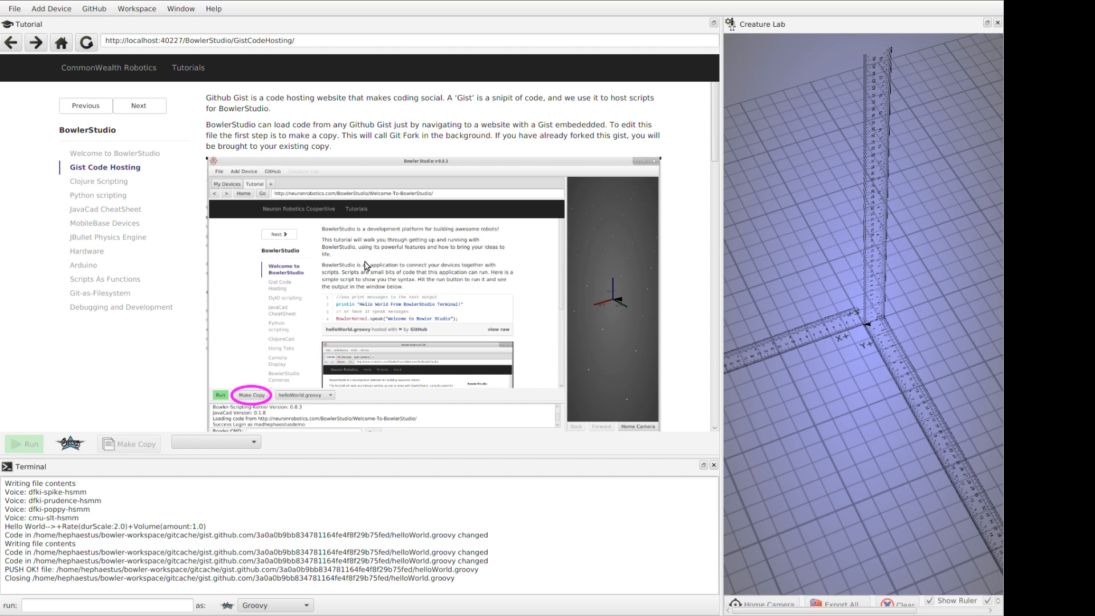
mouse_move(98, 181)
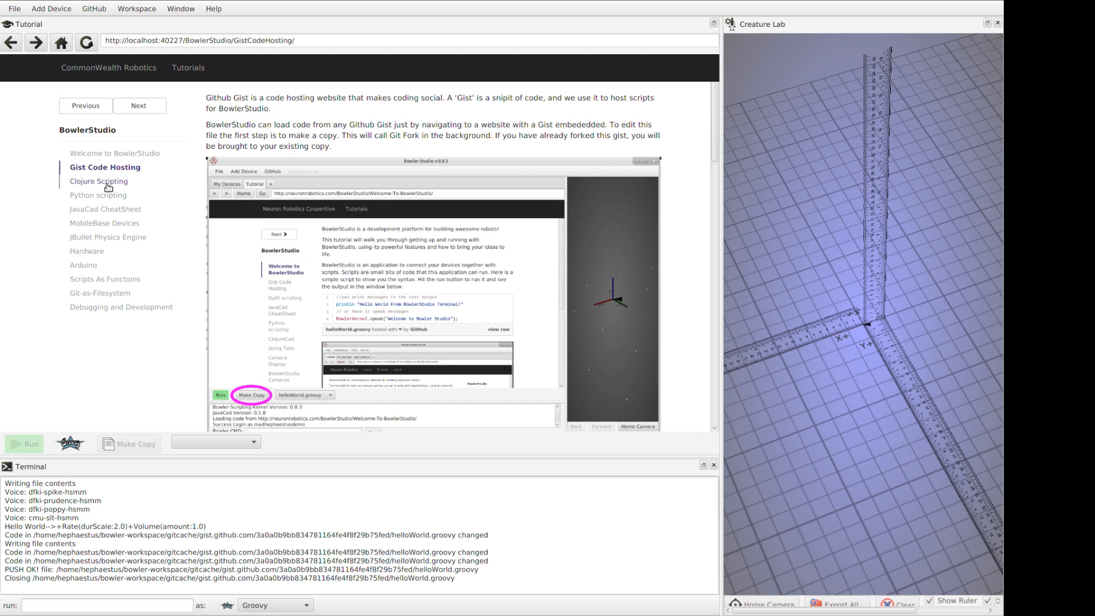
- Run clojureDemo.clj from the Clojure Scripting page to speak its message
left_click(98, 181)
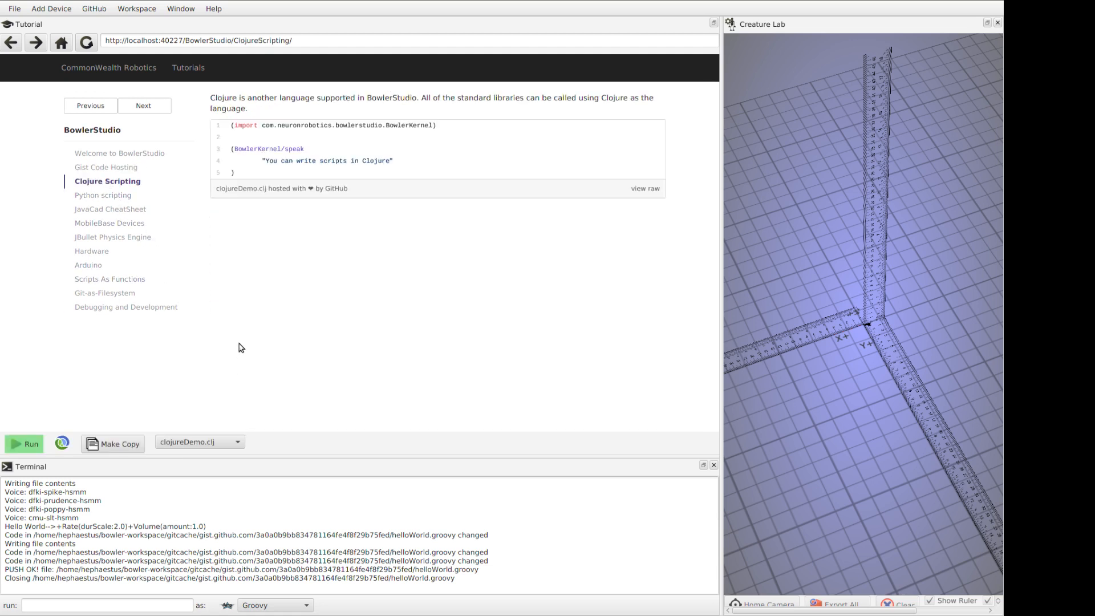
mouse_move(238, 363)
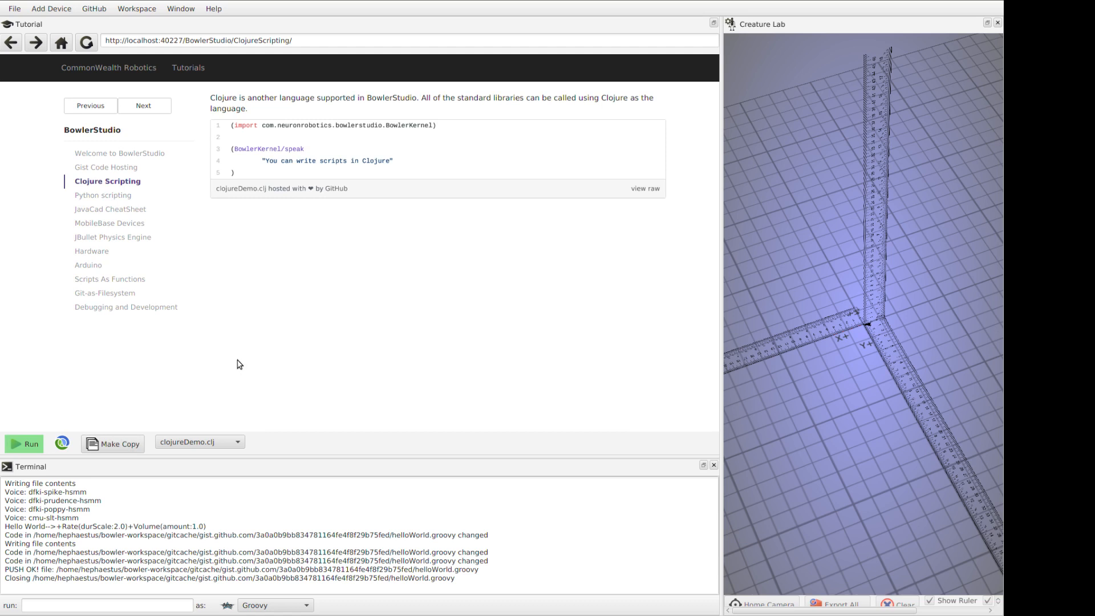
left_click(24, 444)
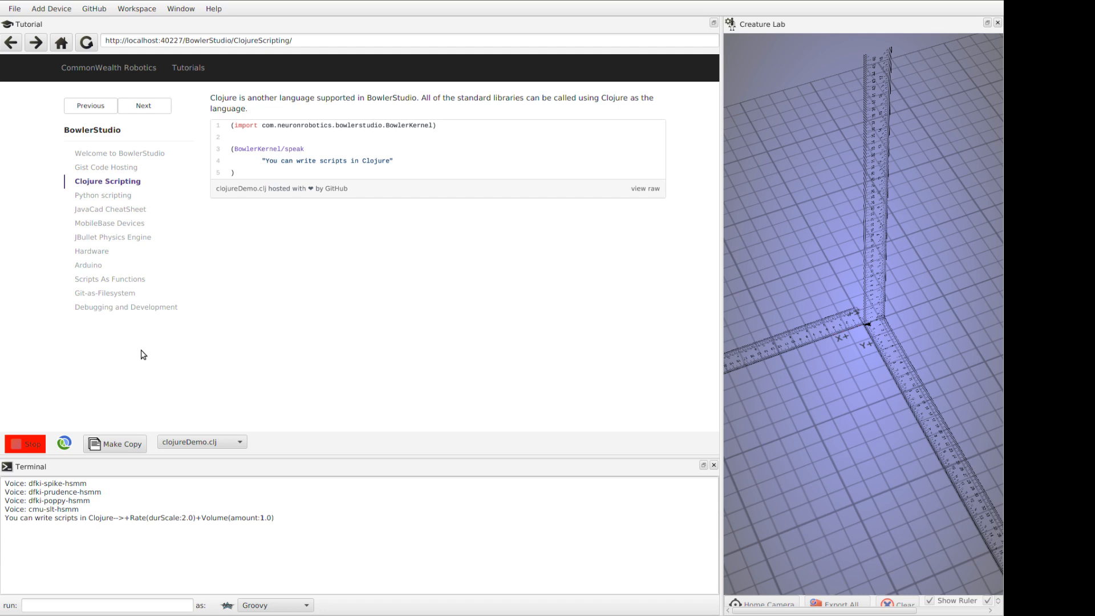
- Run pythonTest.py from the Python Scripting page to speak its message
left_click(103, 195)
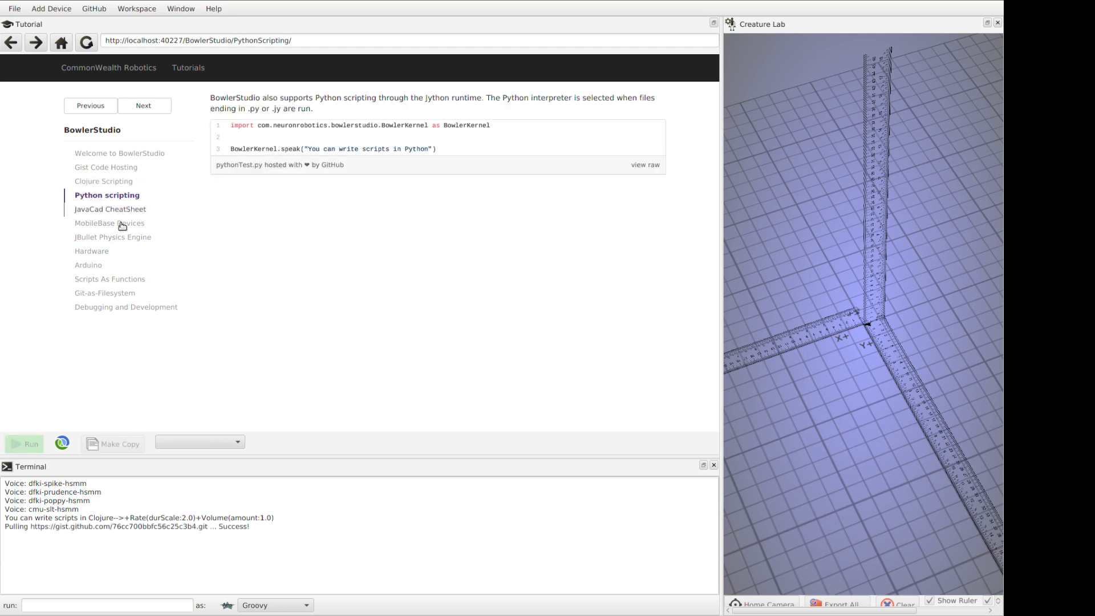
left_click(24, 444)
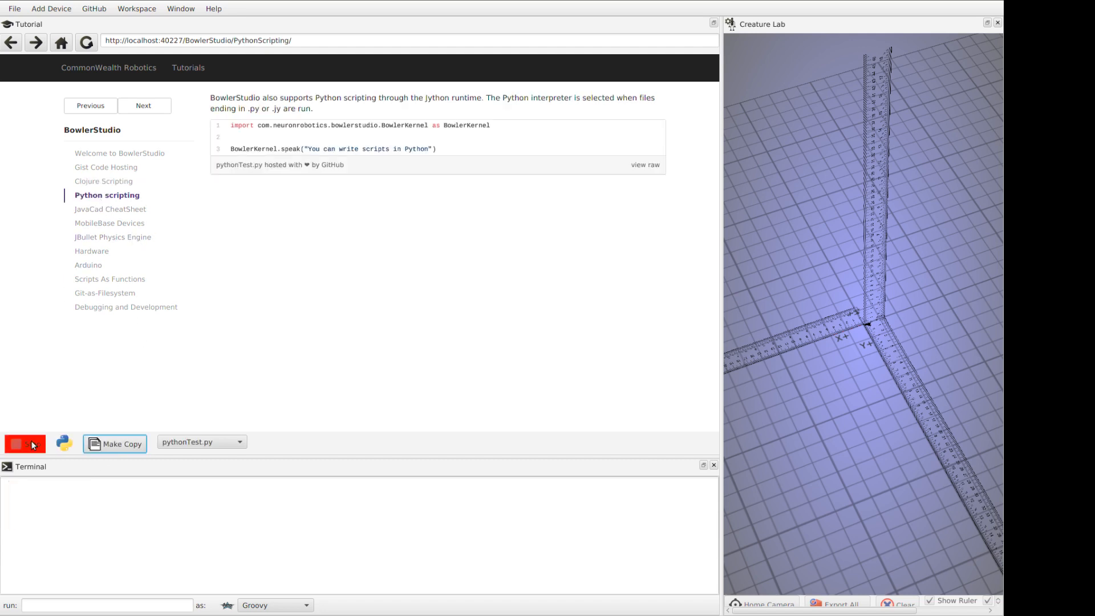
left_click(25, 443)
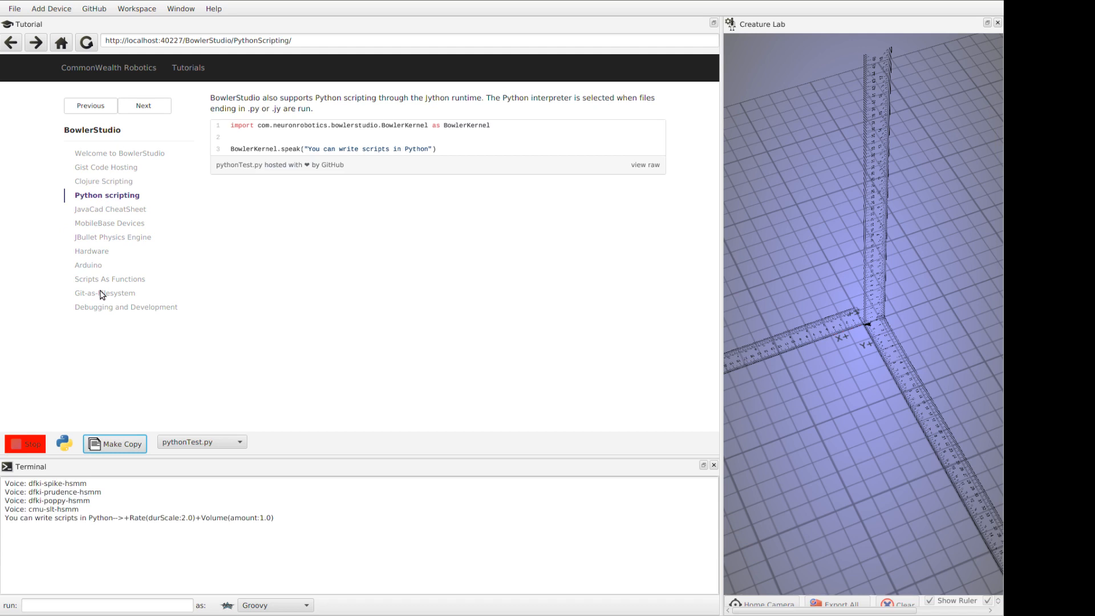
left_click(25, 444)
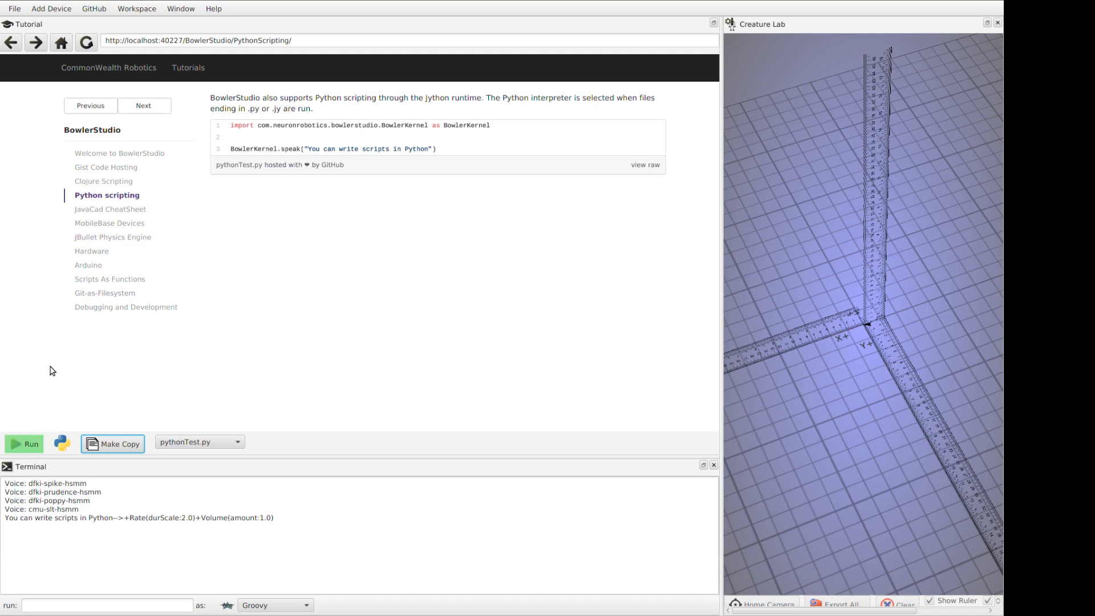
- Run the JavaCad CheatSheet example to fill Creature Lab with CAD shapes, then go to MobileBase Devices
left_click(109, 209)
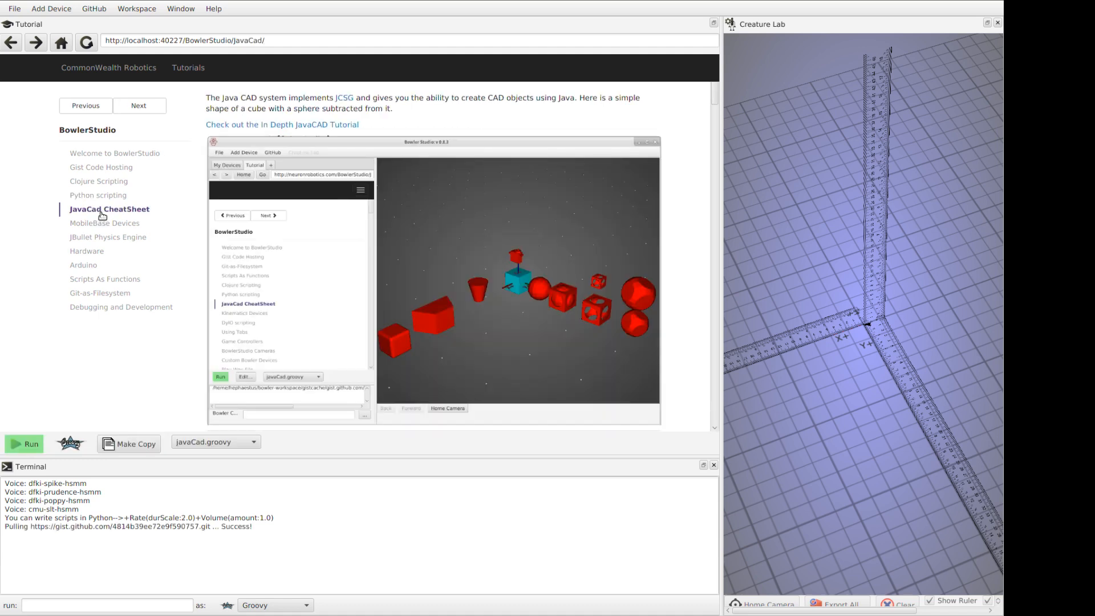
mouse_move(138, 412)
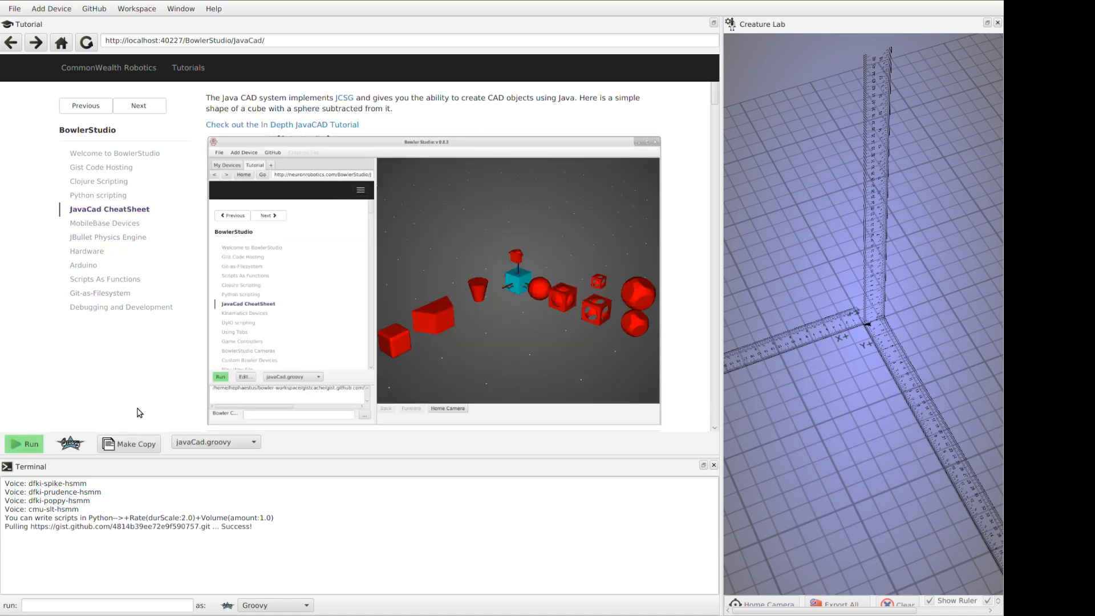
left_click(24, 444)
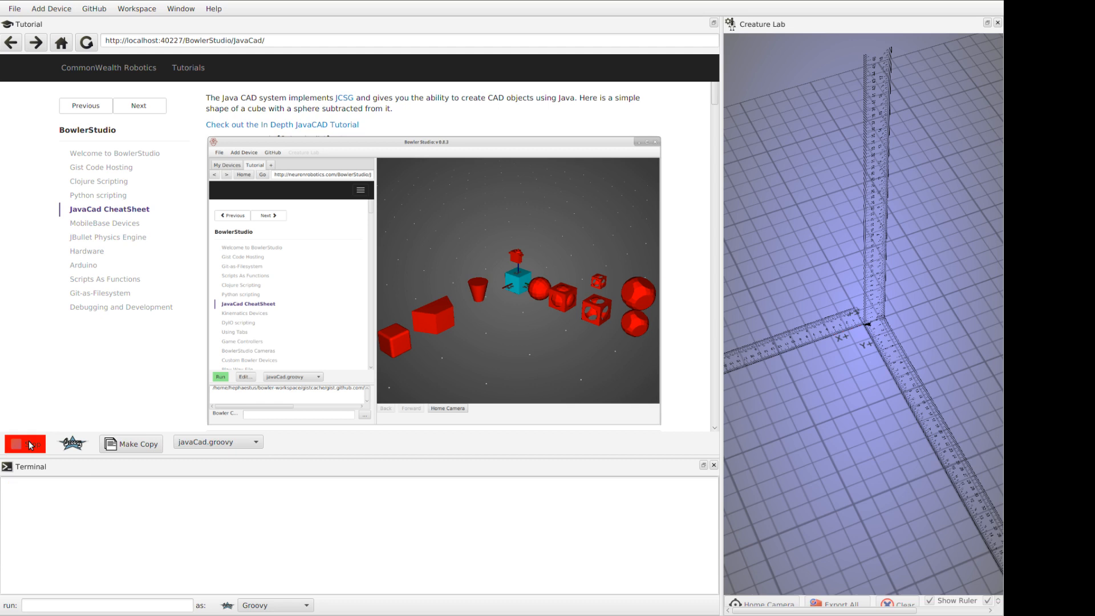
left_click(24, 444)
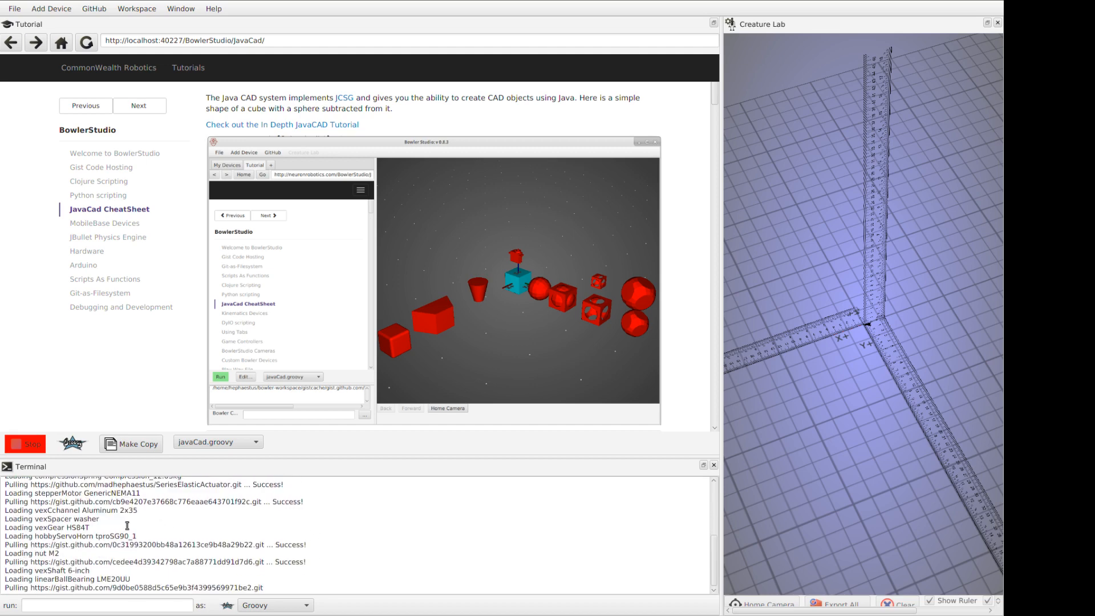
scroll("down", 3)
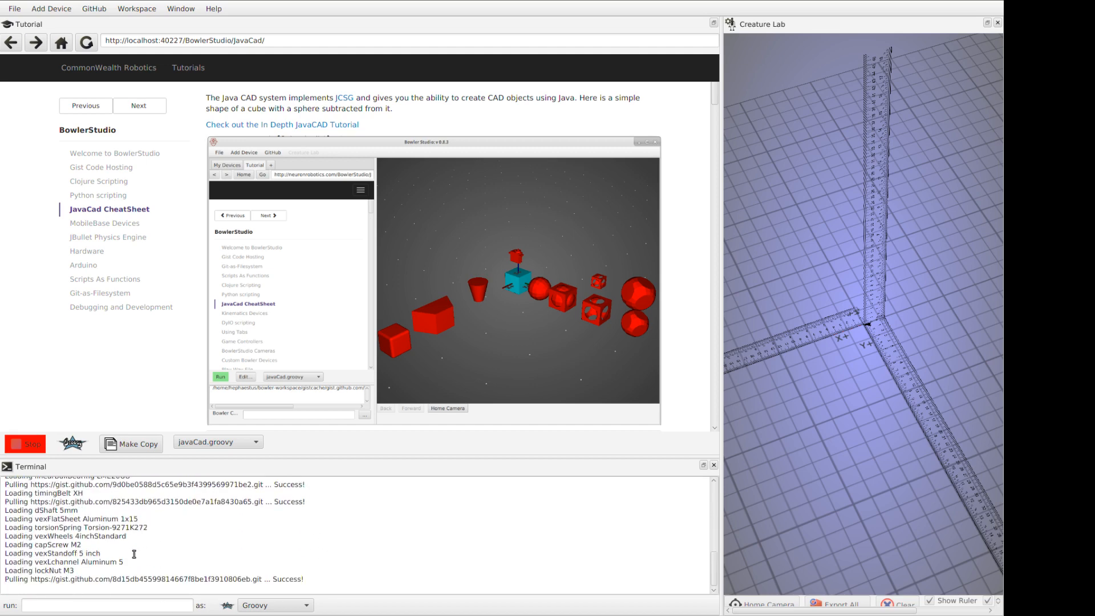
left_click(26, 443)
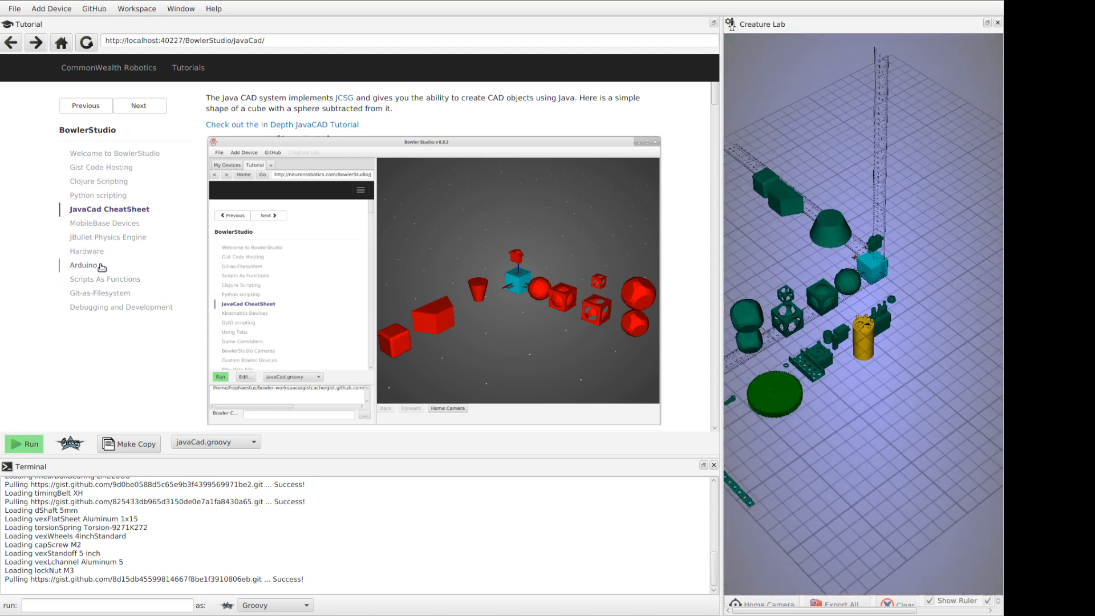
left_click(105, 223)
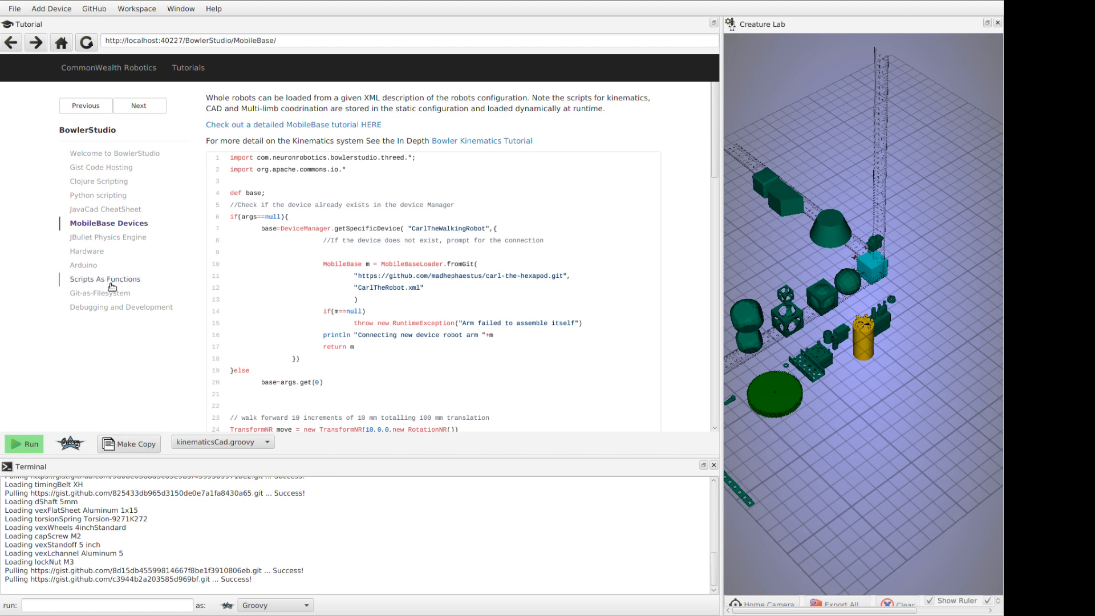
mouse_move(83, 265)
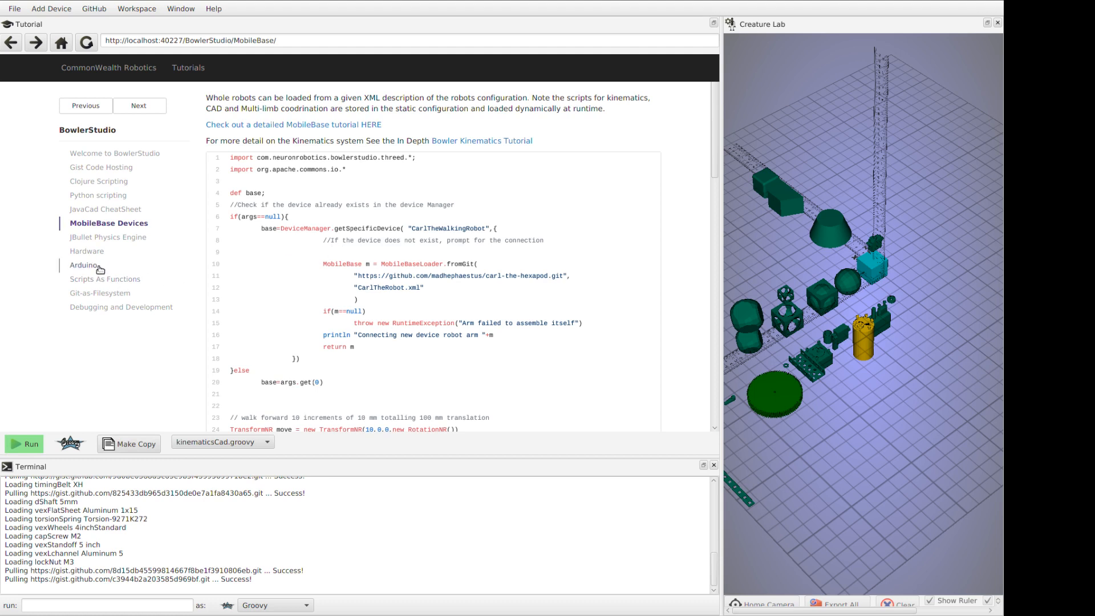
mouse_move(169, 267)
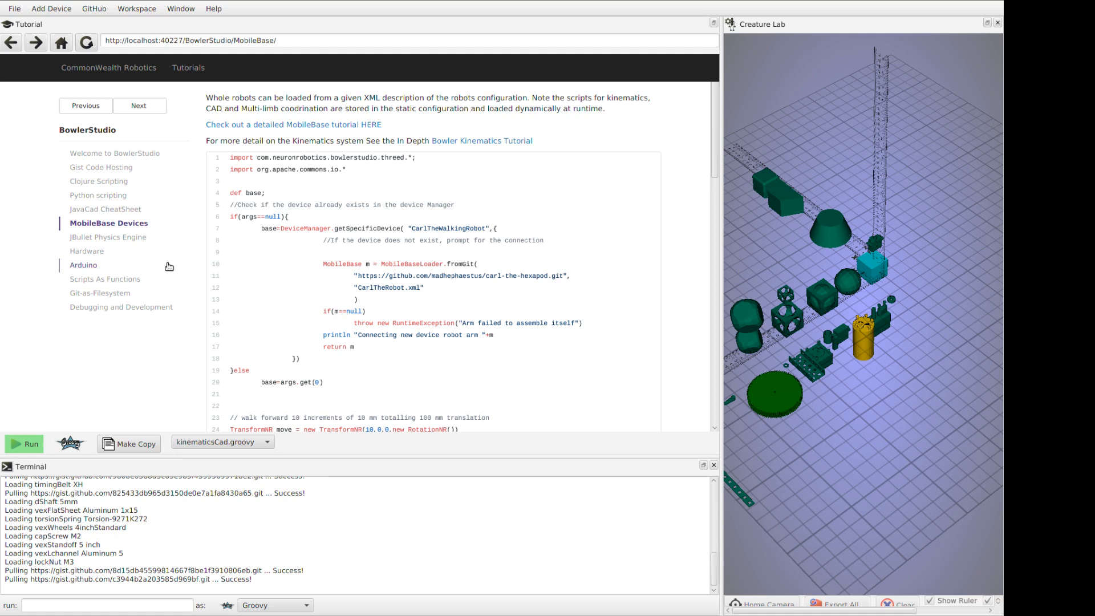
mouse_move(89, 335)
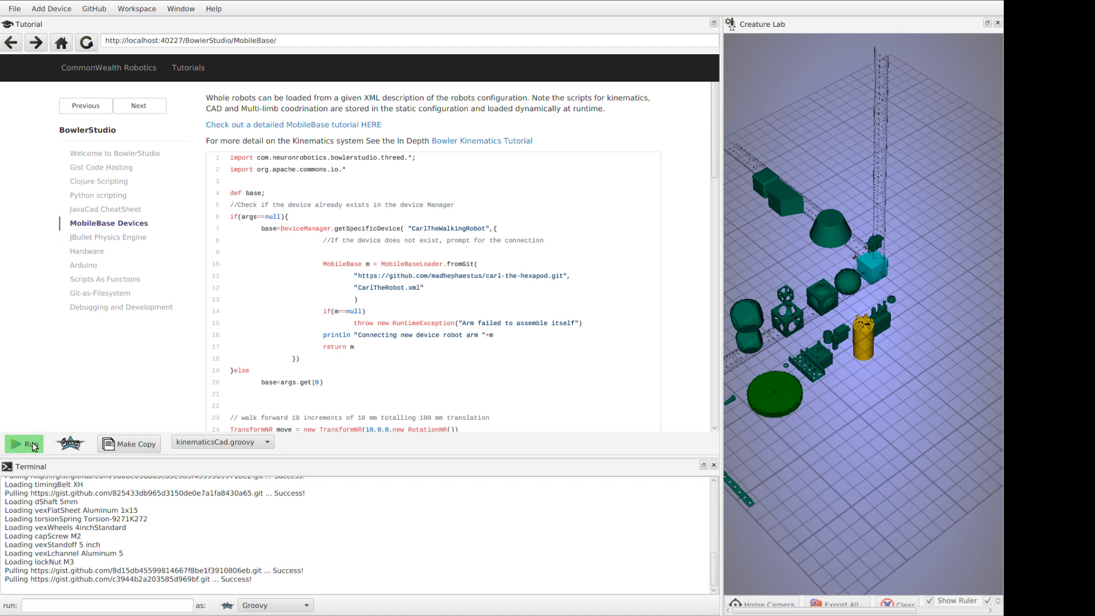
- Run the script that loads CarlTheWalkingRobot, glance back at the tutorial, and return to the robot's config tab
left_click(24, 443)
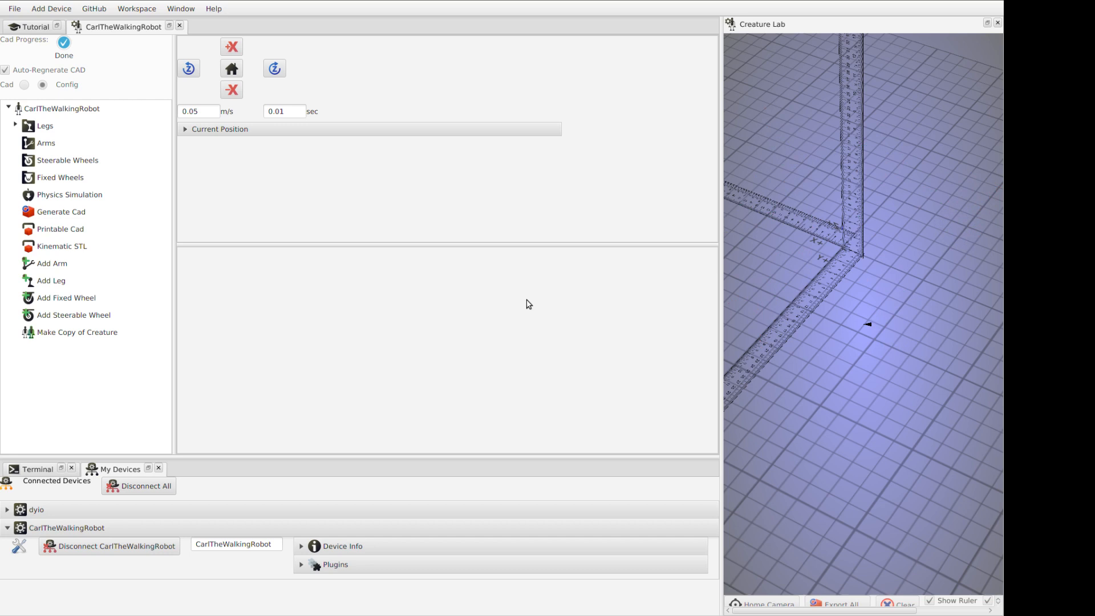
mouse_move(145, 94)
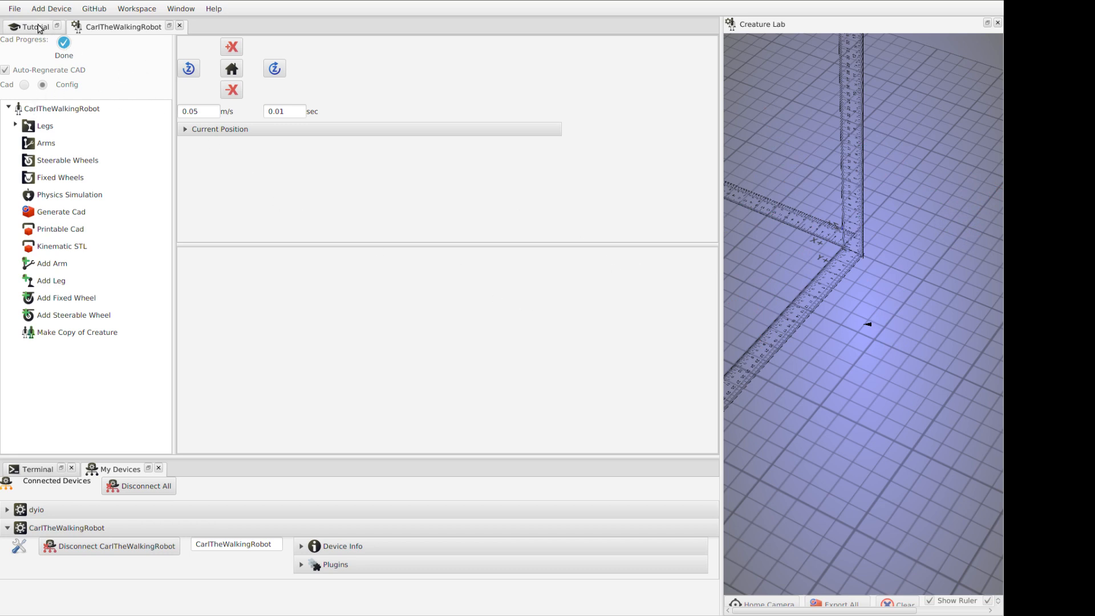
left_click(33, 27)
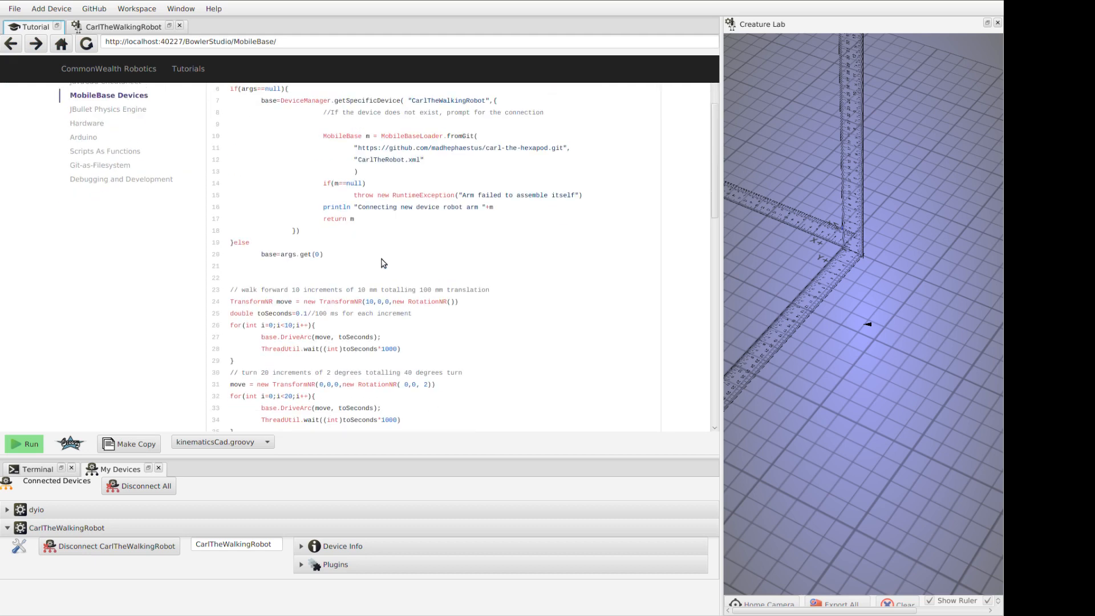
scroll("down", 3)
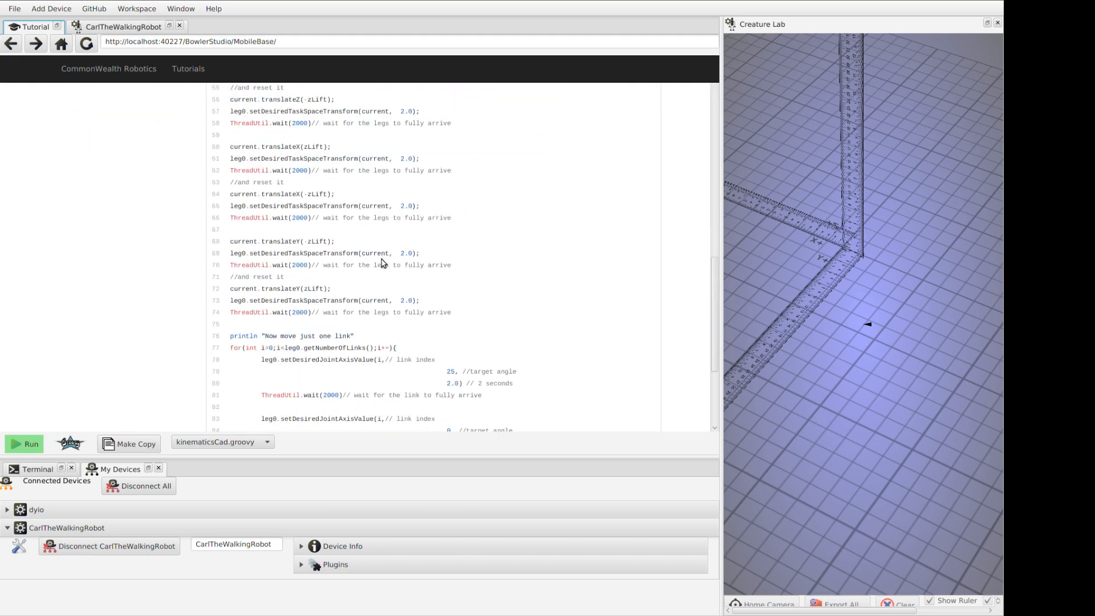
scroll("up", 3)
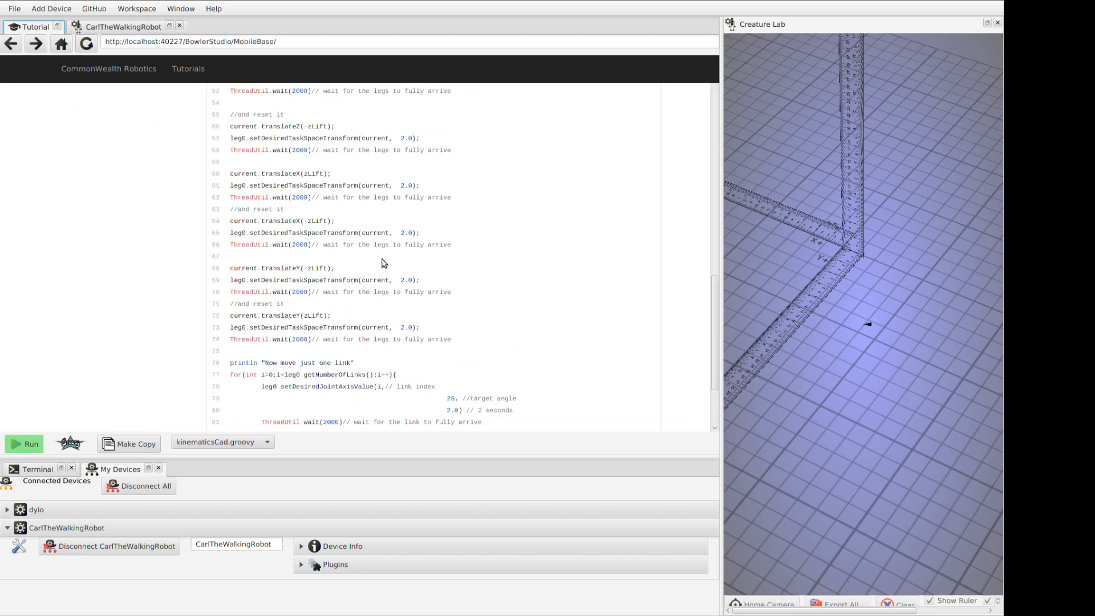
left_click(110, 143)
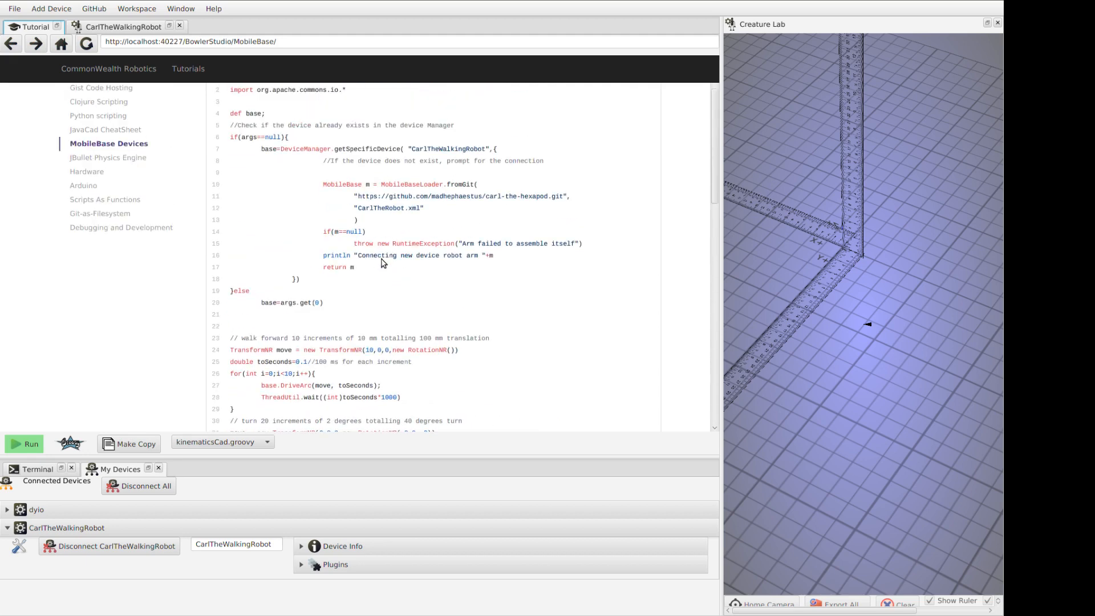
left_click(123, 26)
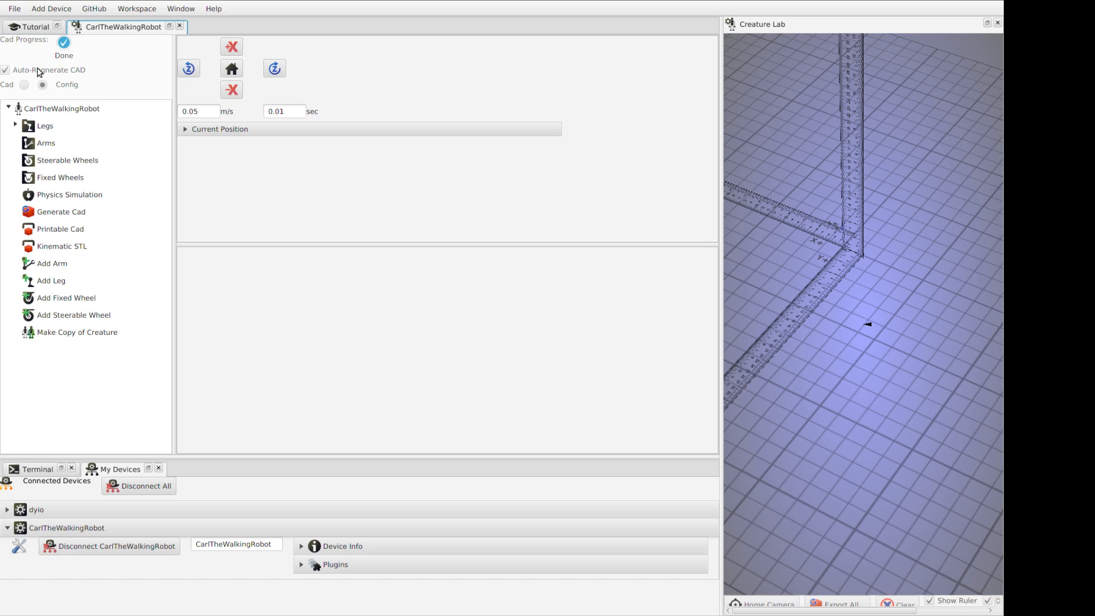
- Toggle Auto-Regenerate CAD off and on, choose the Cad view and let Carl's body and legs generate
left_click(4, 70)
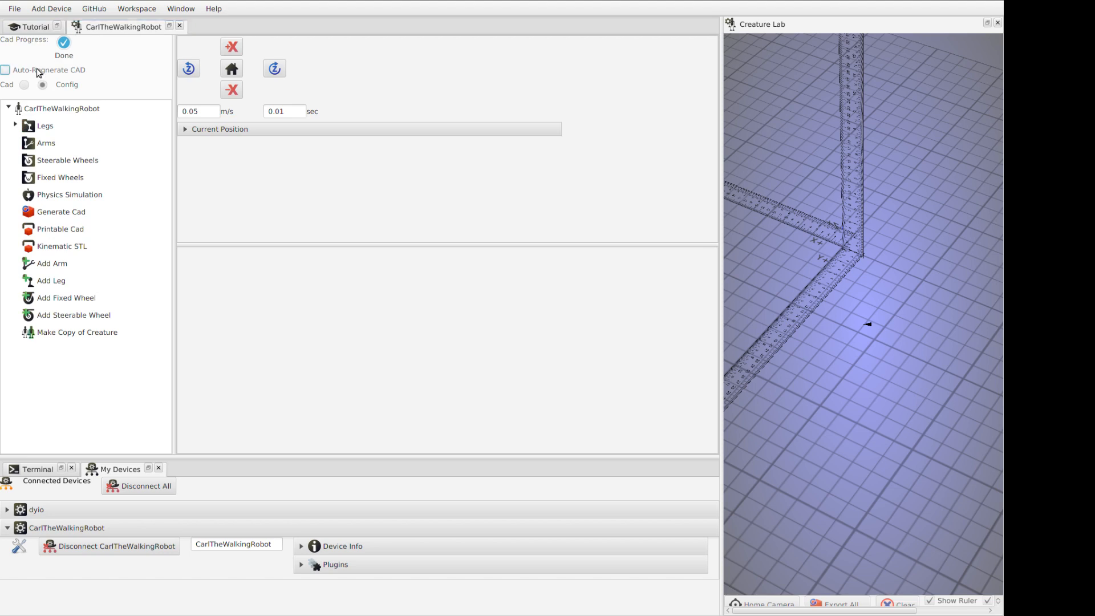
left_click(5, 69)
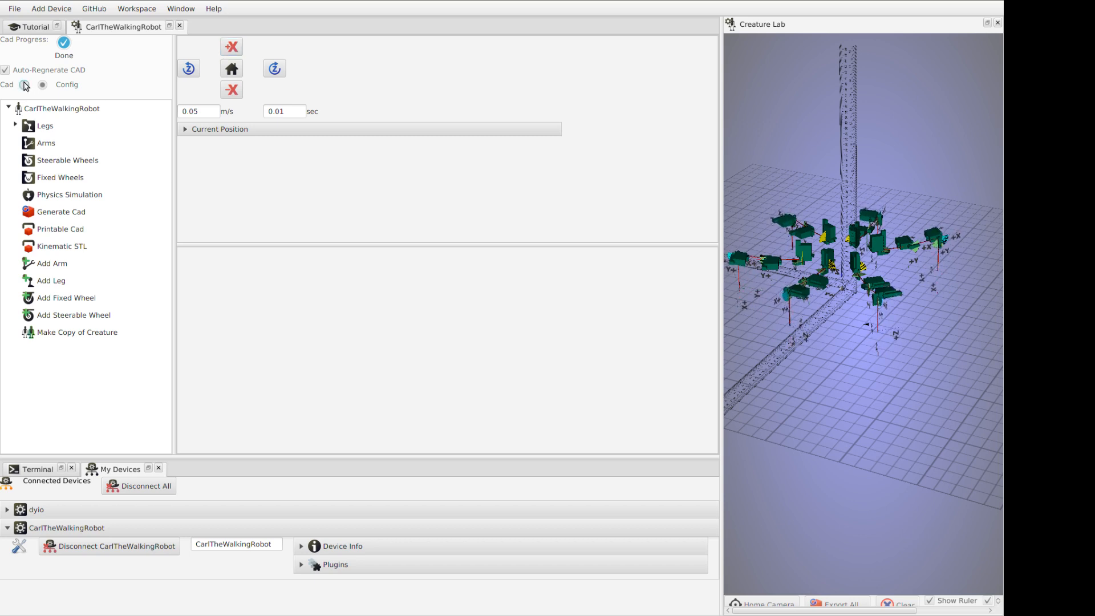
left_click(24, 84)
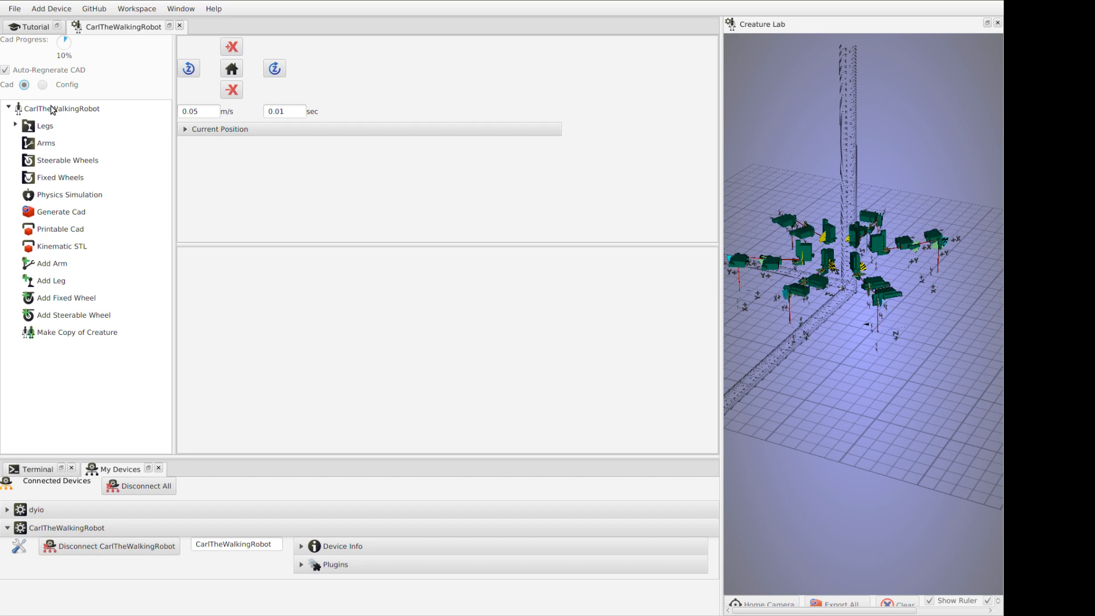
mouse_move(698, 292)
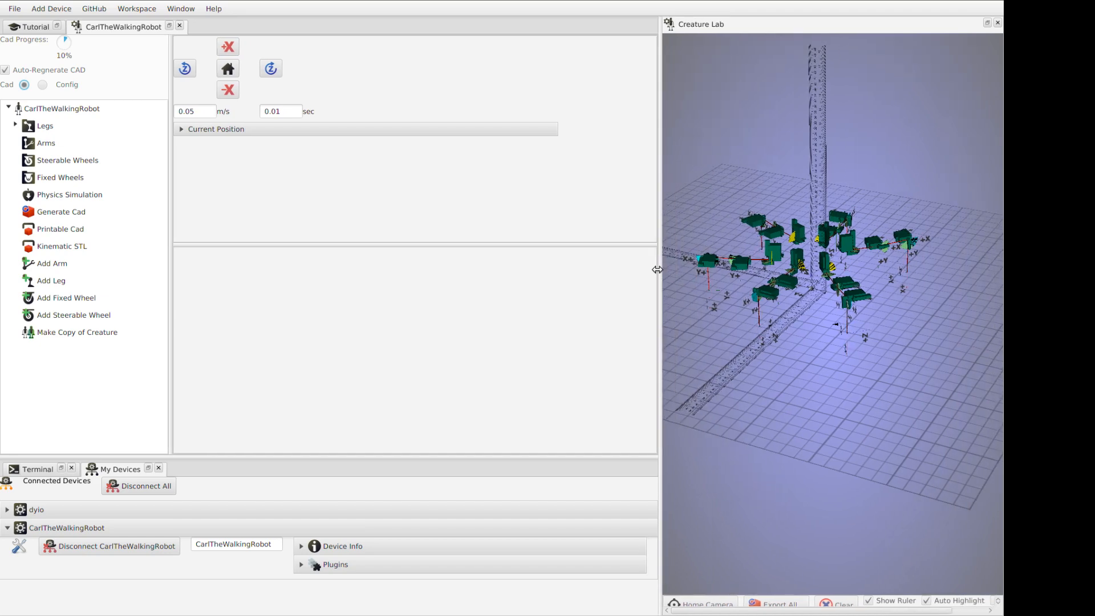
mouse_move(220, 536)
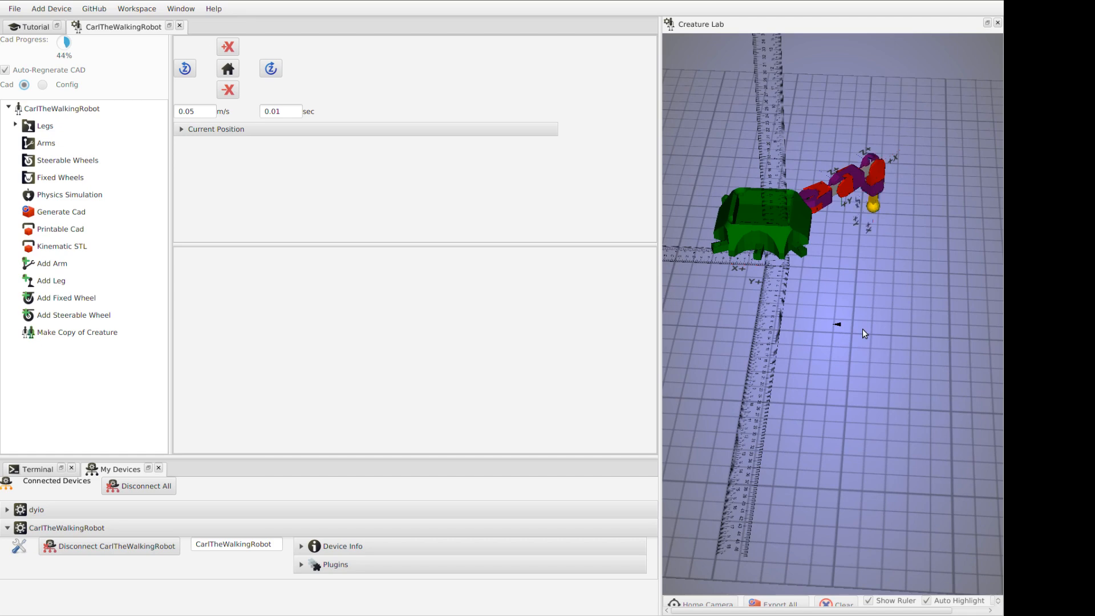
mouse_move(869, 310)
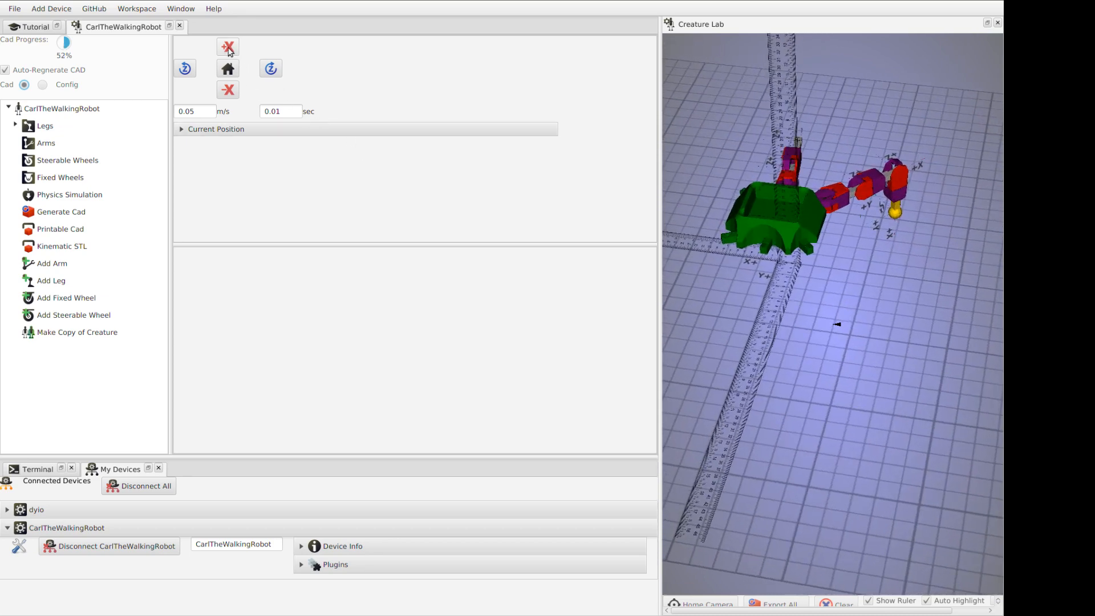
left_click(227, 47)
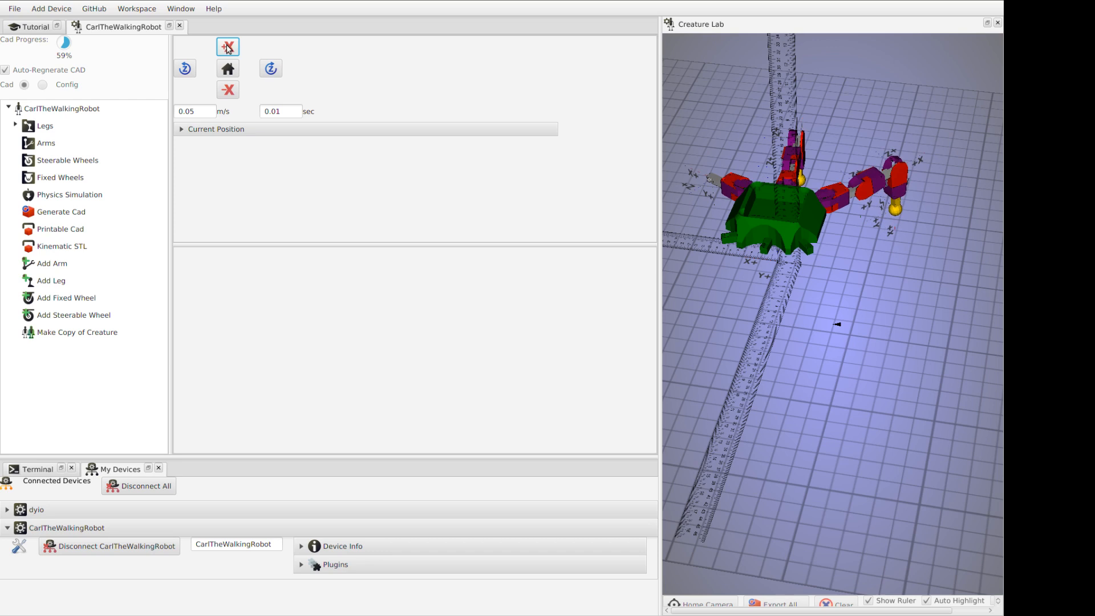
left_click(271, 67)
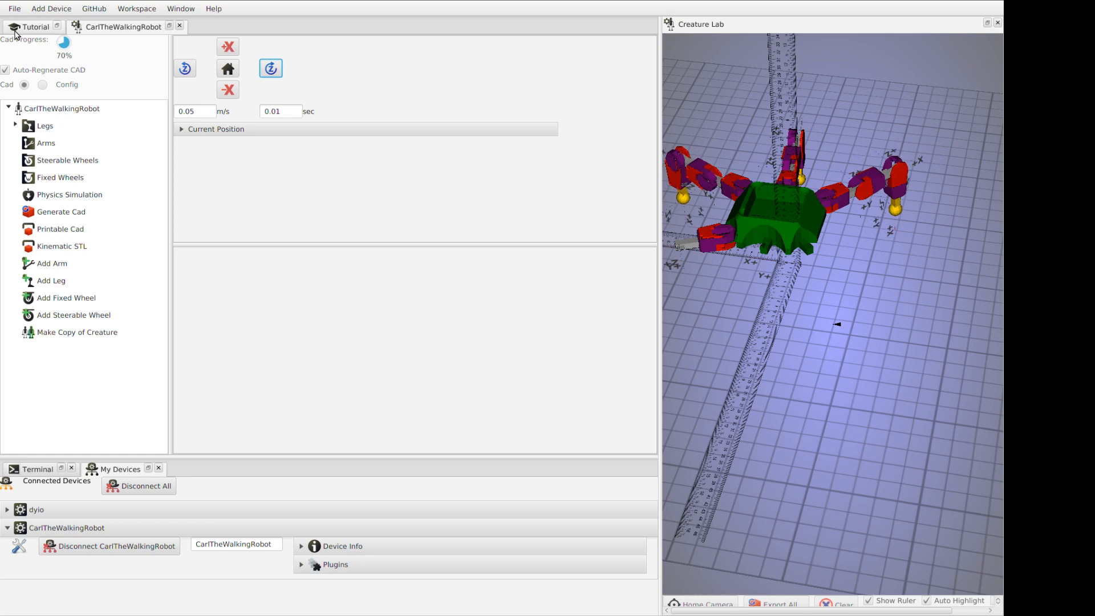
- Return to the tutorial and open the JBullet Physics Engine page
left_click(33, 26)
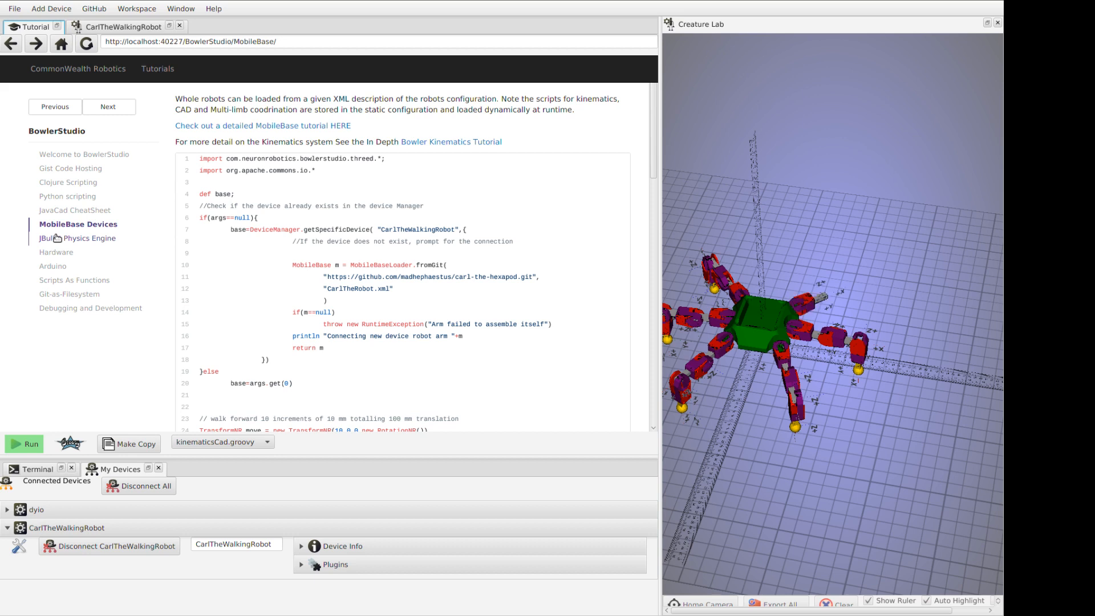
left_click(87, 238)
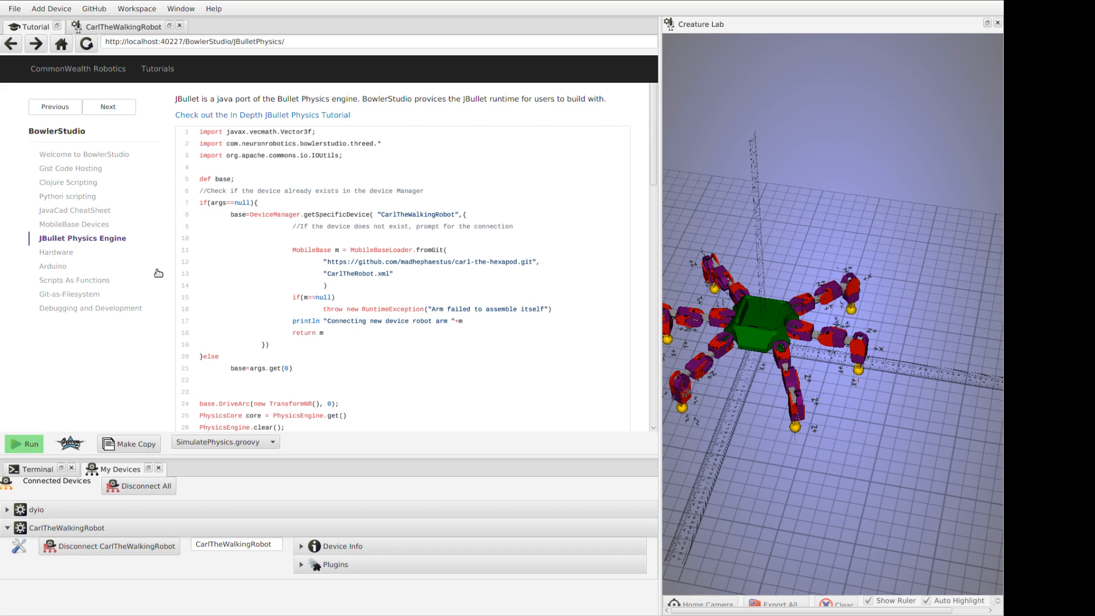
mouse_move(39, 466)
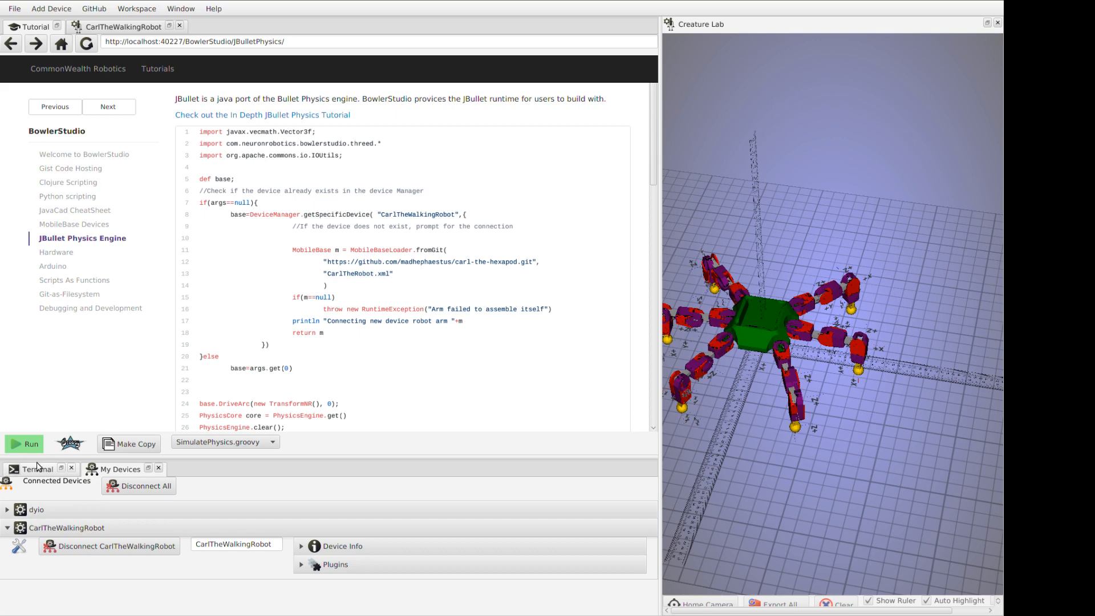
- Run SimulatePhysics.groovy and jog Carl in the running simulation, then go back to the physics tutorial
left_click(24, 444)
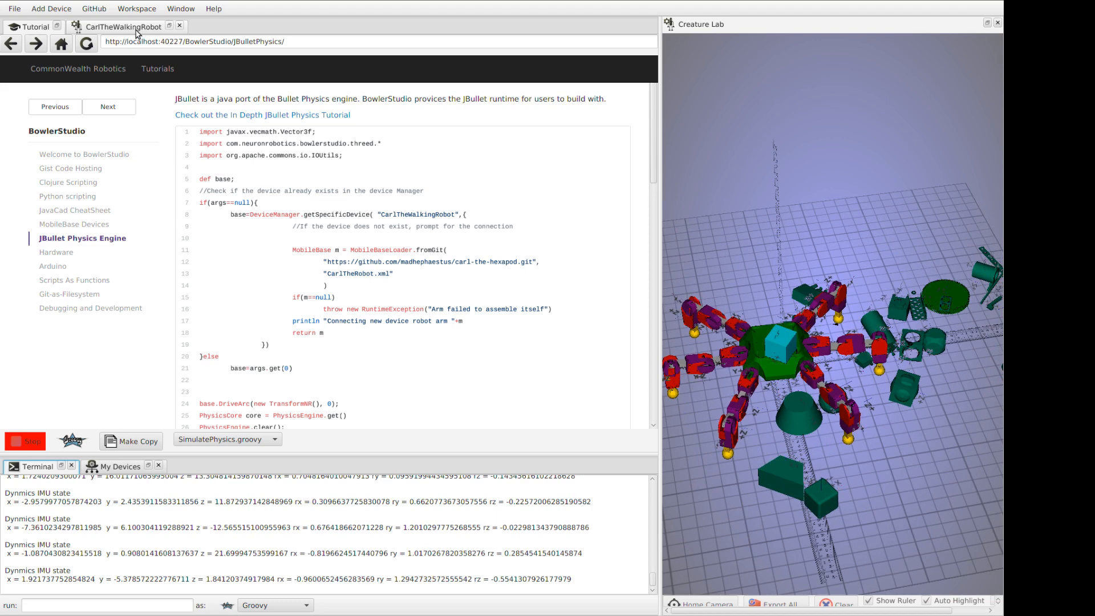
left_click(123, 26)
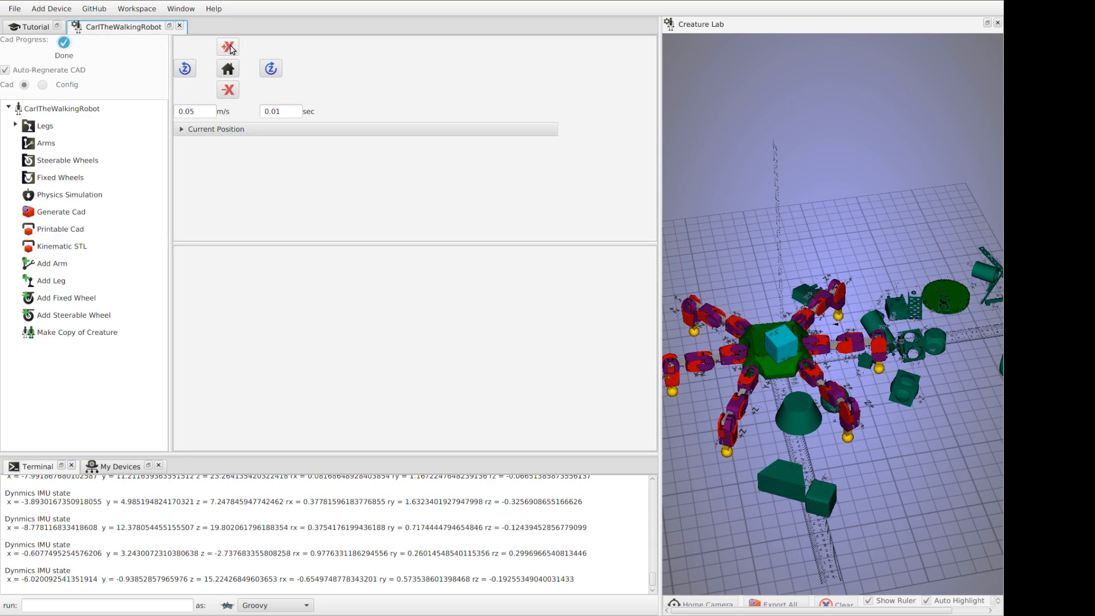
left_click(227, 47)
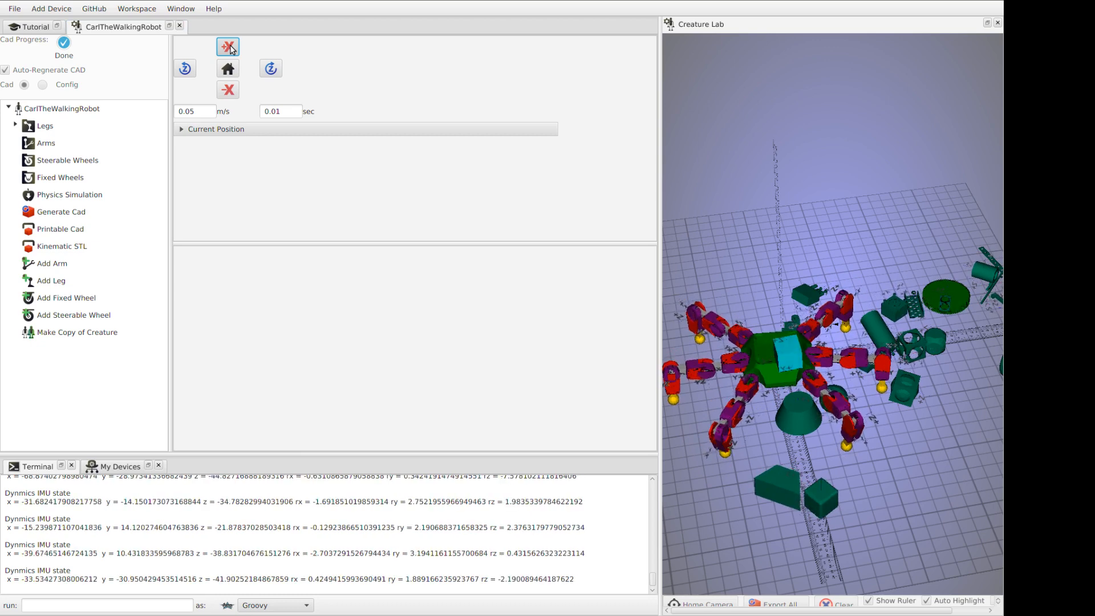
left_click(270, 67)
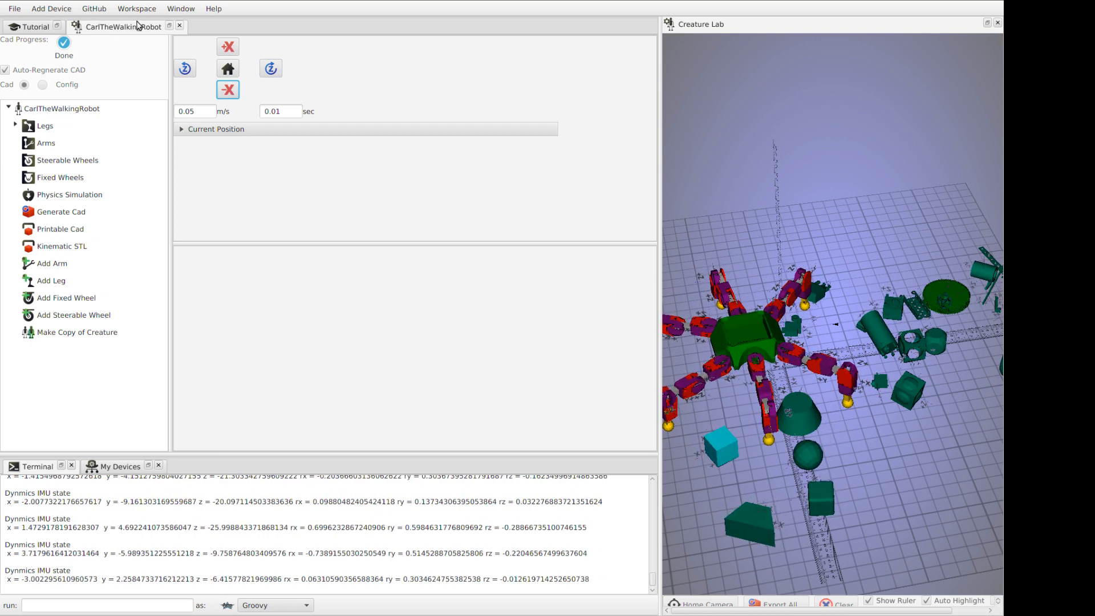
left_click(33, 27)
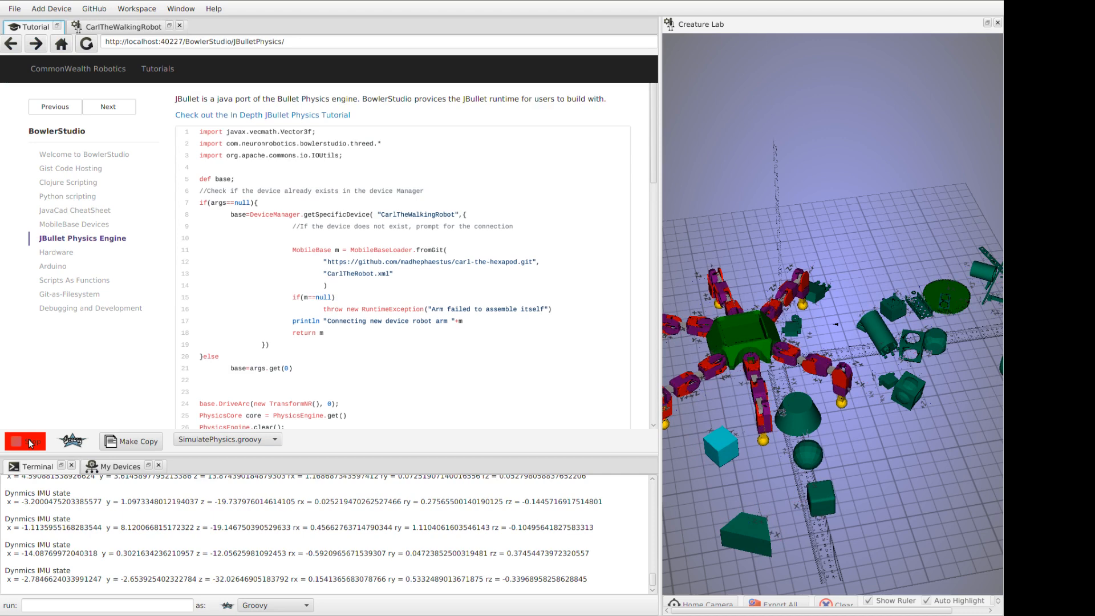
- Stop the physics simulation and view SimulatePhysics.groovy in its own editor tab
left_click(24, 440)
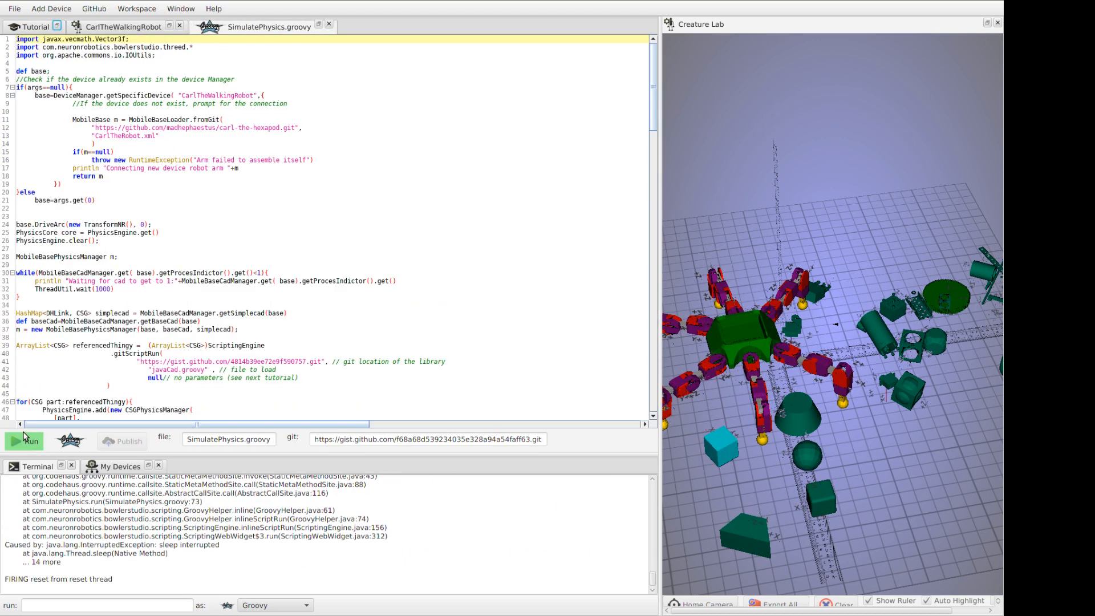
left_click(35, 26)
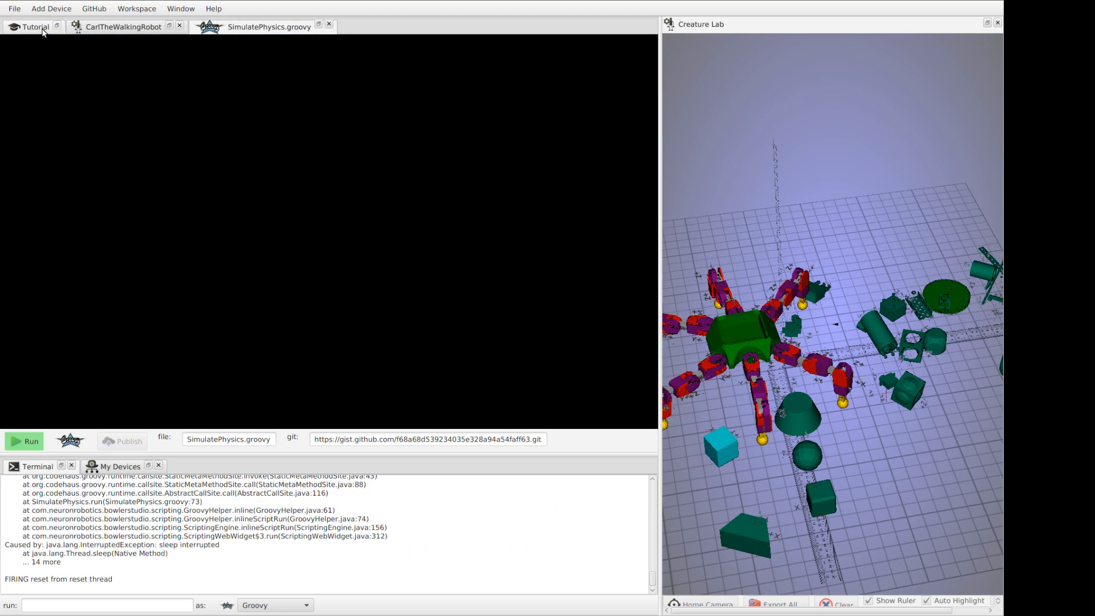
left_click(35, 27)
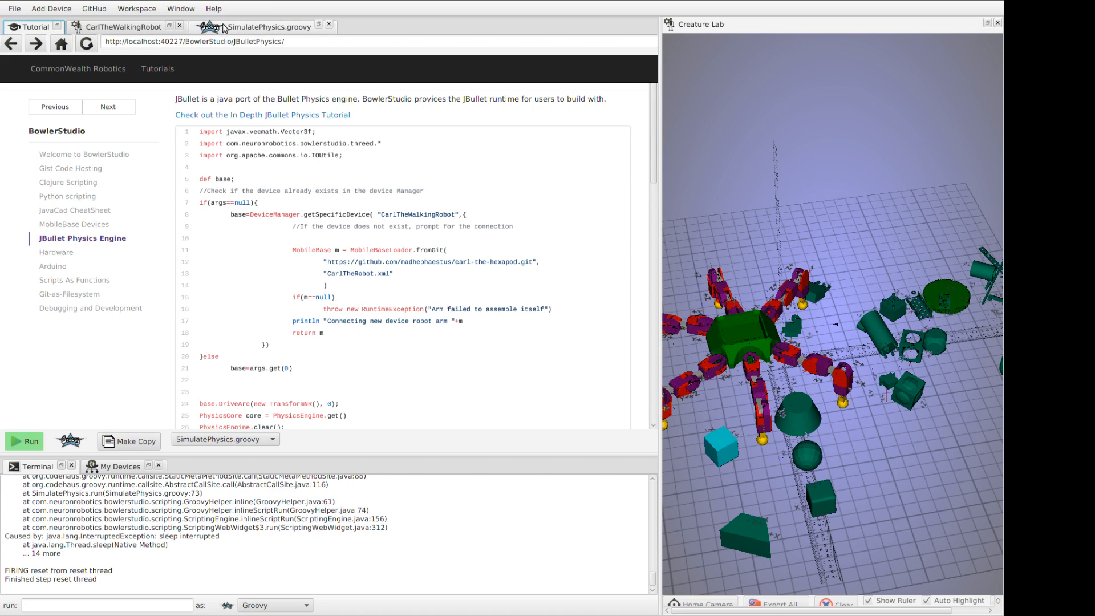
left_click(269, 26)
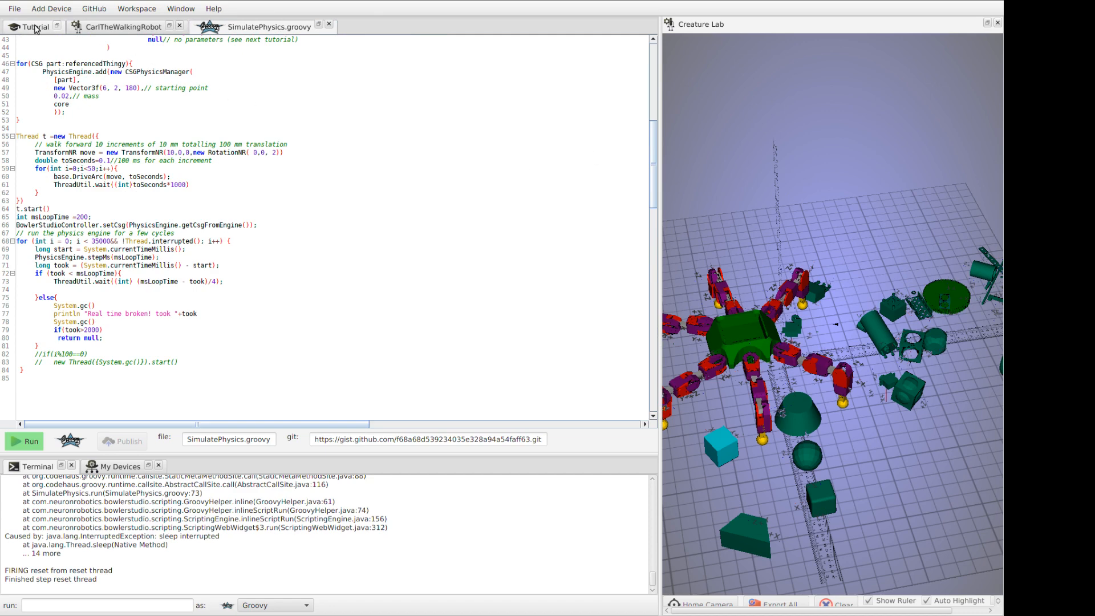
left_click(33, 26)
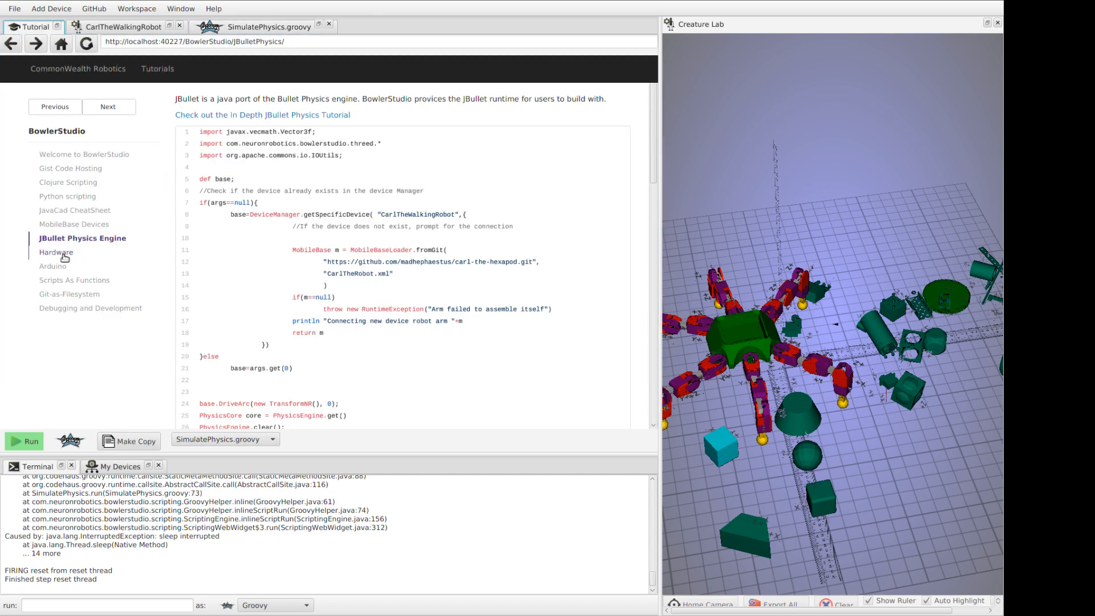
- Navigate through Hardware to the Arduino page and highlight the Blink.ino reference in the sample
left_click(56, 252)
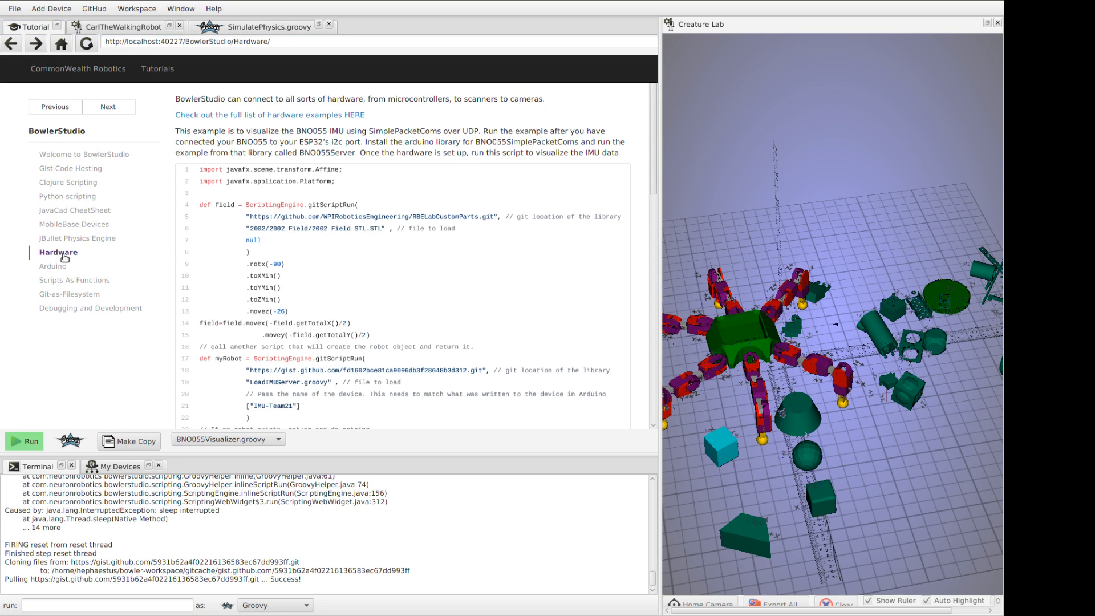
mouse_move(70, 269)
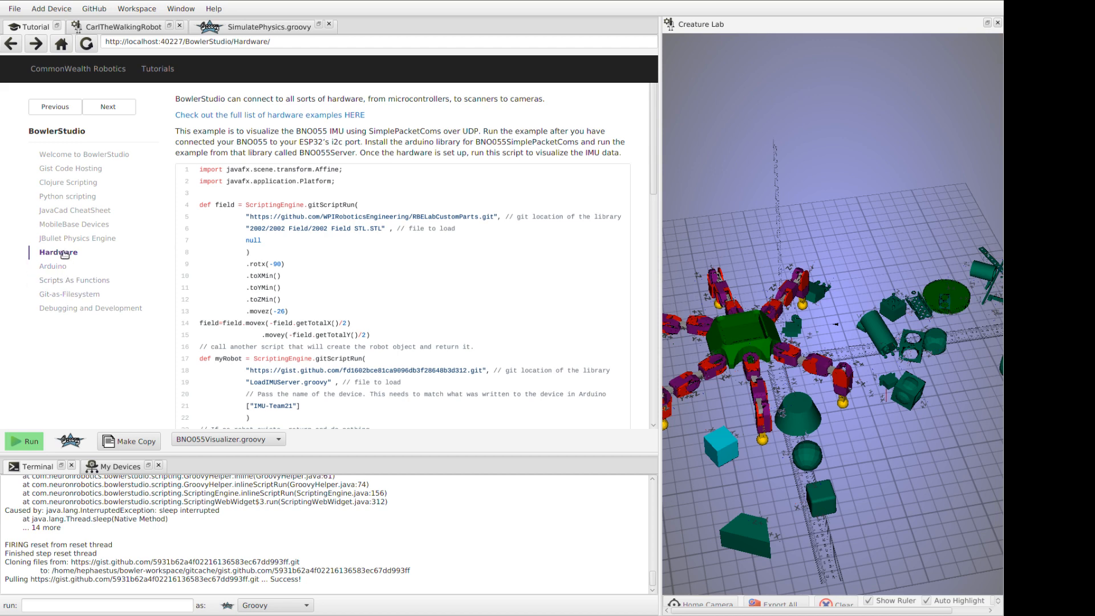
left_click(53, 265)
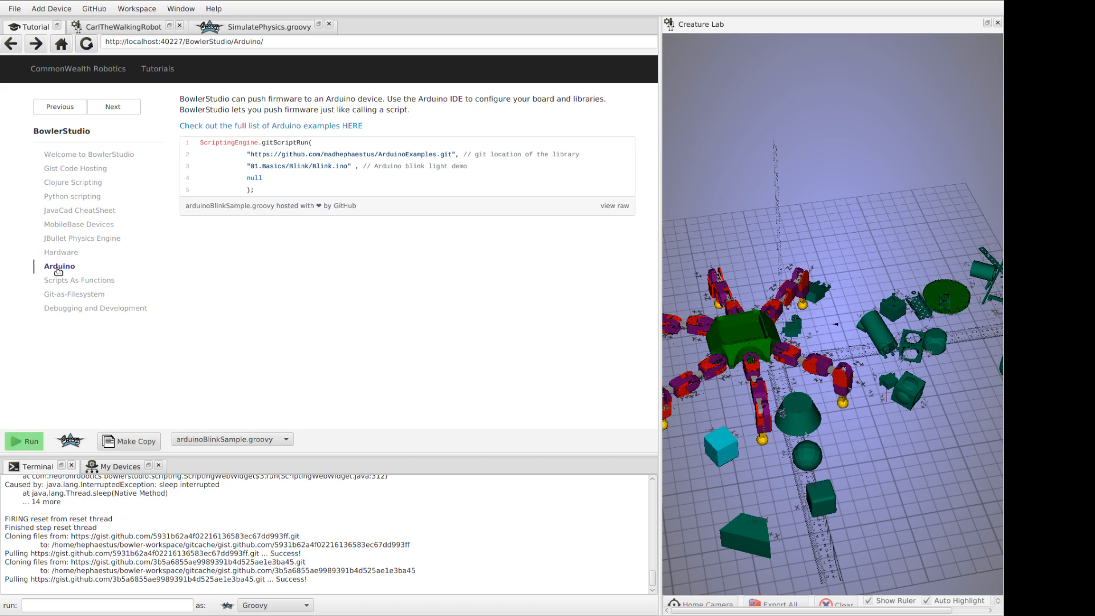
mouse_move(225, 159)
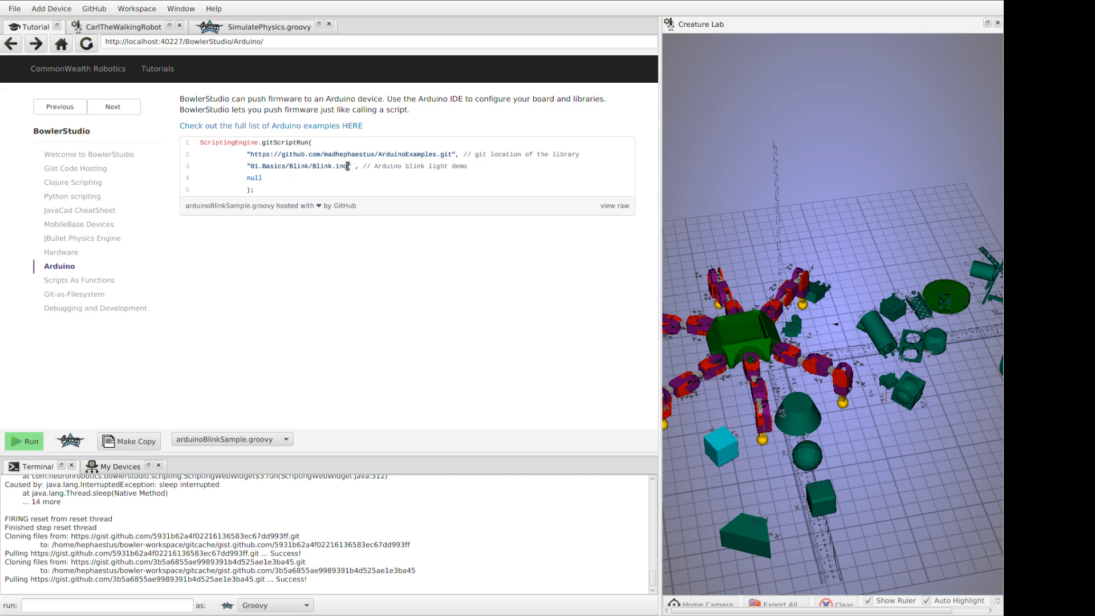
double_click(260, 154)
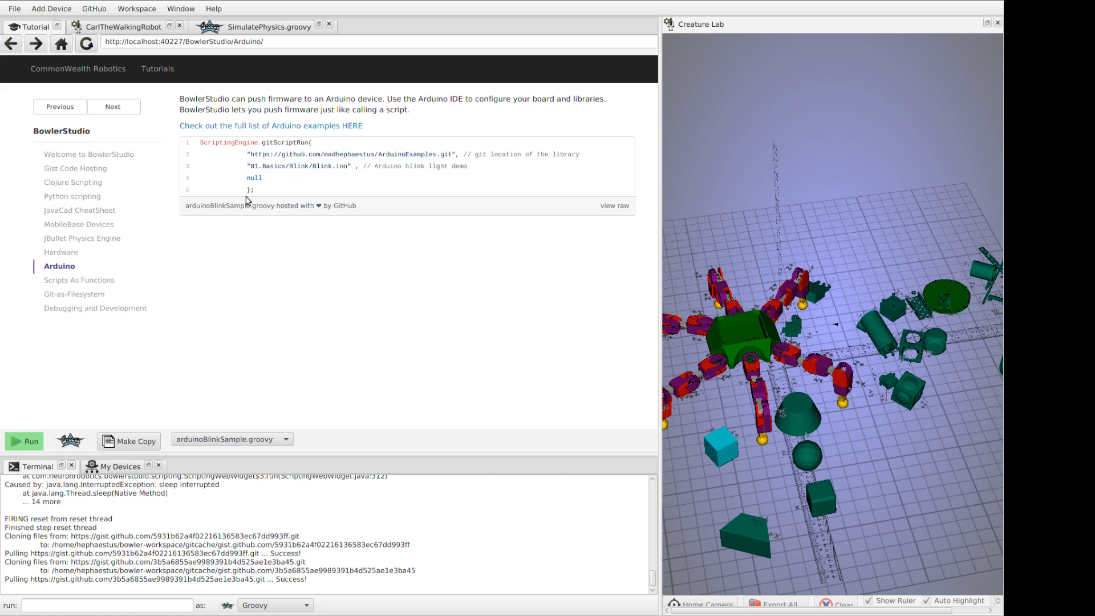
mouse_move(75, 266)
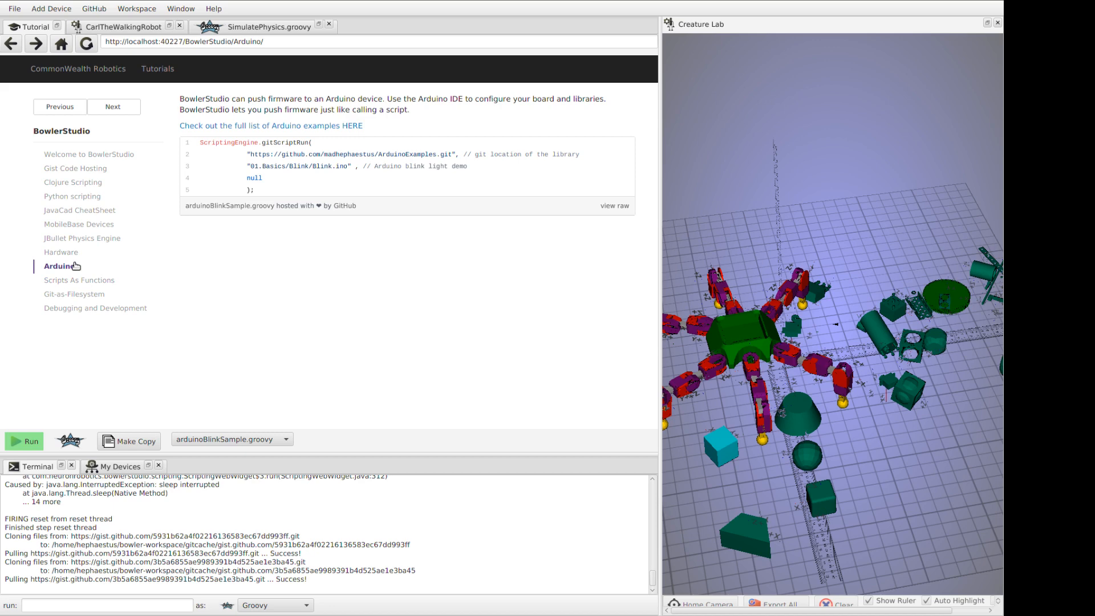
mouse_move(79, 280)
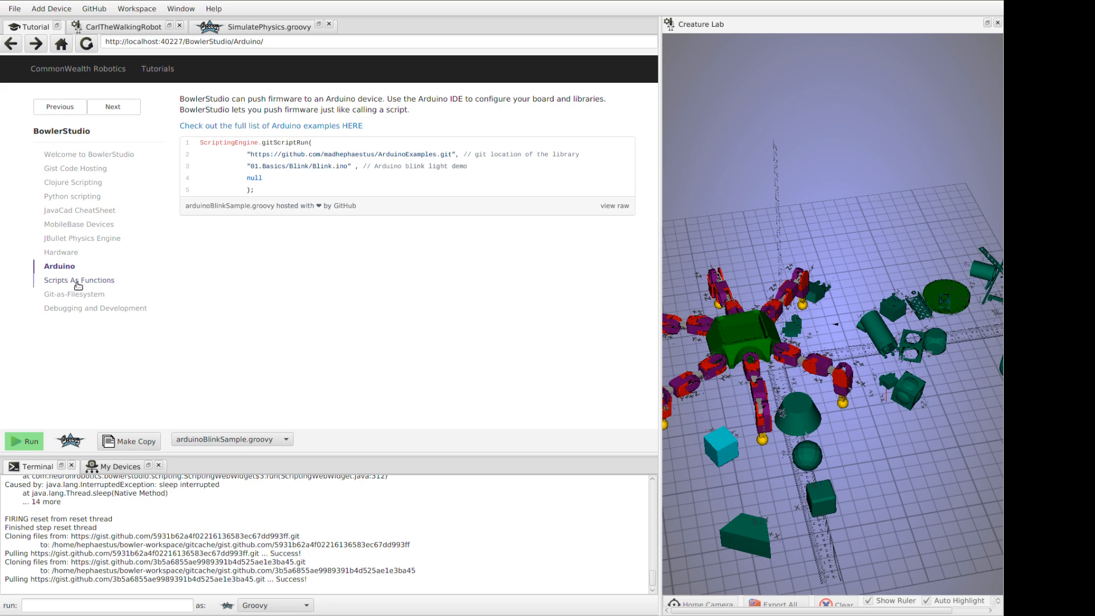
- Open Scripts As Functions, highlight the called script's file name, and run the bevel gear example
left_click(79, 279)
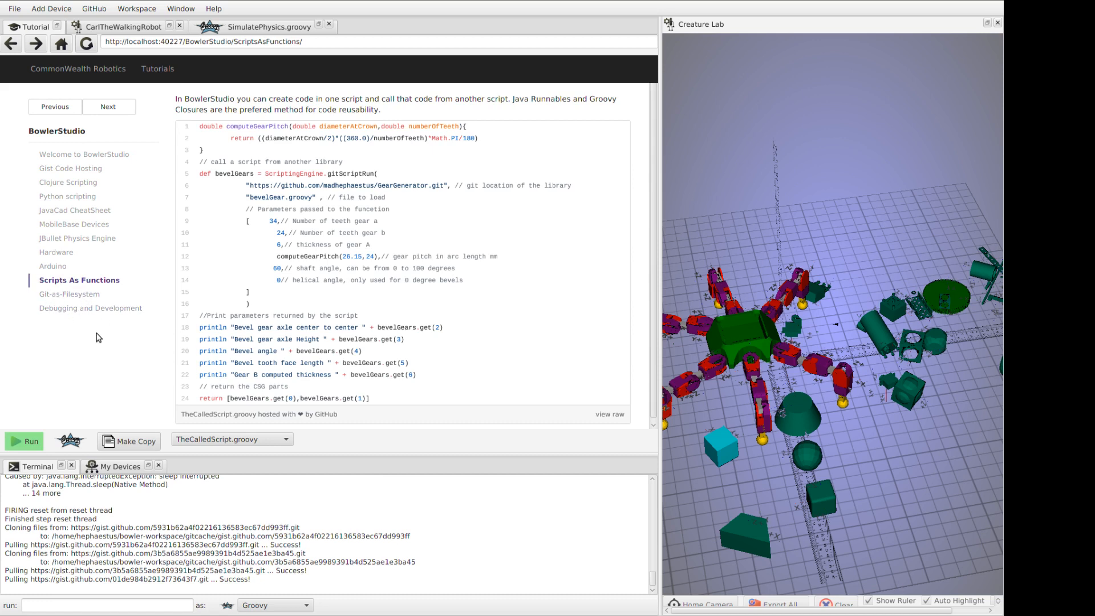
mouse_move(89, 392)
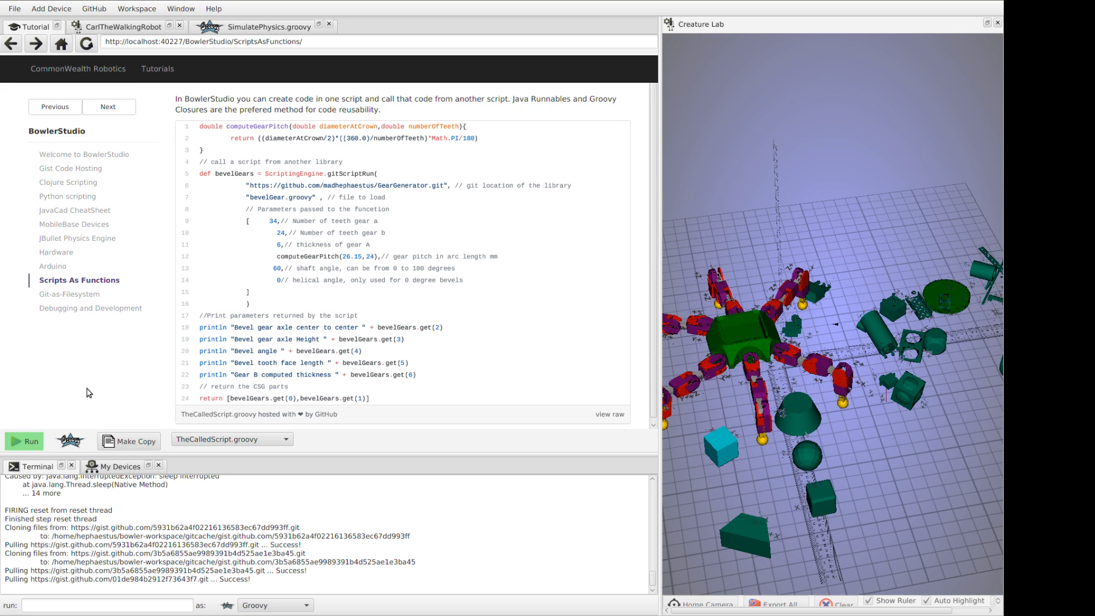
mouse_move(90, 388)
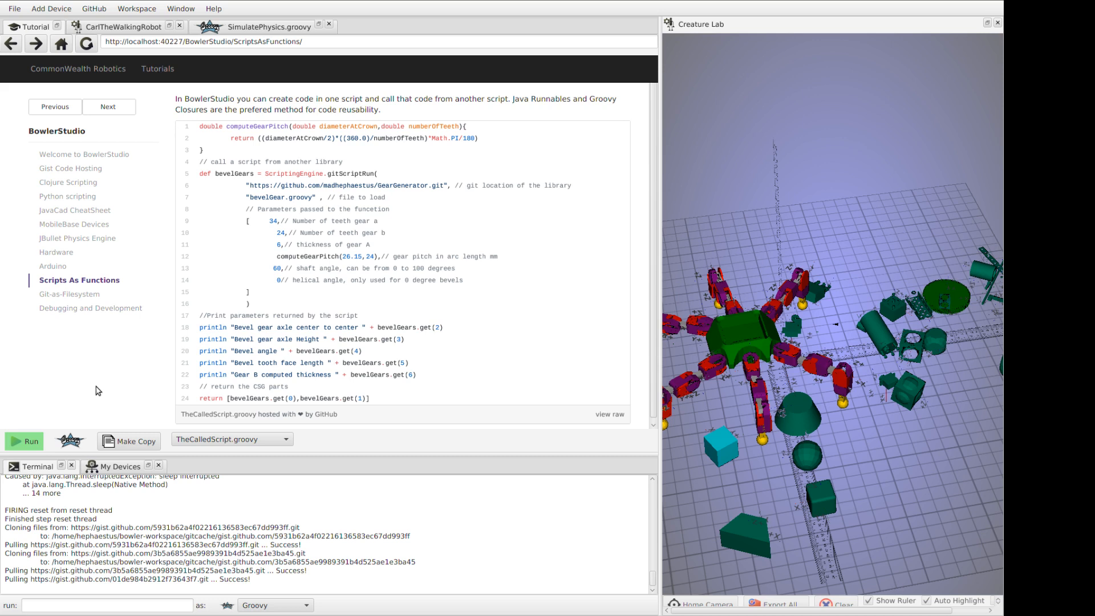
mouse_move(266, 267)
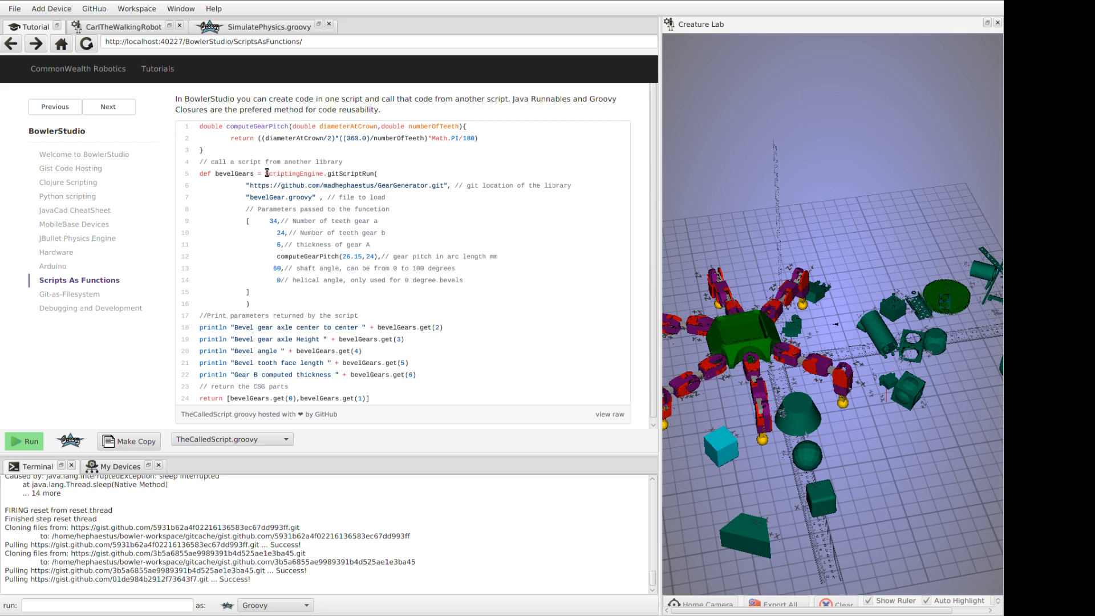
left_click(270, 286)
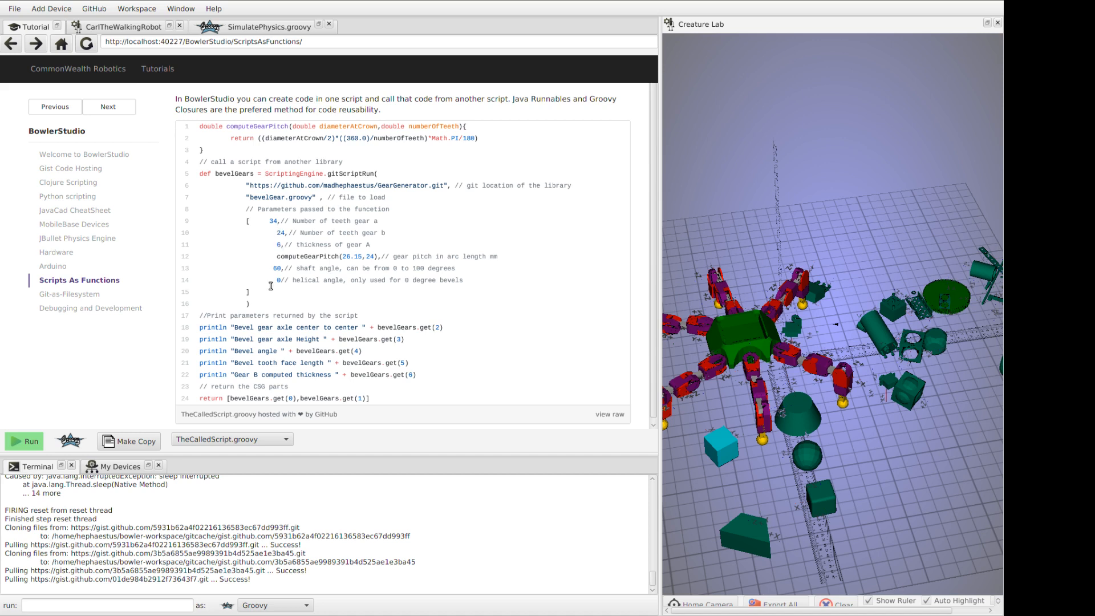
mouse_move(269, 187)
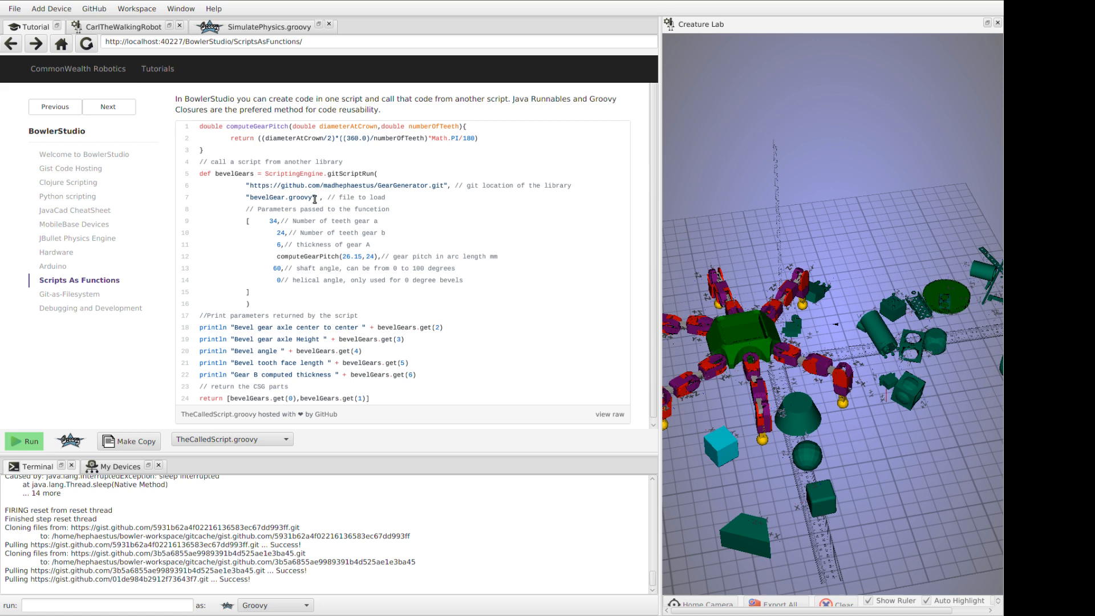
double_click(282, 197)
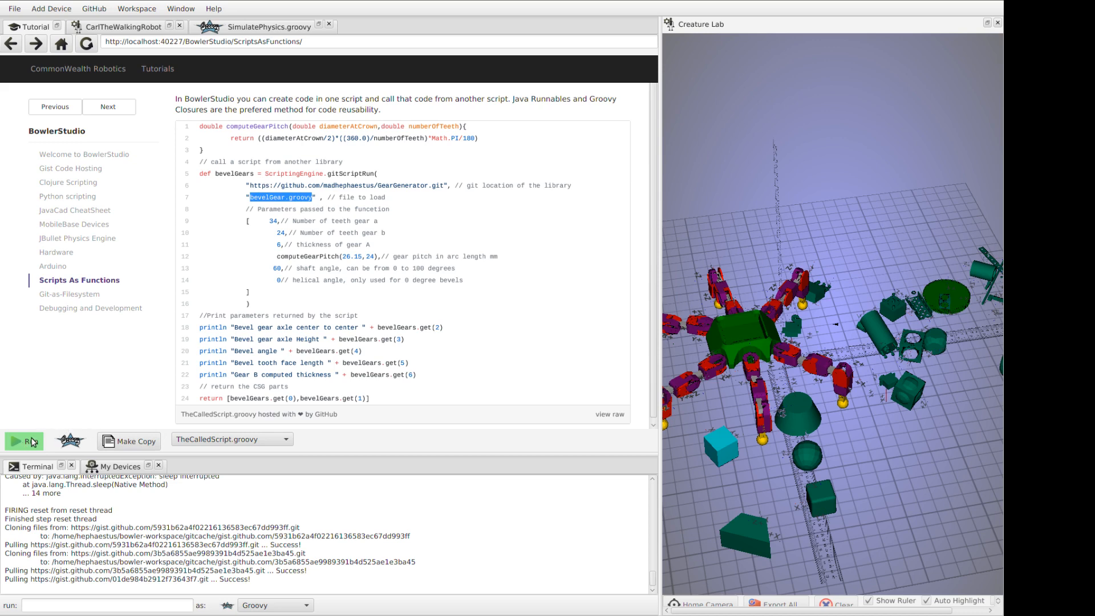
left_click(24, 440)
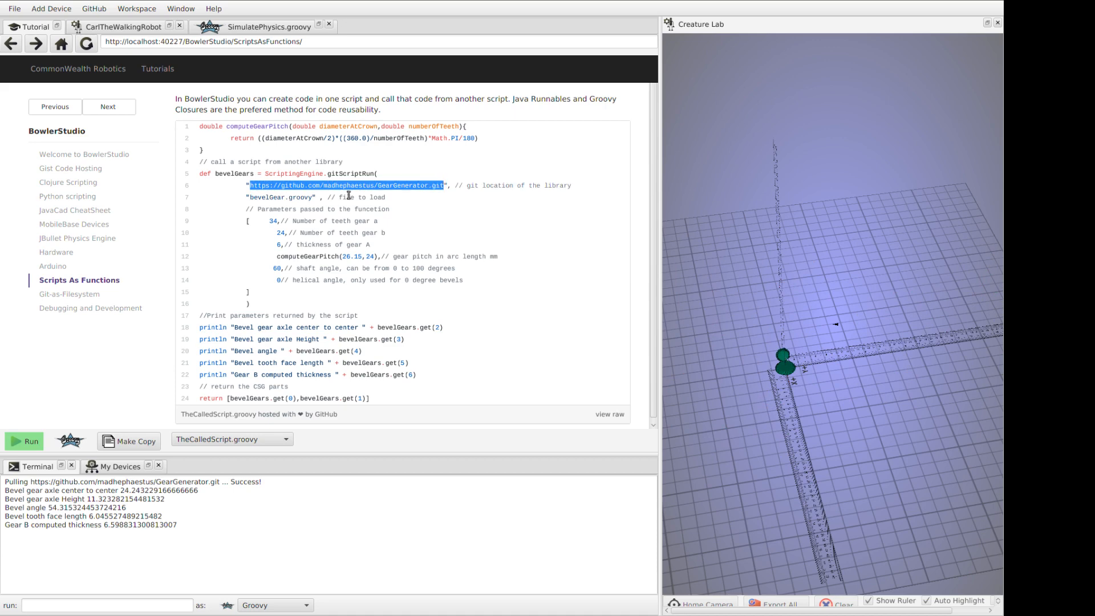
- Highlight the gear library's git URL and gear parameters, then move on to Git-as-Filesystem
double_click(280, 197)
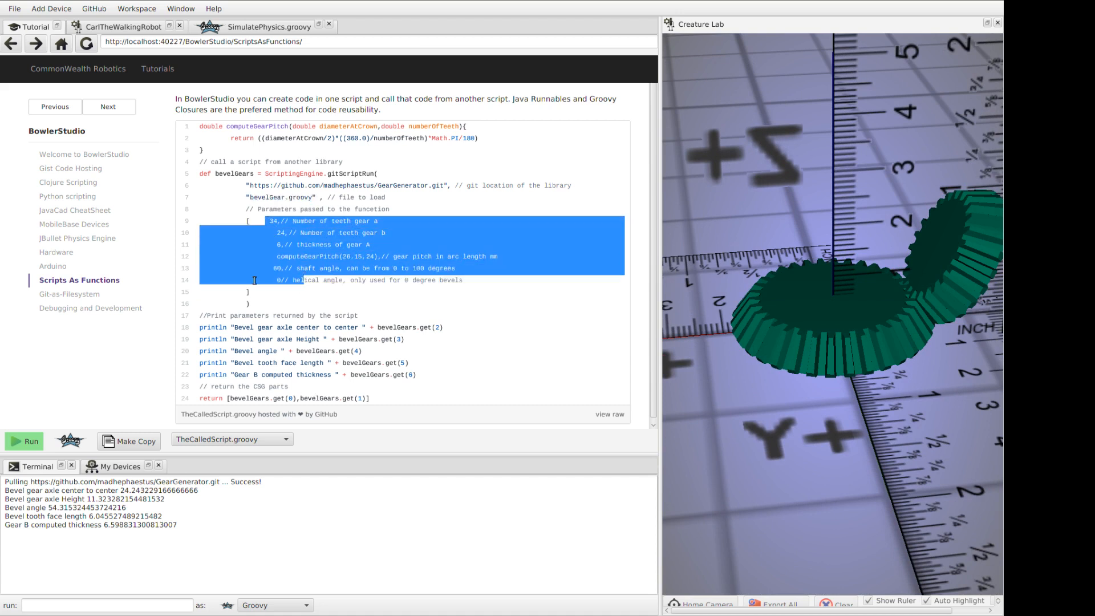
double_click(234, 173)
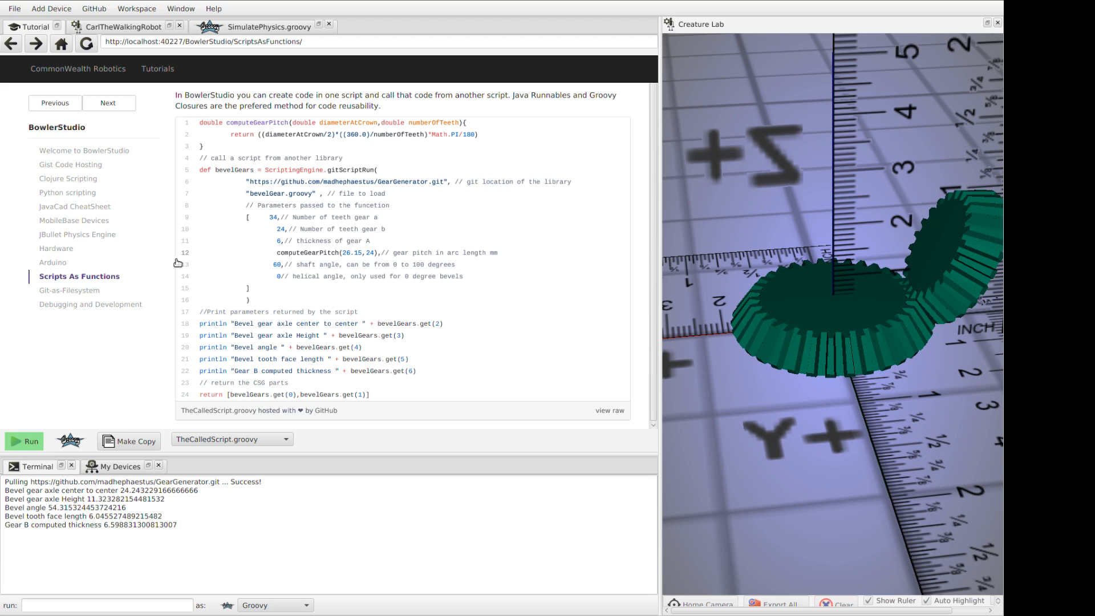
left_click(68, 290)
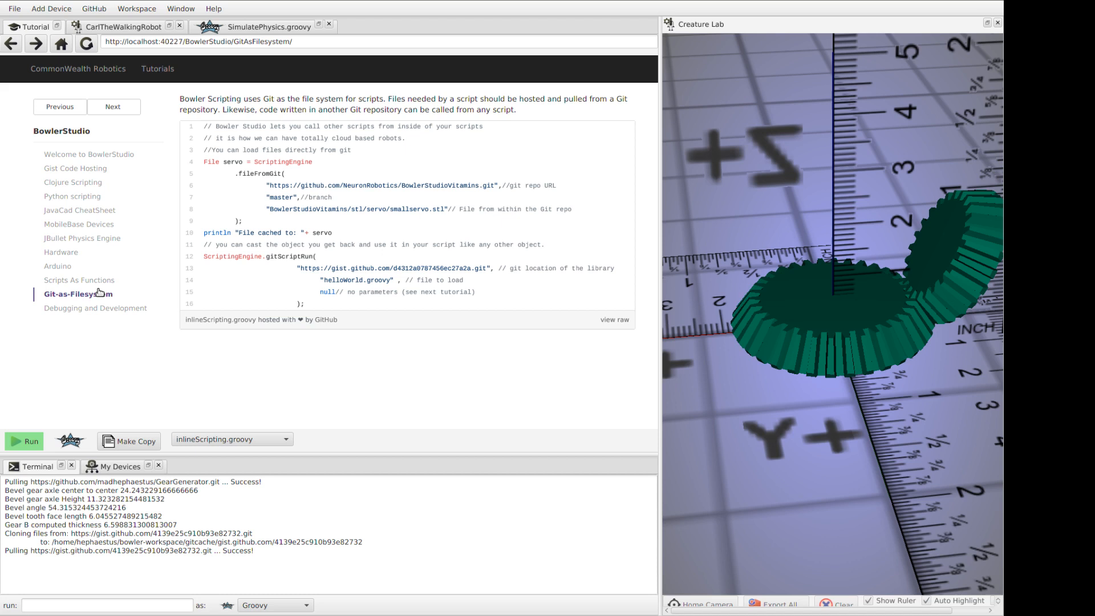
mouse_move(342, 245)
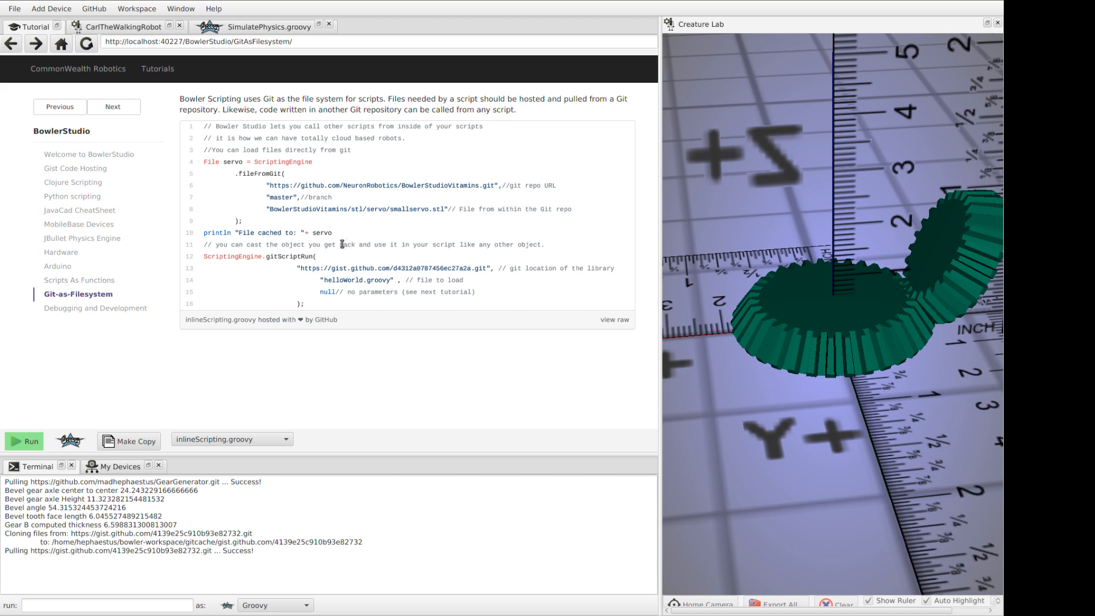
mouse_move(306, 182)
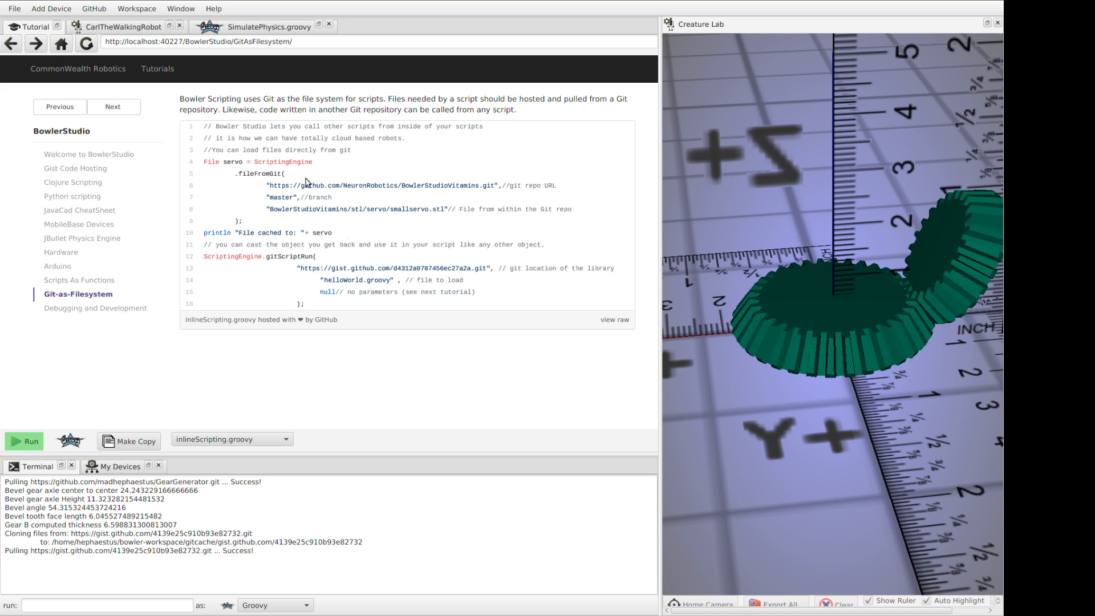
mouse_move(493, 198)
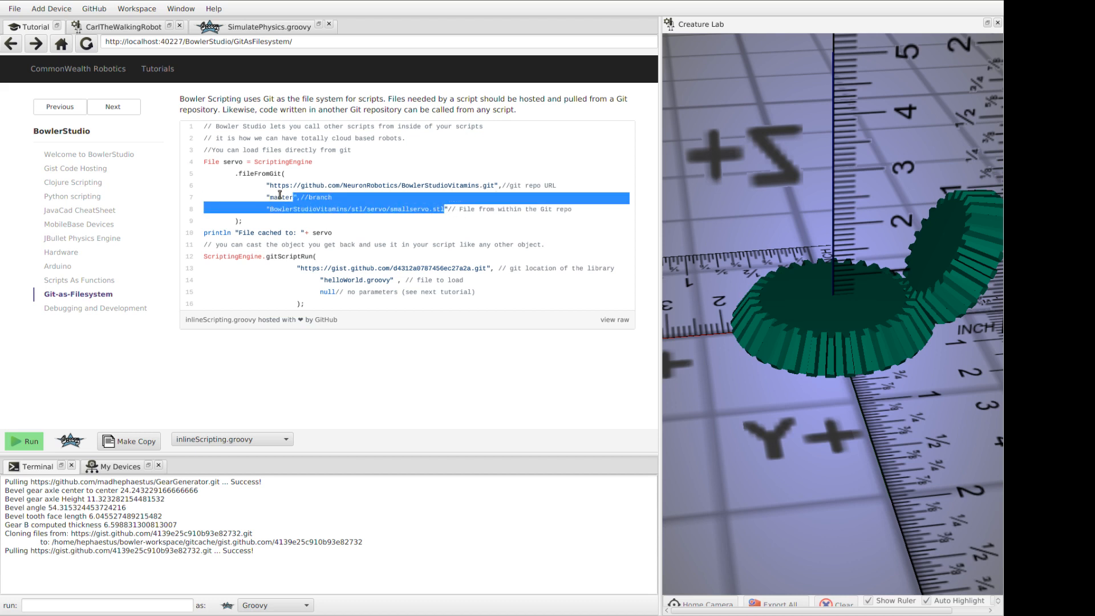
- Highlight the fileFromGit branch, path and repo URL arguments, then run inlineScripting.groovy
left_click(286, 184)
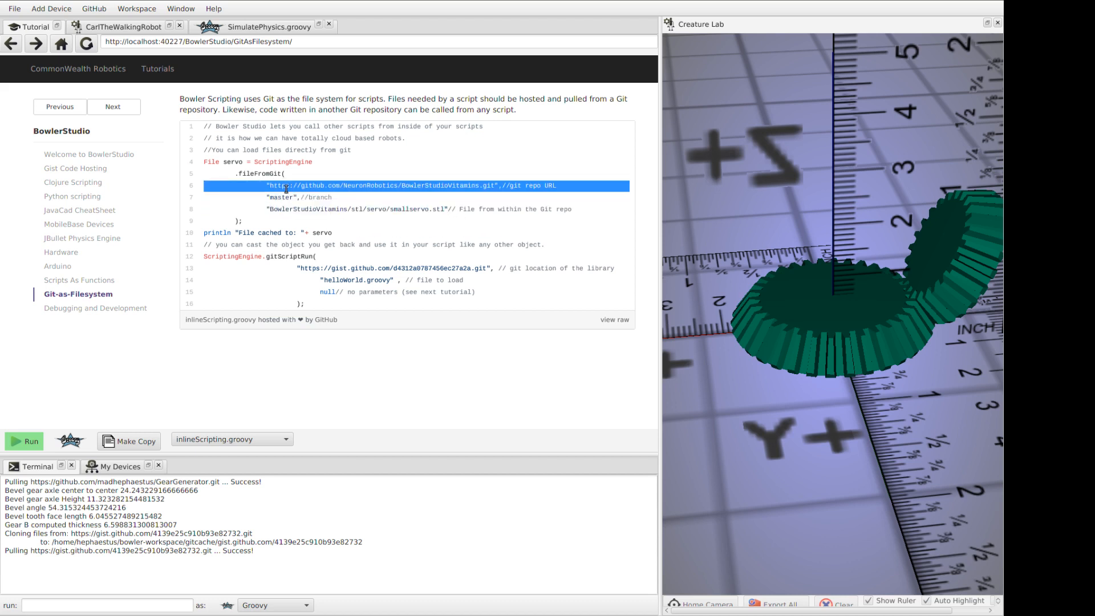
double_click(280, 198)
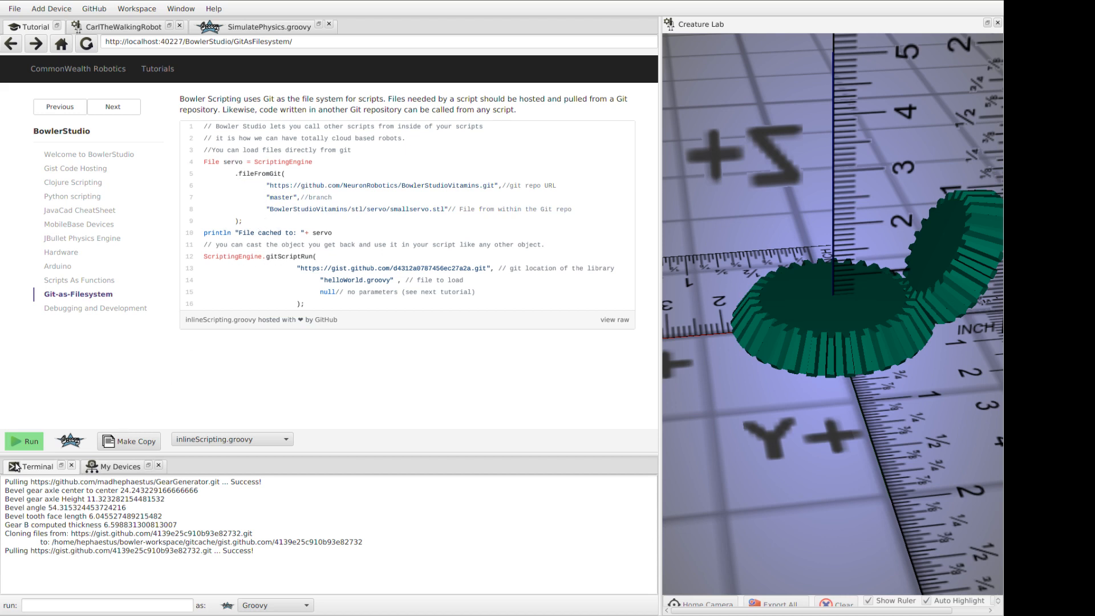
left_click(25, 440)
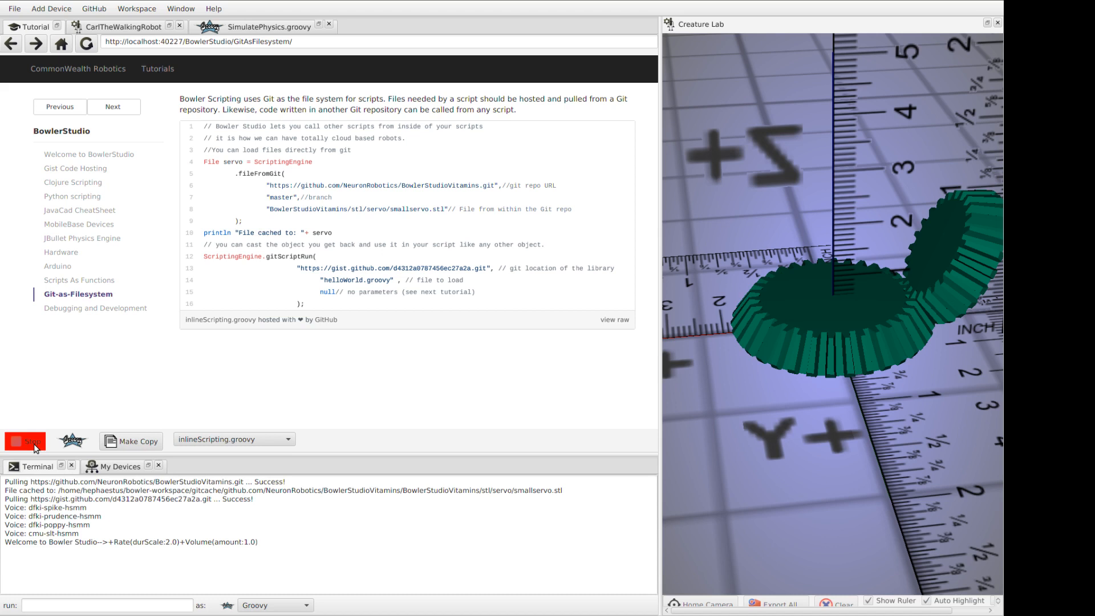
left_click(23, 440)
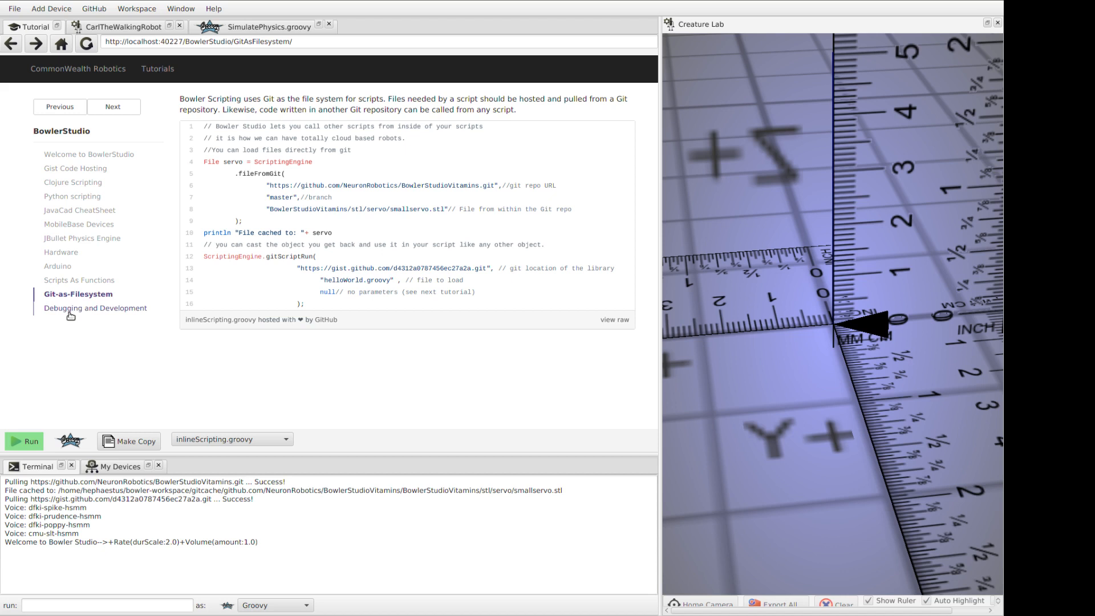
- Open Debugging and Development and run DebuggingBowlerStudio.groovy to produce its exception stack trace
left_click(95, 308)
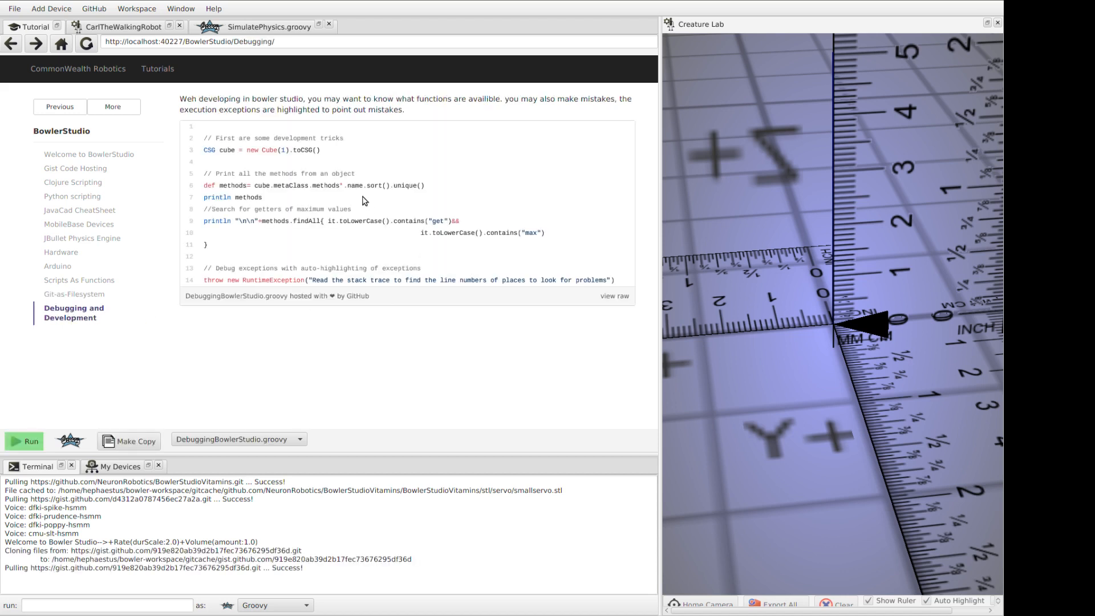
mouse_move(343, 206)
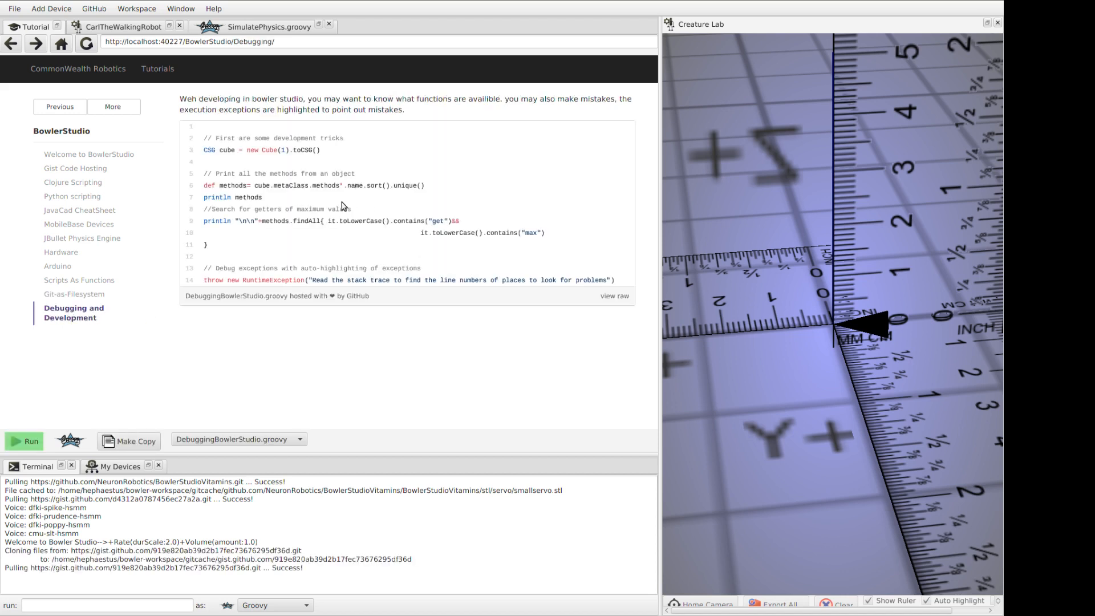
mouse_move(332, 174)
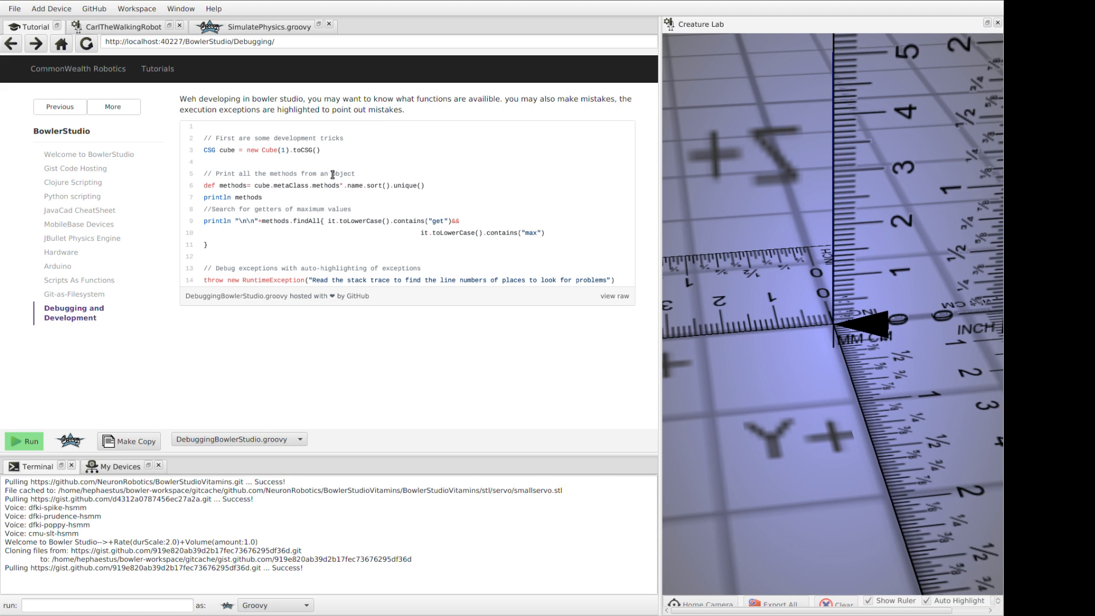
mouse_move(300, 255)
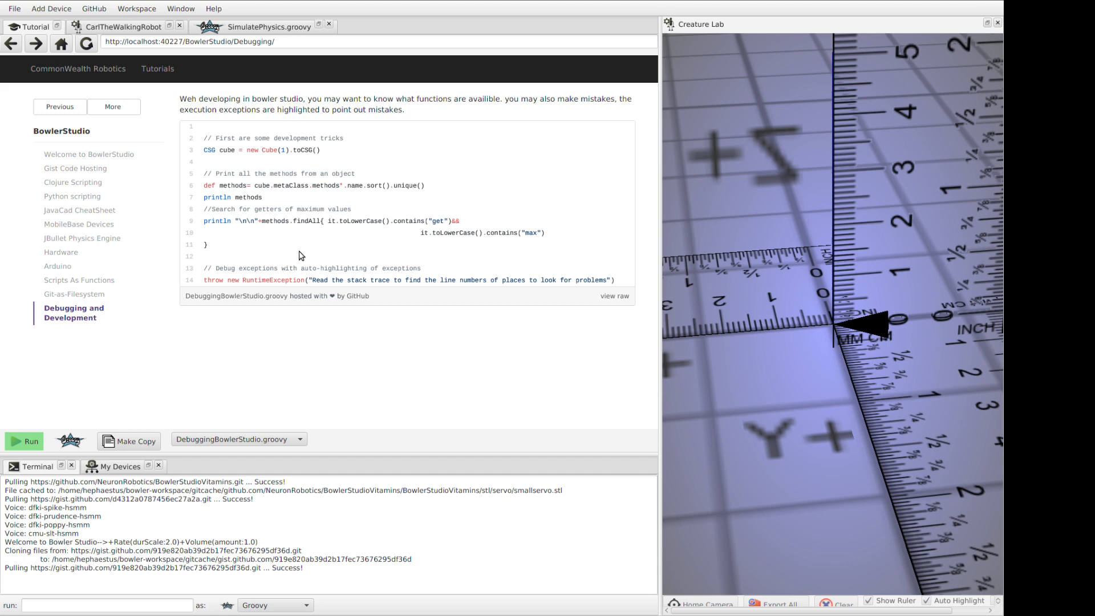
mouse_move(284, 253)
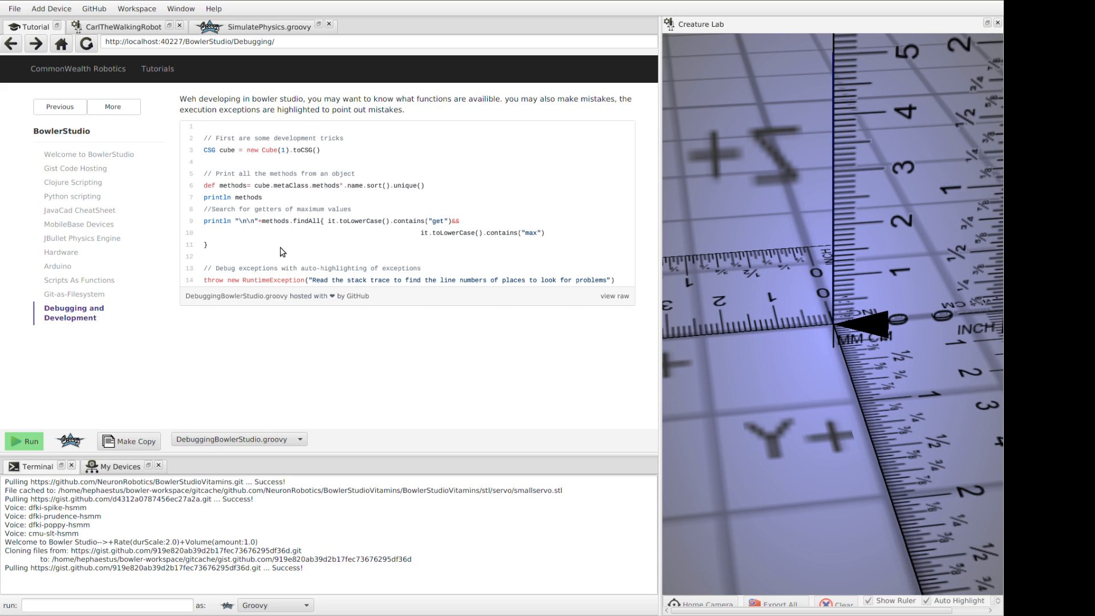
mouse_move(306, 315)
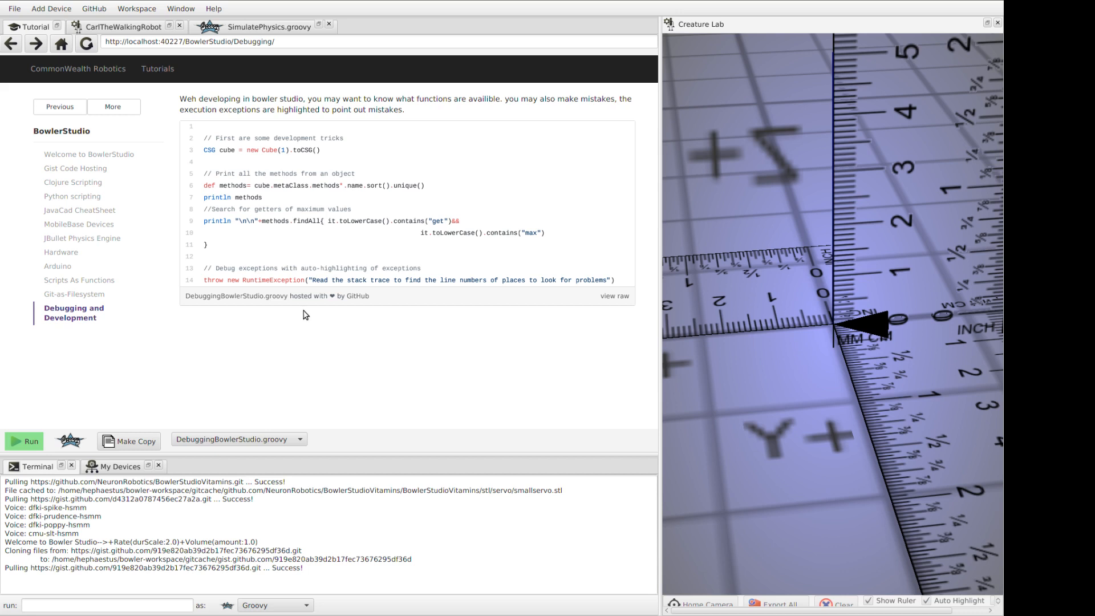
mouse_move(265, 253)
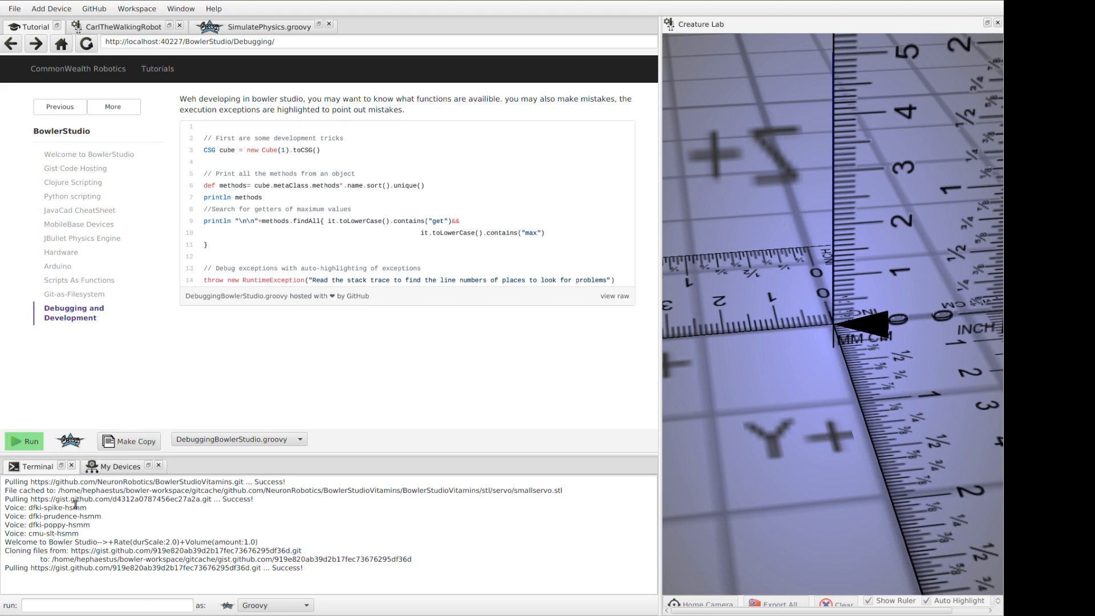
left_click(24, 440)
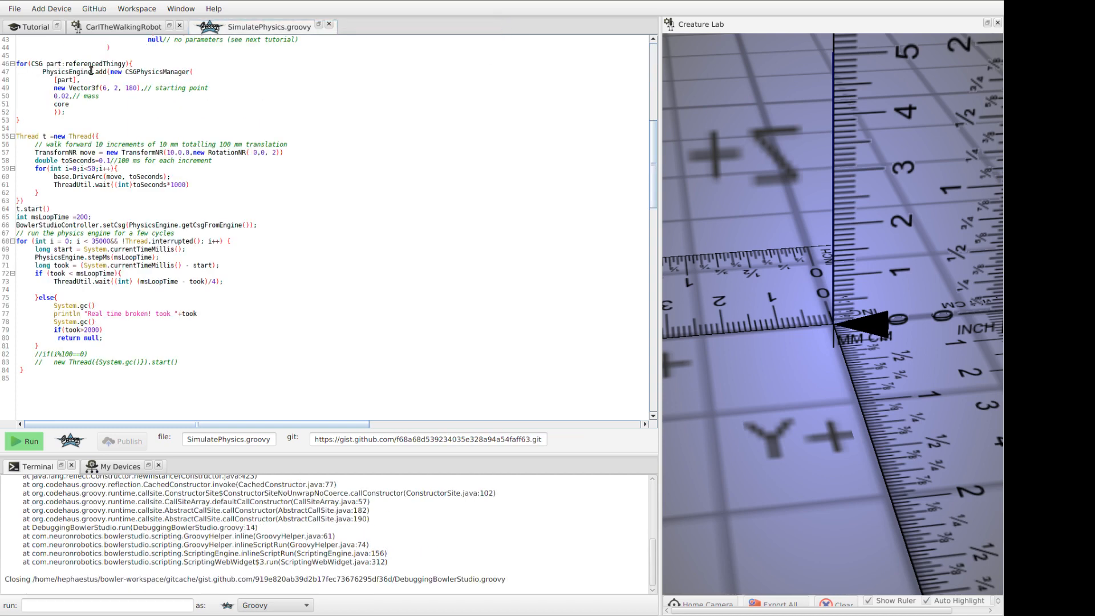
left_click(33, 26)
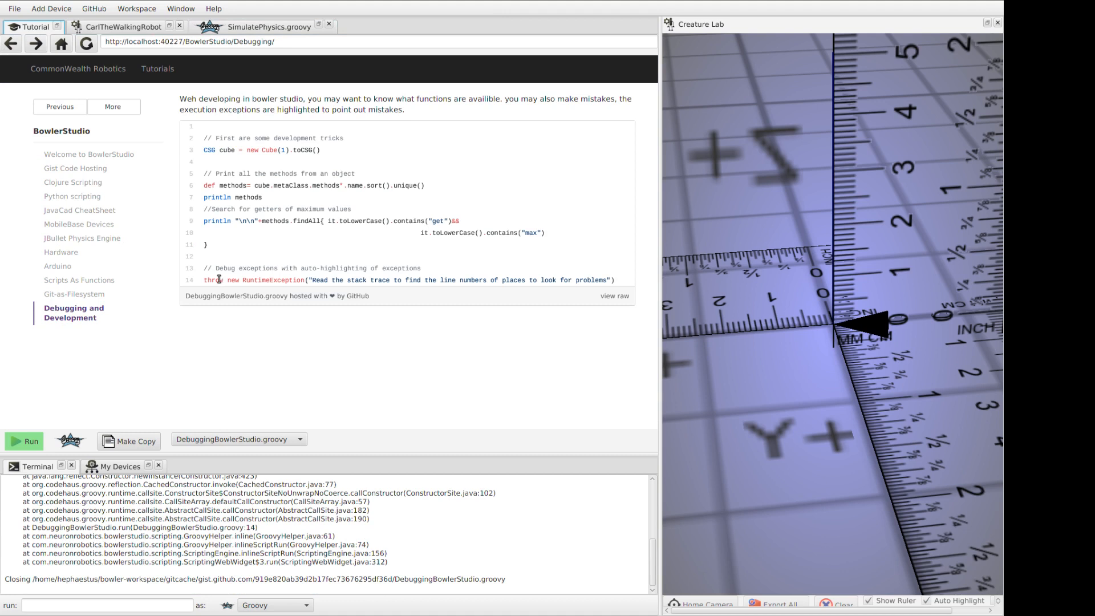
mouse_move(202, 300)
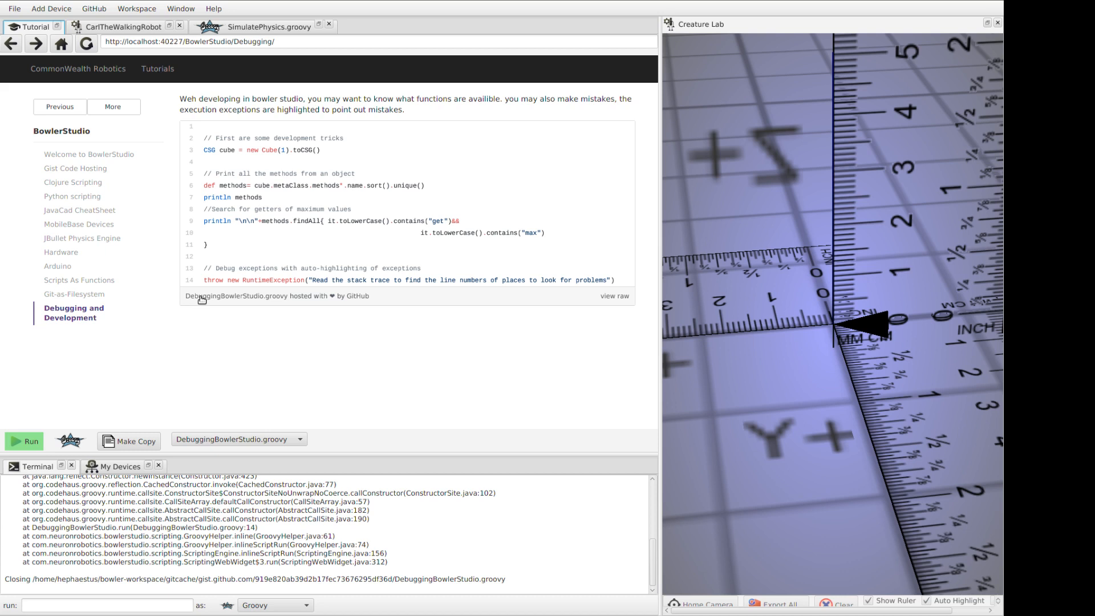
mouse_move(217, 301)
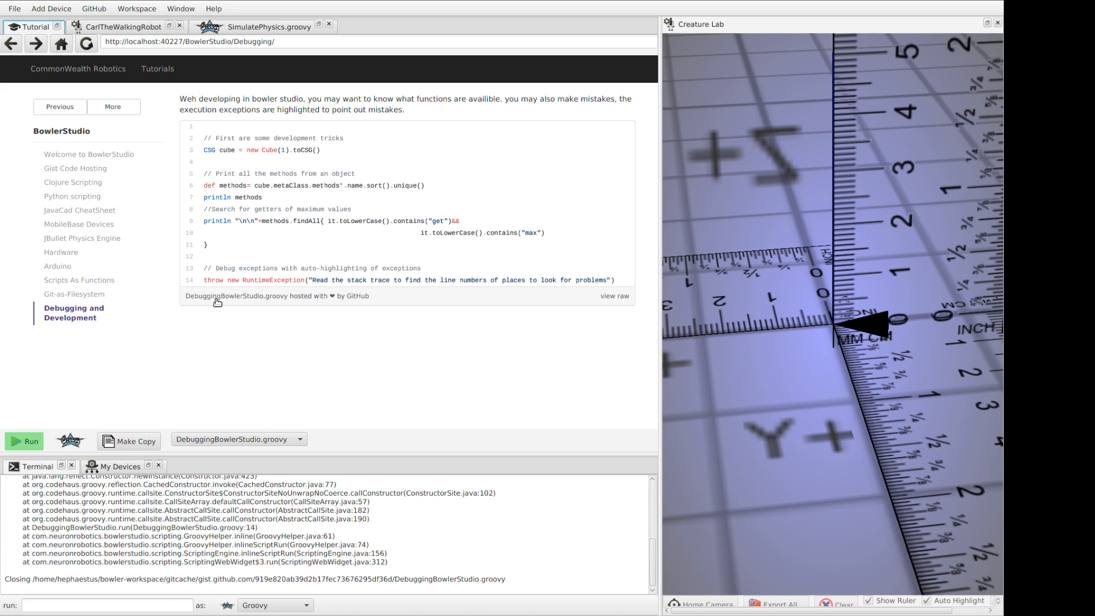
mouse_move(217, 301)
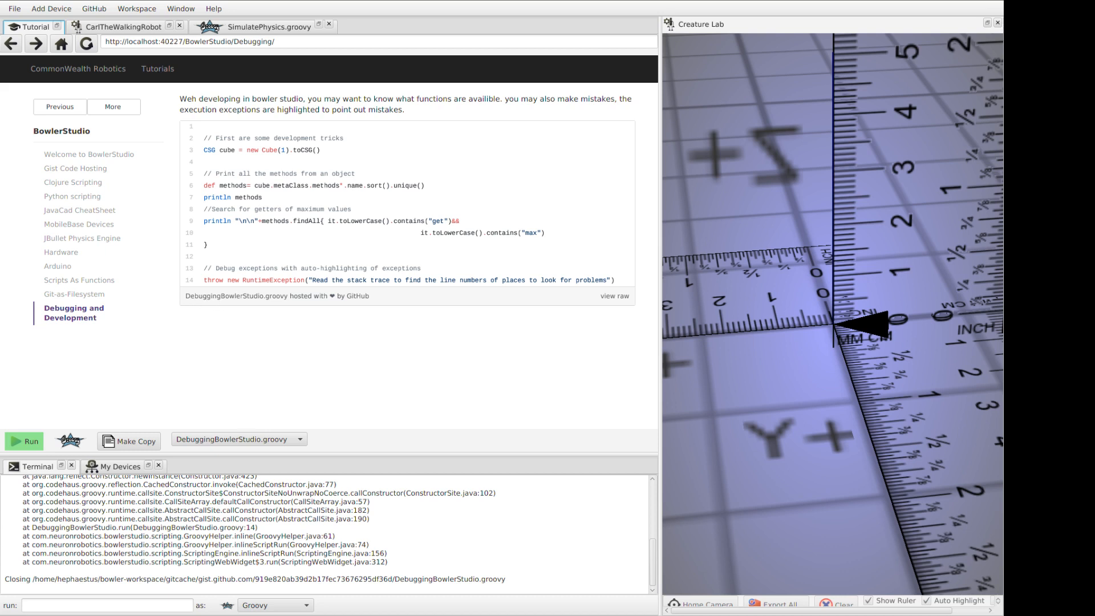